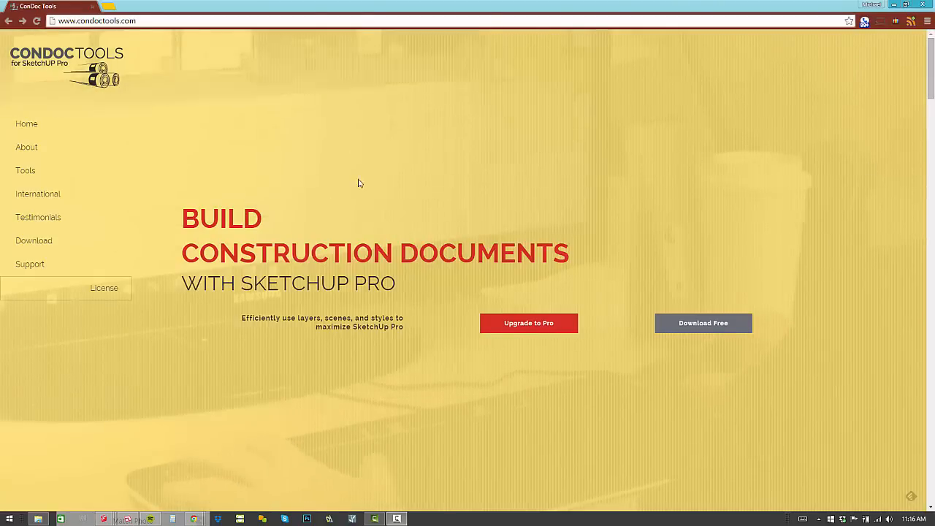
pyautogui.moveTo(51, 216)
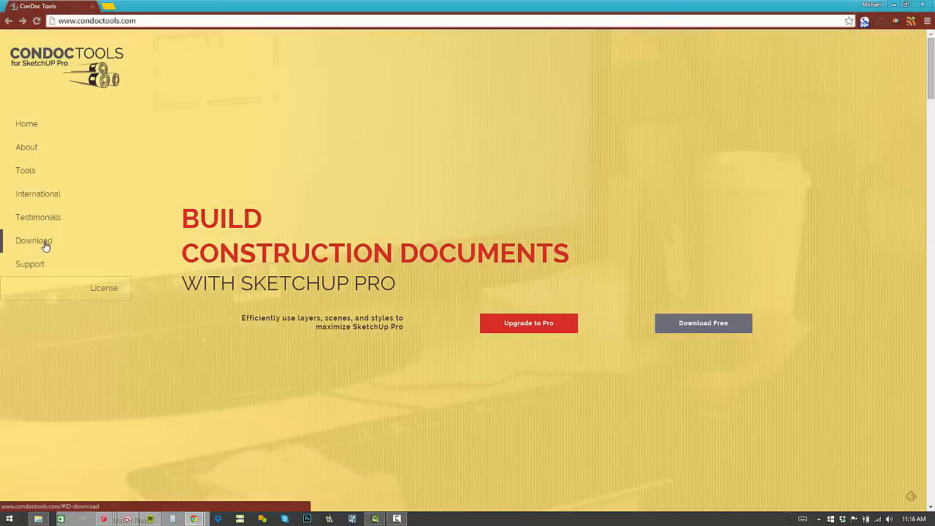
# Step: Go to the CONDOC Tools Support page offering Español, English and Français
pyautogui.click(34, 239)
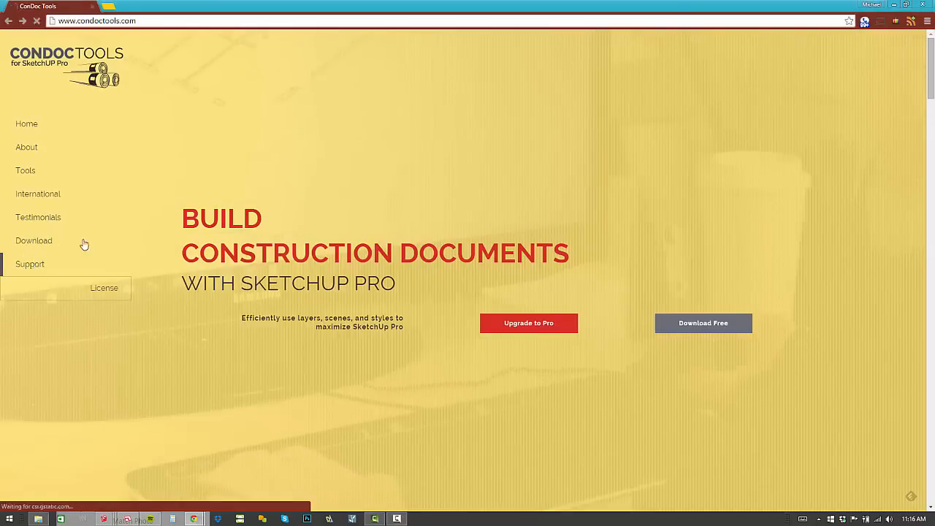
pyautogui.click(29, 263)
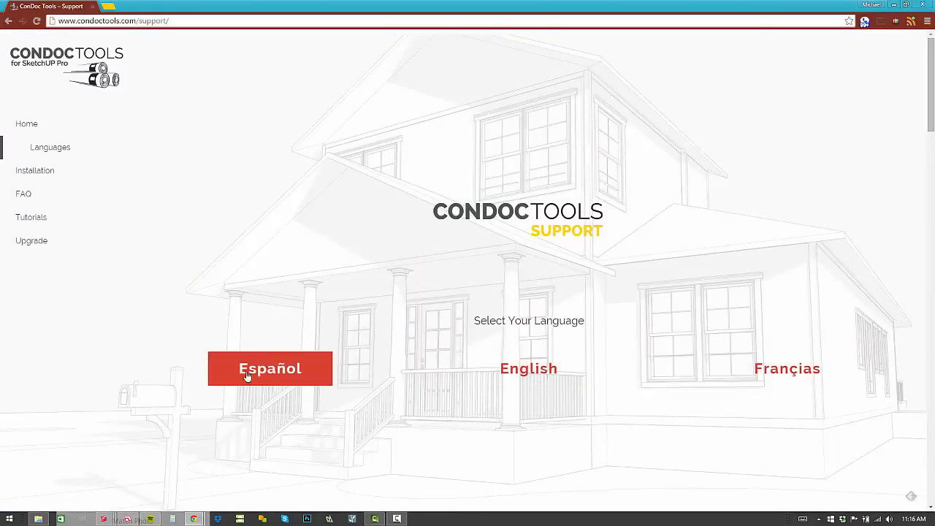
pyautogui.moveTo(341, 188)
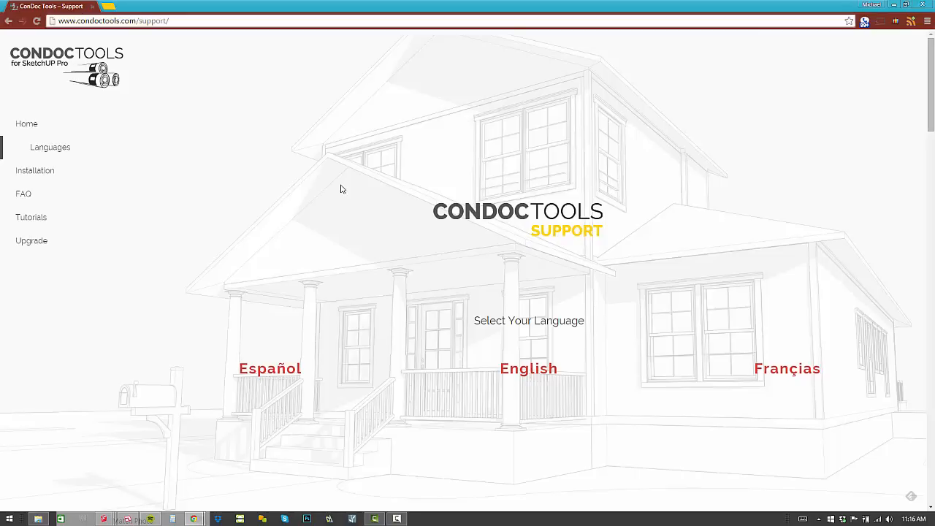
pyautogui.moveTo(184, 487)
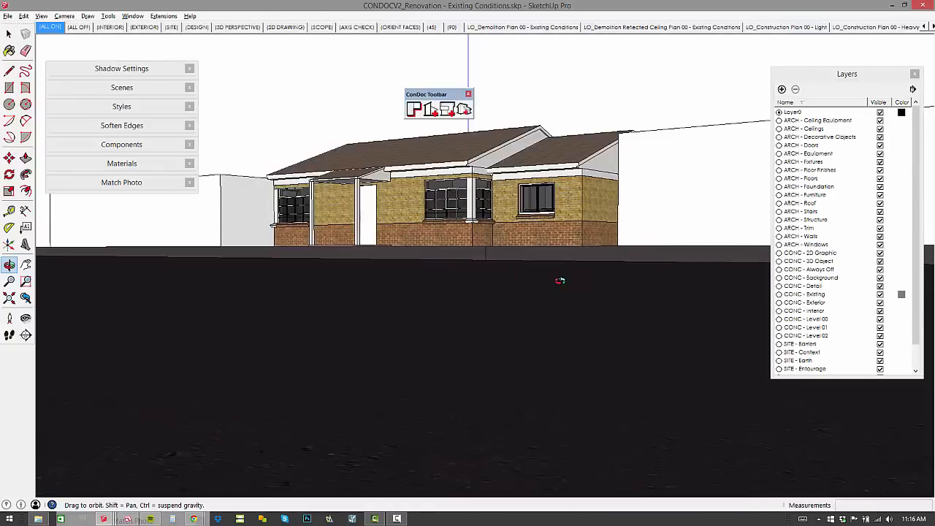
# Step: Orbit the Existing Conditions house model to look around it
pyautogui.moveTo(558, 280); pyautogui.dragTo(465, 295)
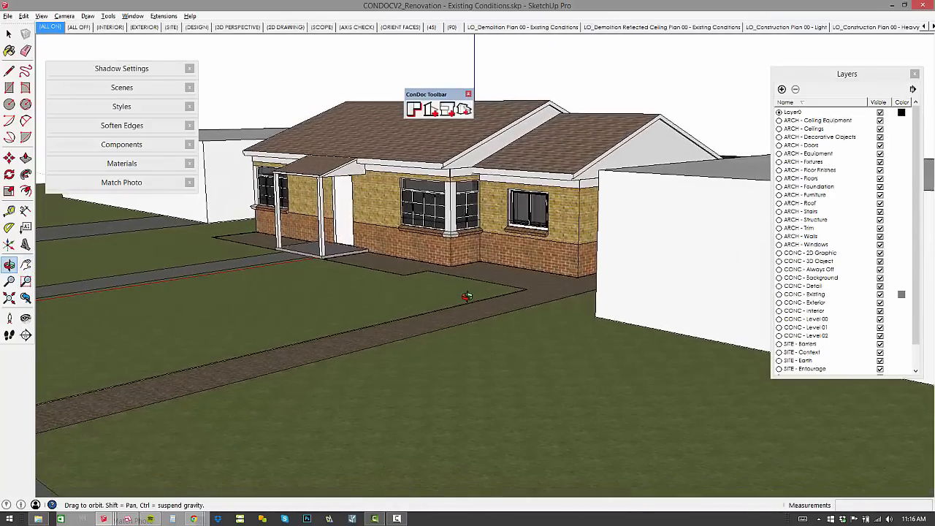
pyautogui.moveTo(468, 295); pyautogui.dragTo(511, 266)
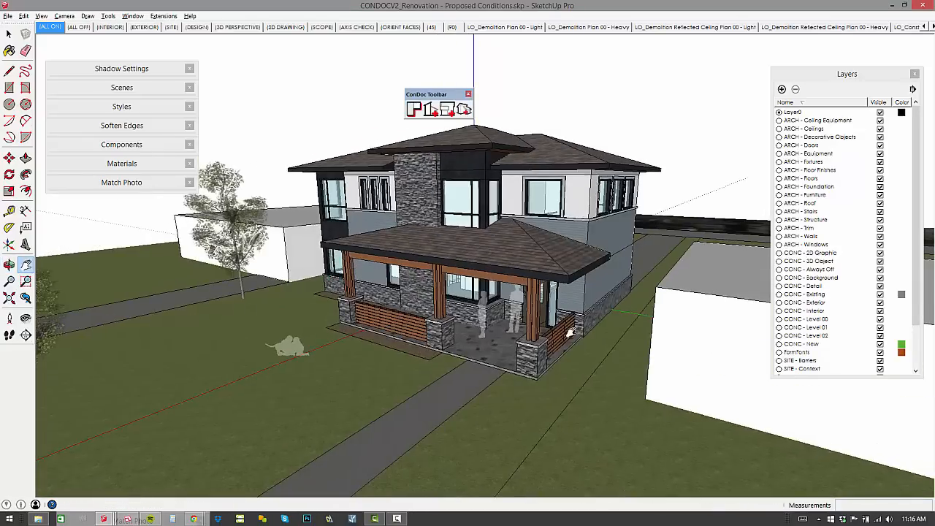
pyautogui.moveTo(537, 202)
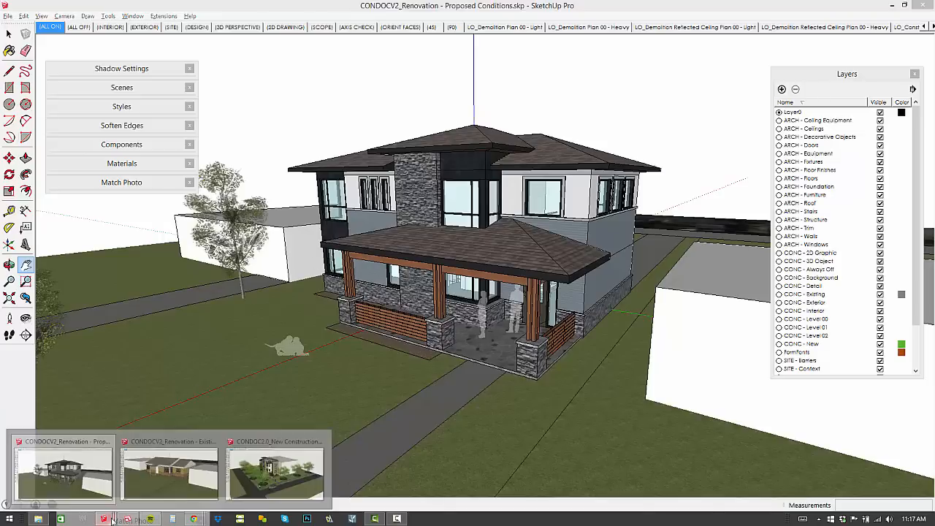
# Step: Switch to the New Construction model from the taskbar thumbnails
pyautogui.click(274, 470)
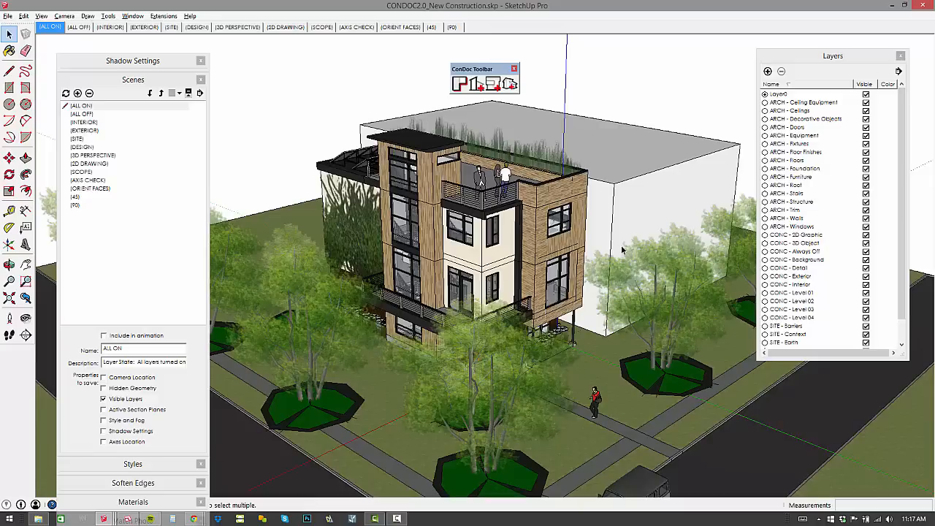
pyautogui.moveTo(592, 161)
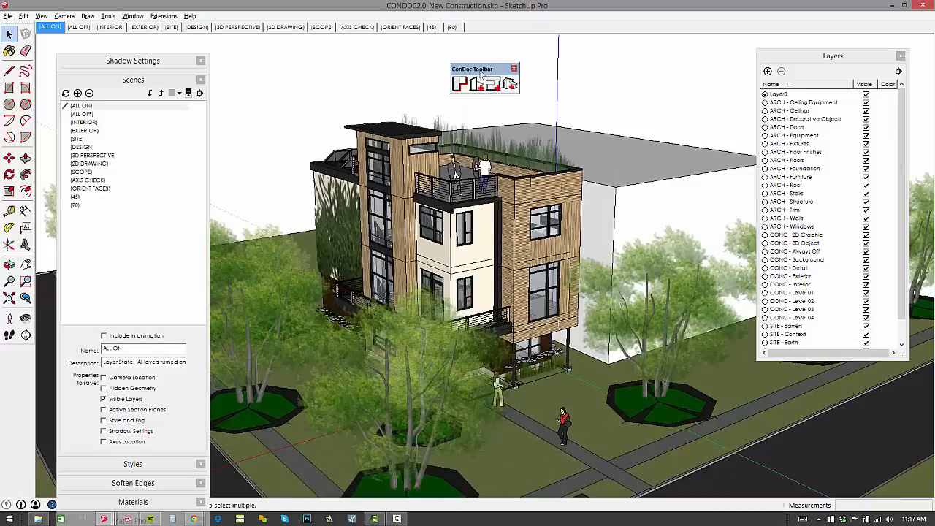
# Step: Move the CONDOC toolbar aside and review the new LO_Perspective 01 and 02 scenes
pyautogui.moveTo(472, 68); pyautogui.dragTo(602, 52)
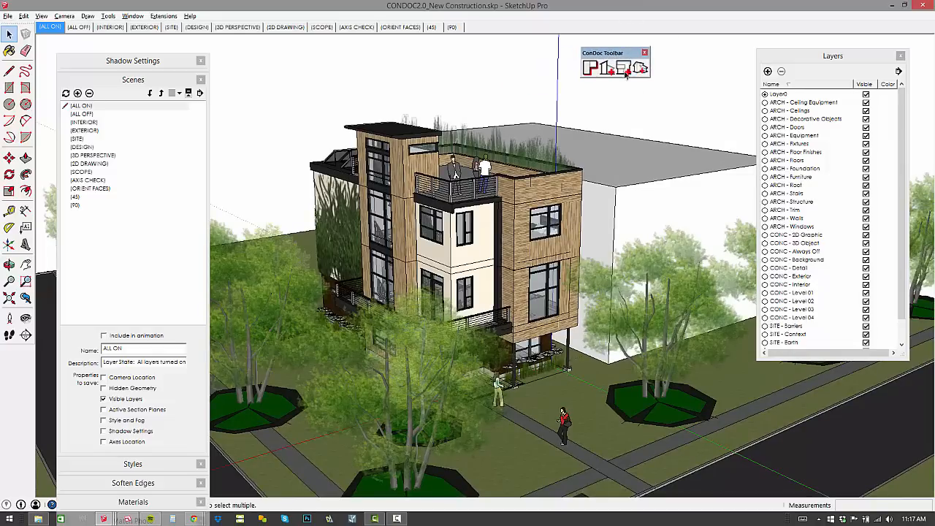
pyautogui.moveTo(640, 68)
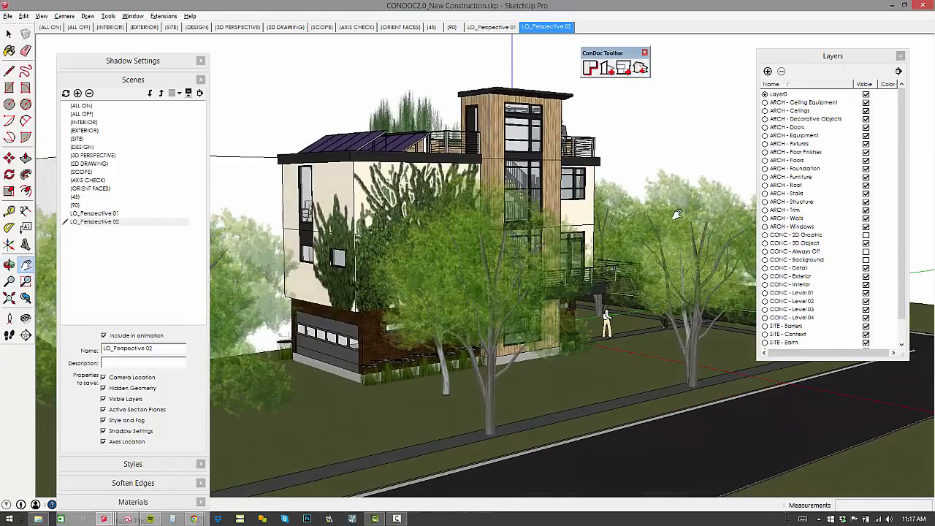
pyautogui.click(490, 27)
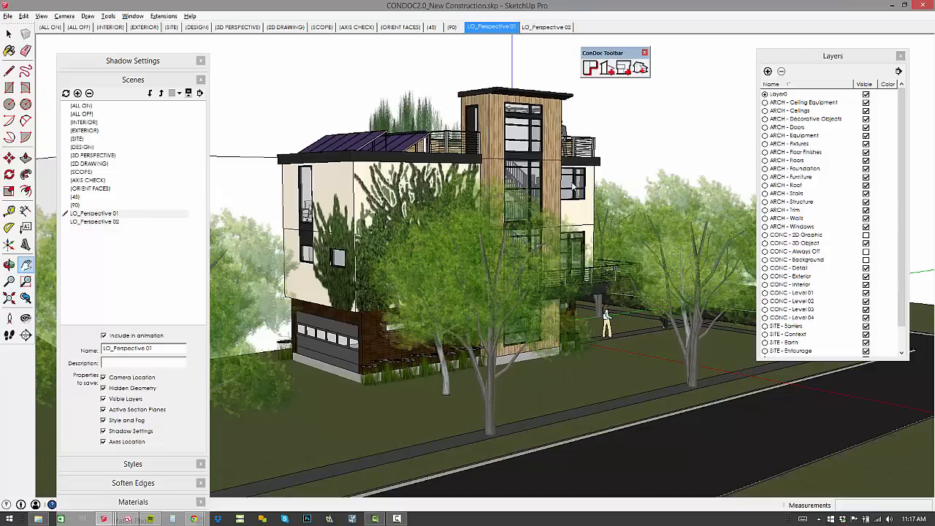
pyautogui.moveTo(625, 172)
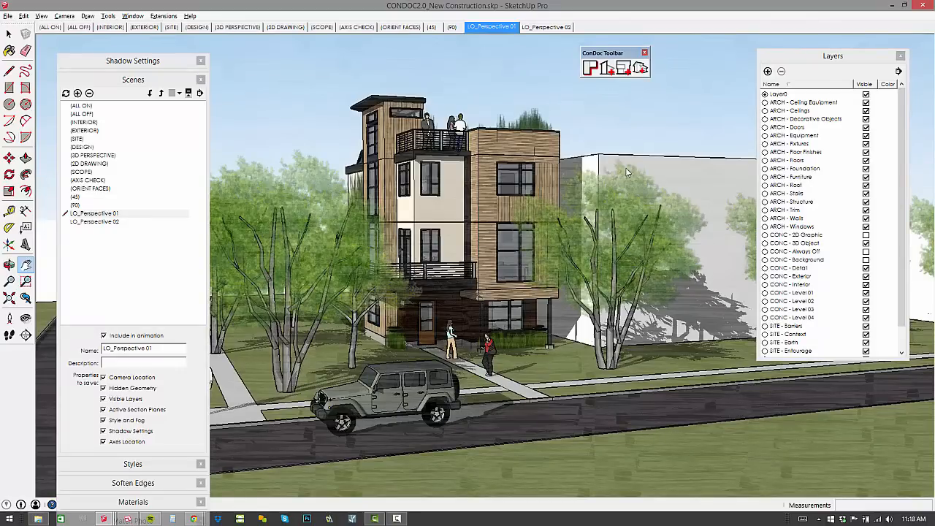
pyautogui.click(546, 27)
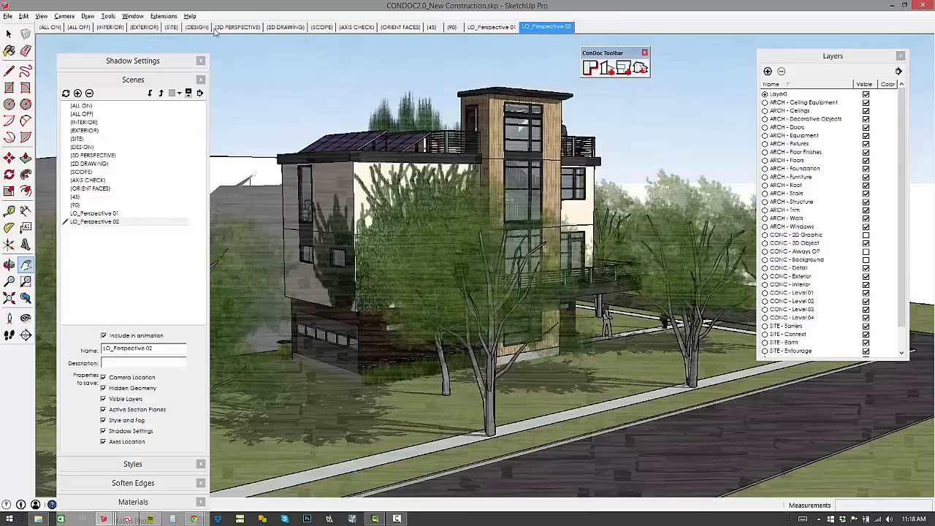
# Step: Add another CONDOC perspective and turn the interior view toward the staircase
pyautogui.click(196, 27)
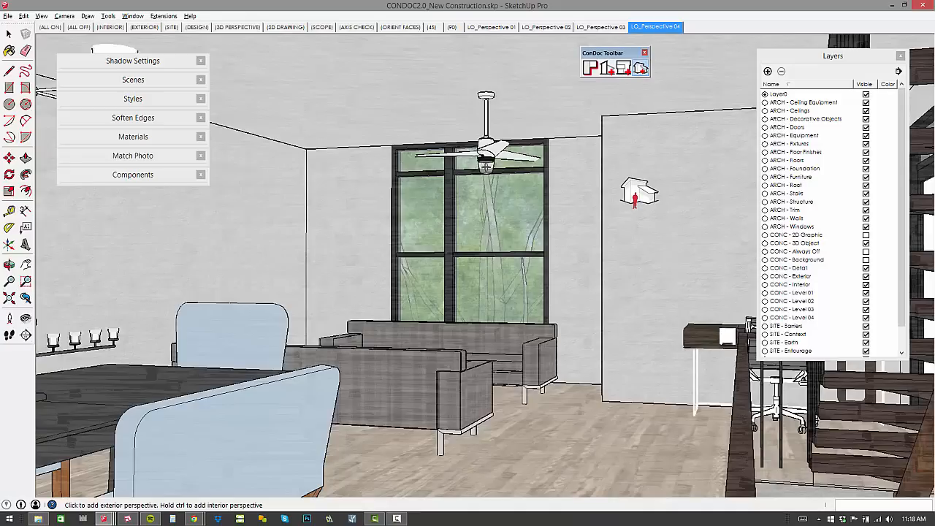
pyautogui.moveTo(639, 193); pyautogui.dragTo(675, 89)
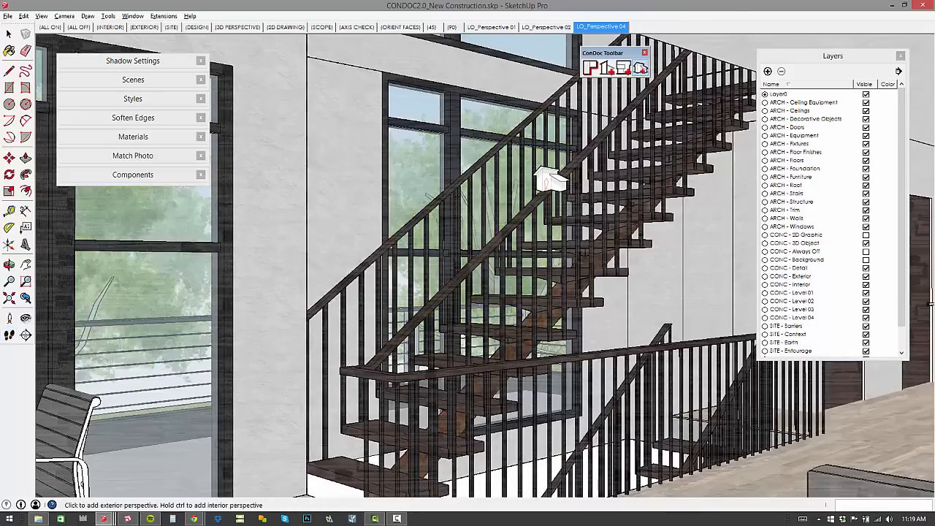
# Step: Add an interior perspective scene of the open staircase
pyautogui.click(654, 26)
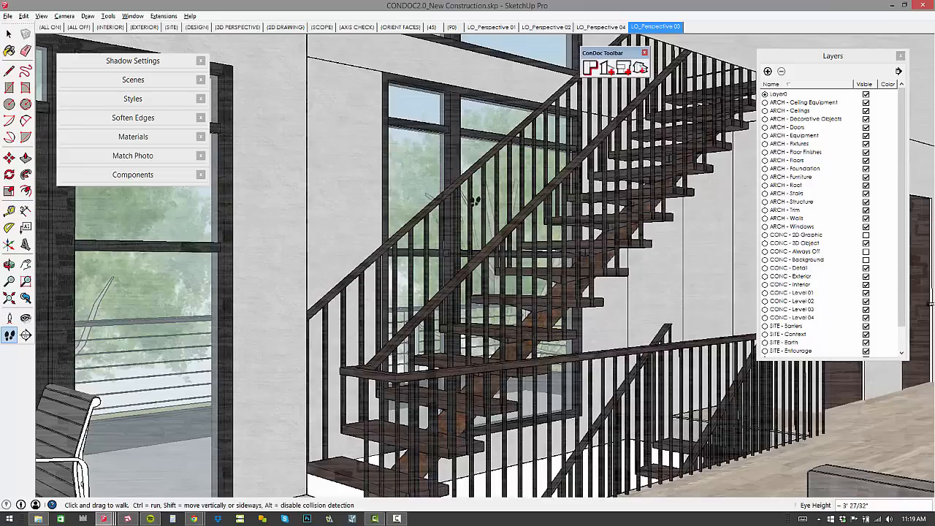
pyautogui.moveTo(350, 108)
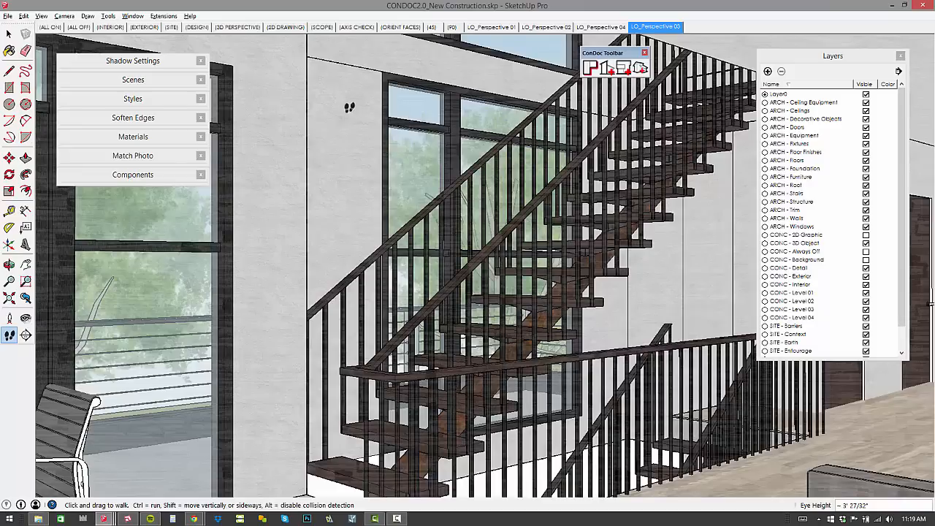
# Step: From the DESIGN scene, set CONDOC's elevation and section style to Construction Documents
pyautogui.click(195, 26)
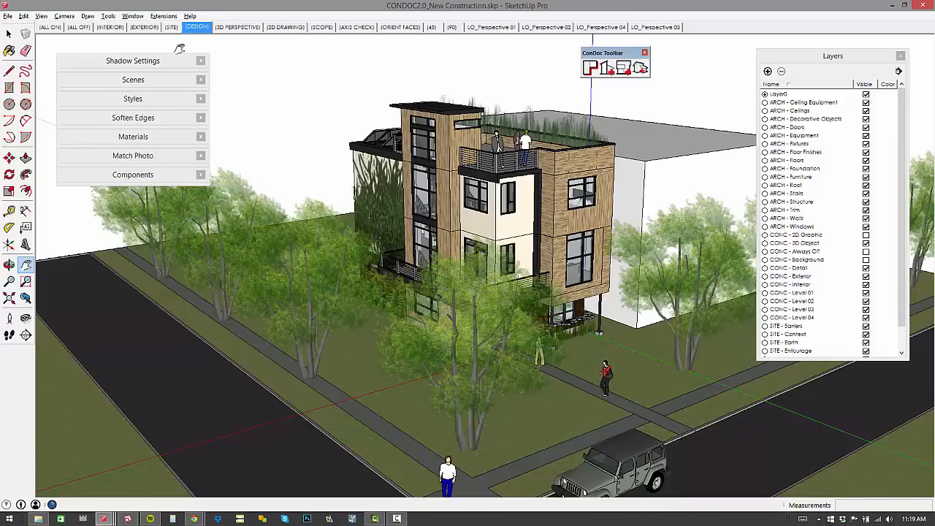
pyautogui.click(164, 15)
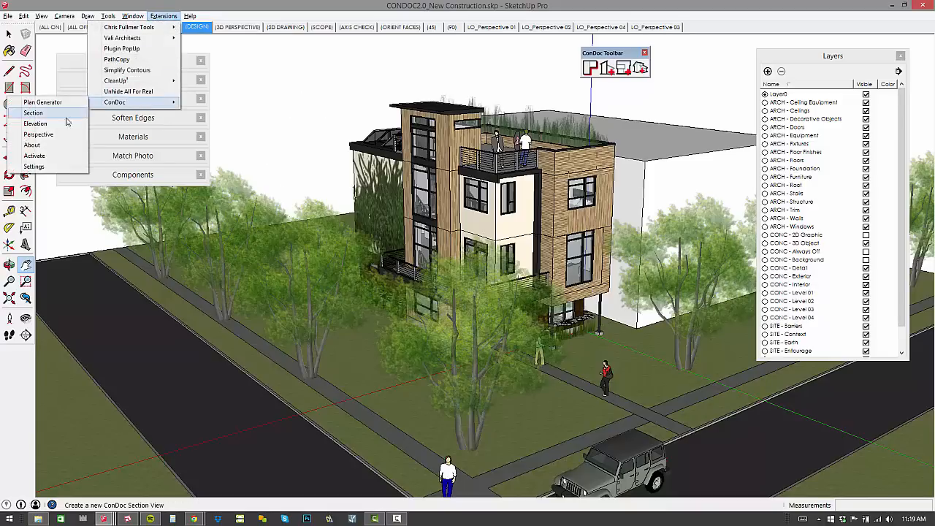
pyautogui.click(34, 166)
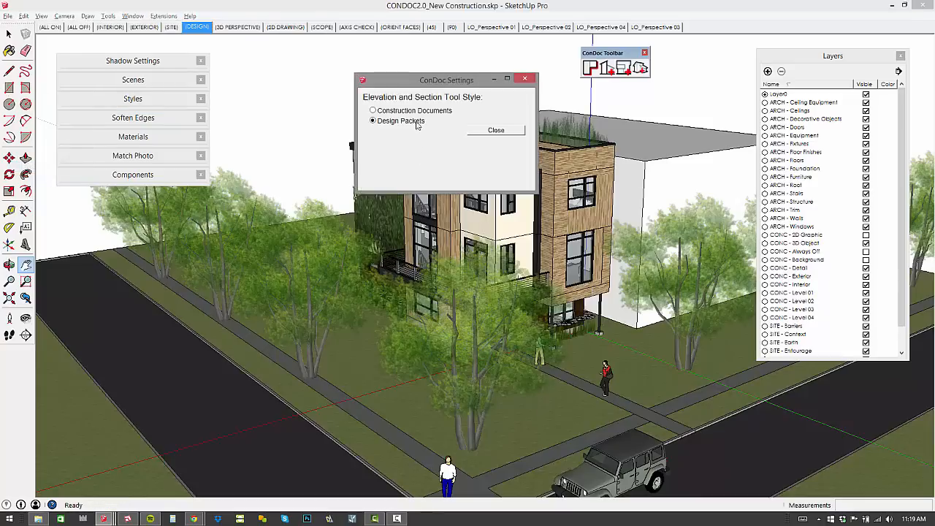
pyautogui.click(372, 111)
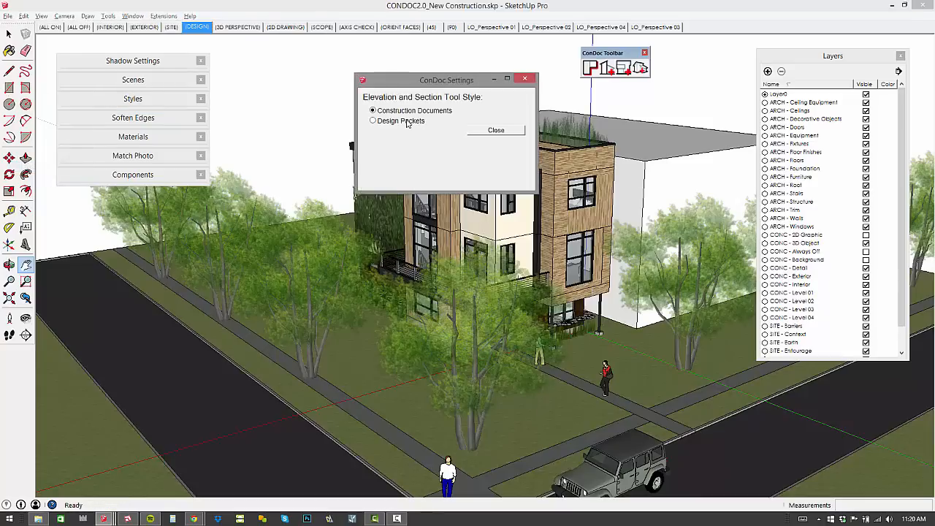
pyautogui.moveTo(506, 161)
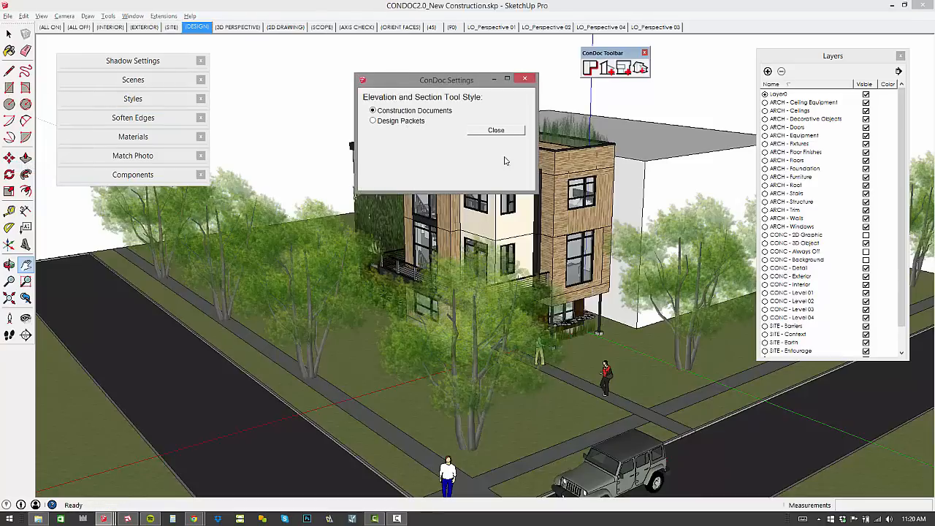
pyautogui.moveTo(552, 215)
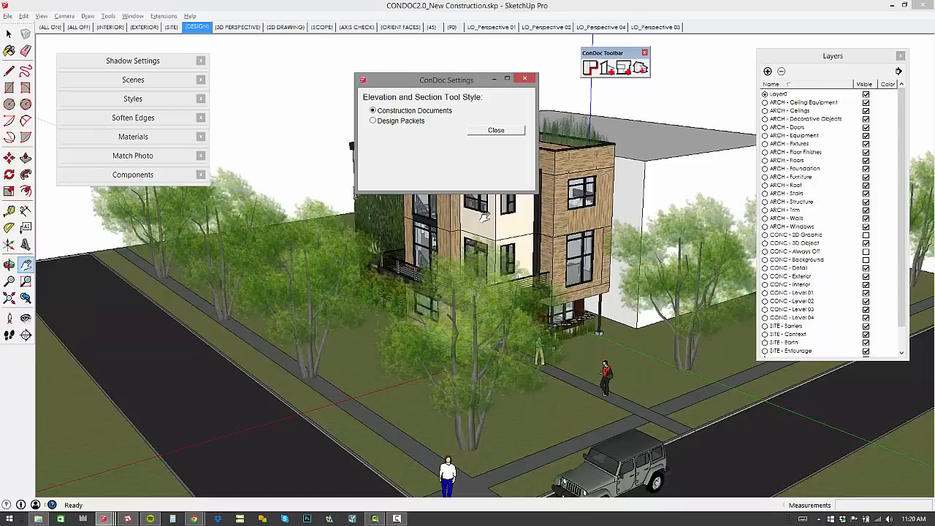
pyautogui.click(496, 128)
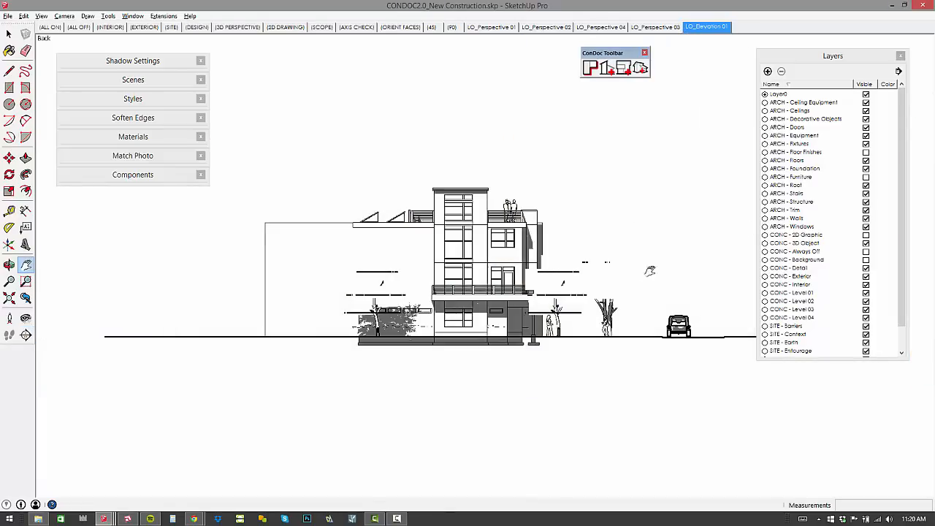
pyautogui.moveTo(538, 305)
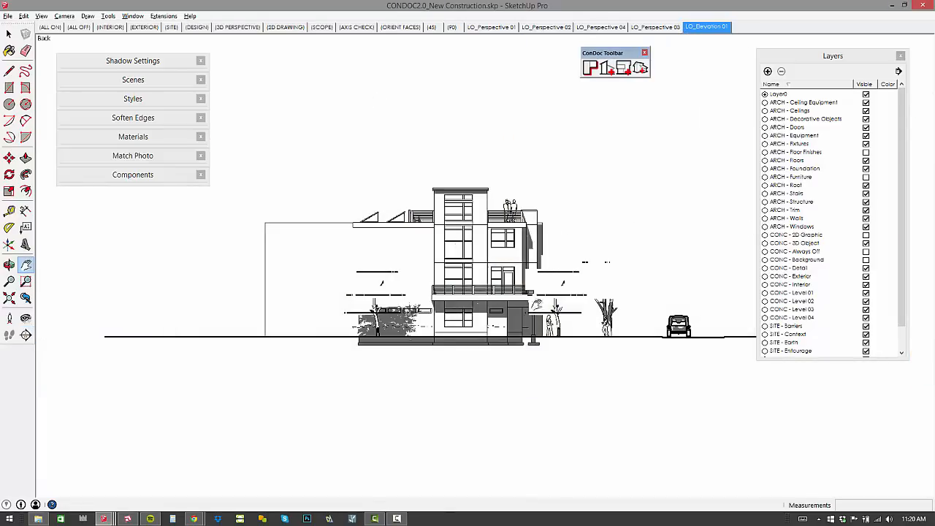
# Step: Preview the new LO_Section AA and LO_Elevation 01 scenes
pyautogui.click(491, 26)
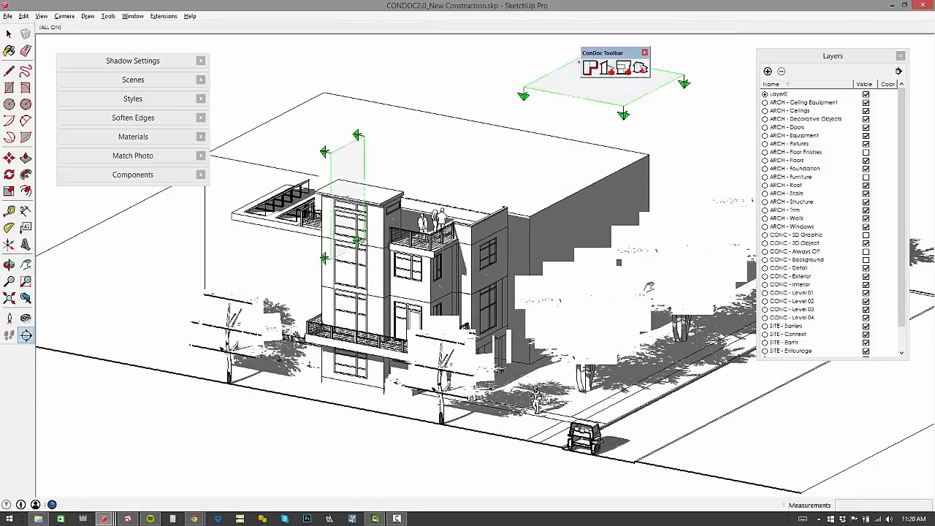
pyautogui.click(752, 26)
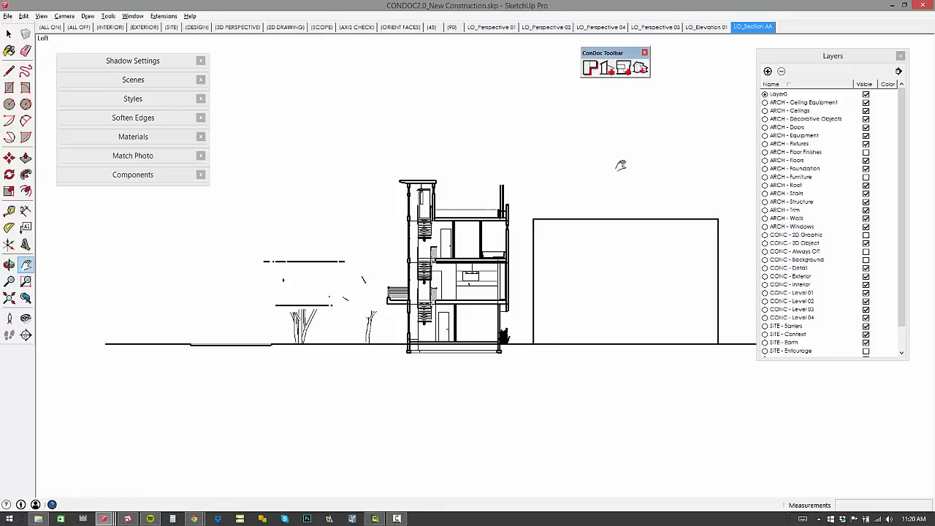
pyautogui.click(704, 26)
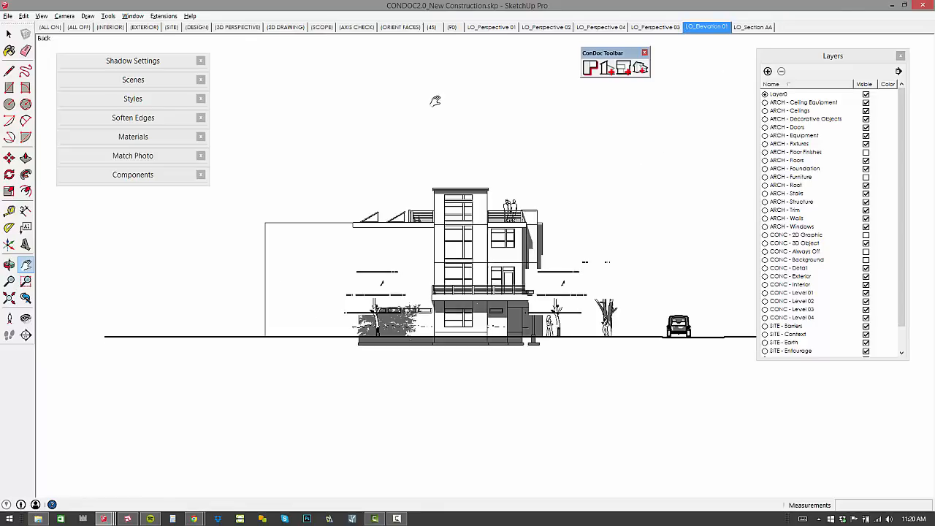
pyautogui.moveTo(451, 104)
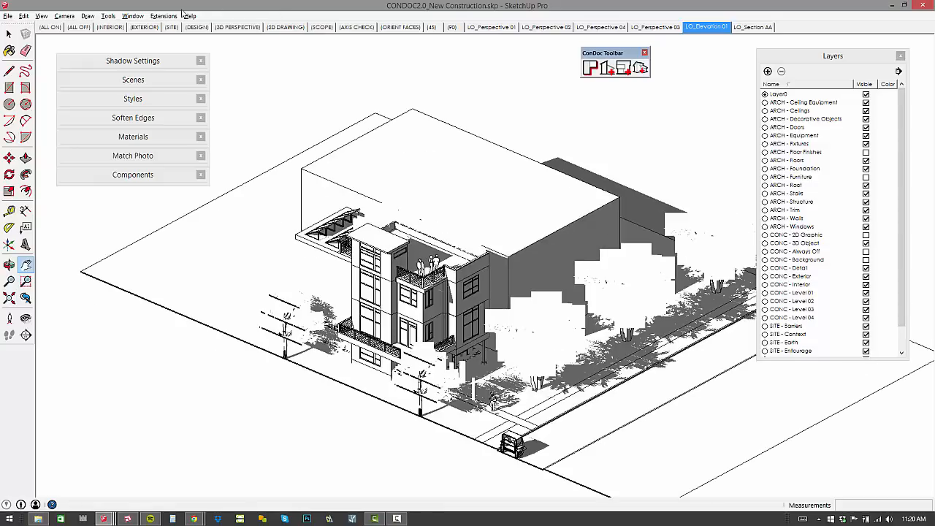
# Step: Change CONDOC's elevation and section tool style to Design Packets
pyautogui.click(132, 15)
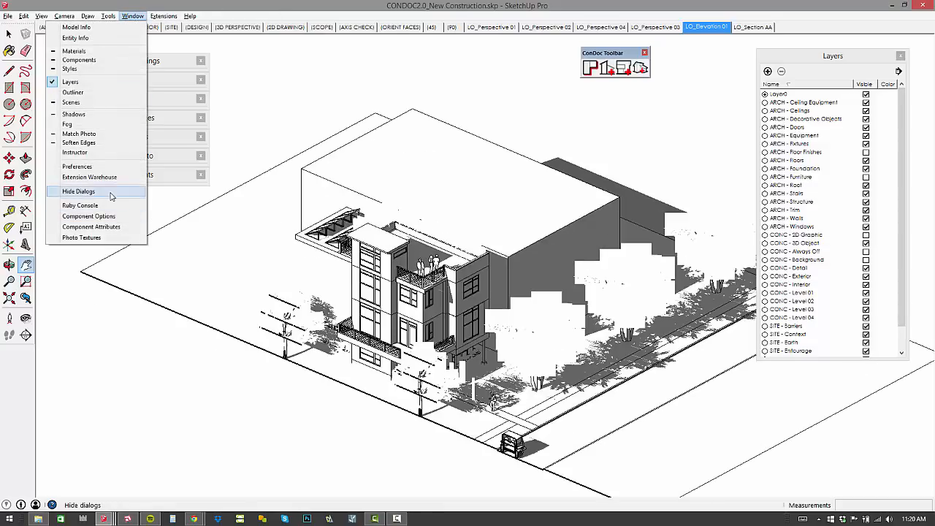
pyautogui.click(163, 15)
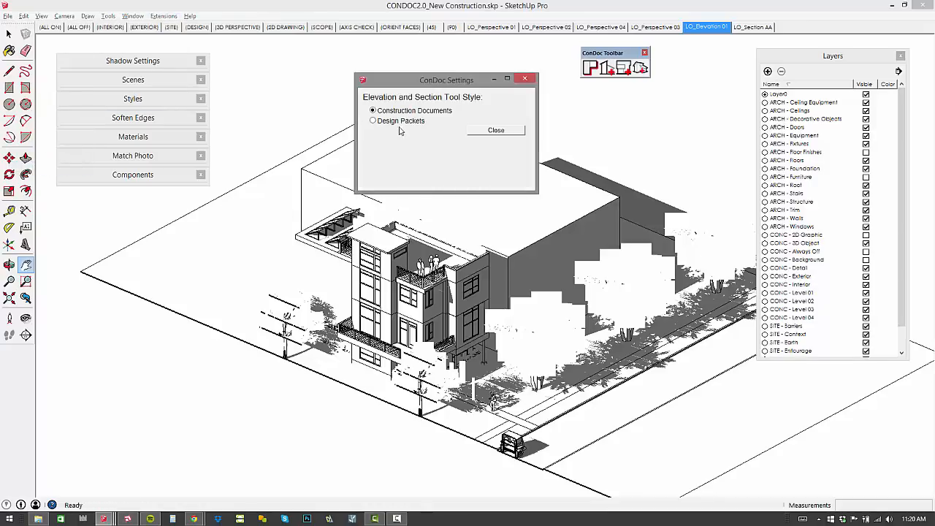
pyautogui.click(373, 120)
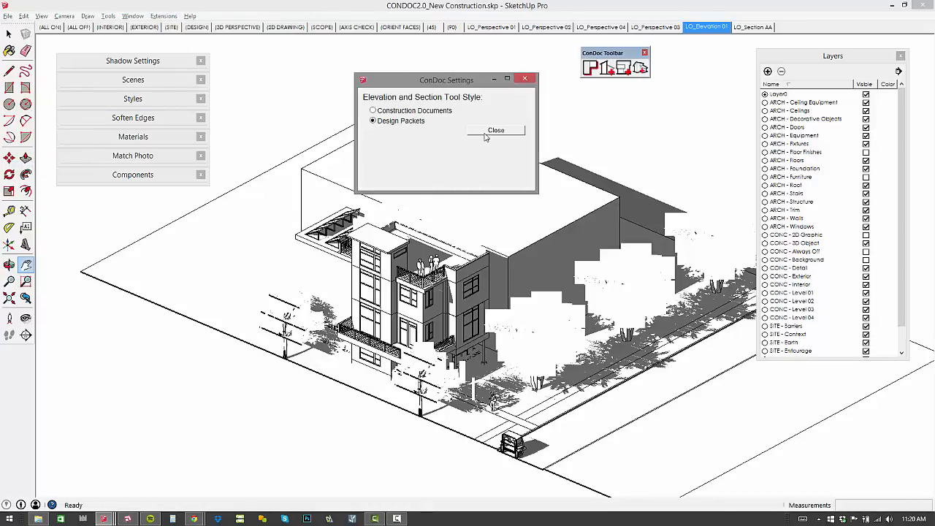
pyautogui.click(496, 130)
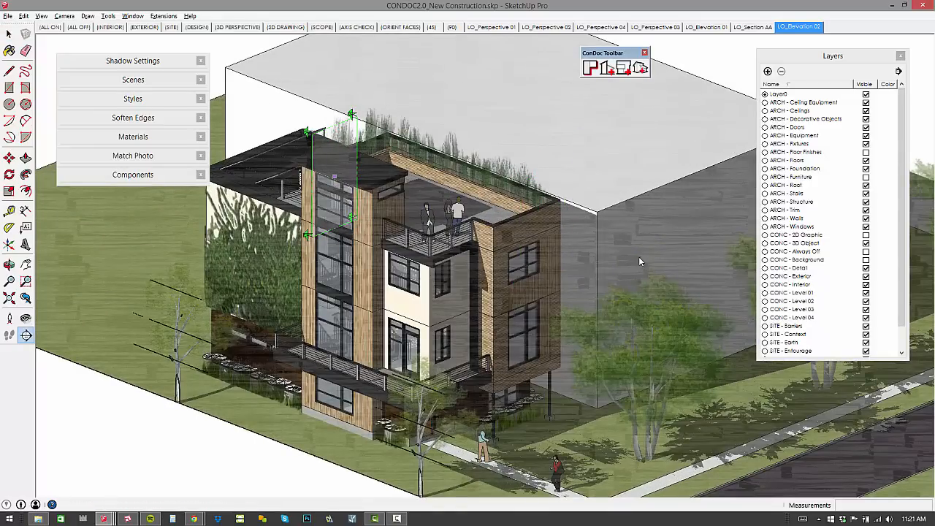
# Step: Compare the design-style section scene with the construction-style section and elevation scenes
pyautogui.click(844, 27)
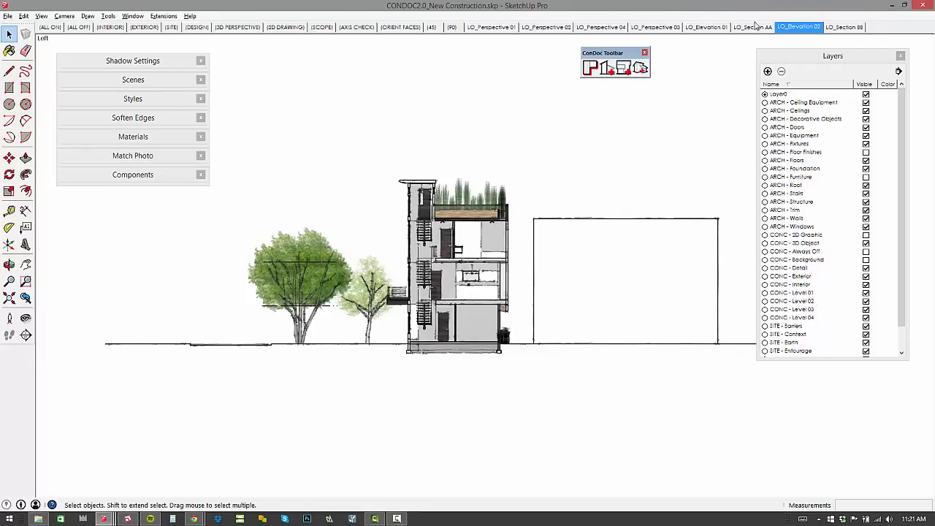
pyautogui.click(752, 26)
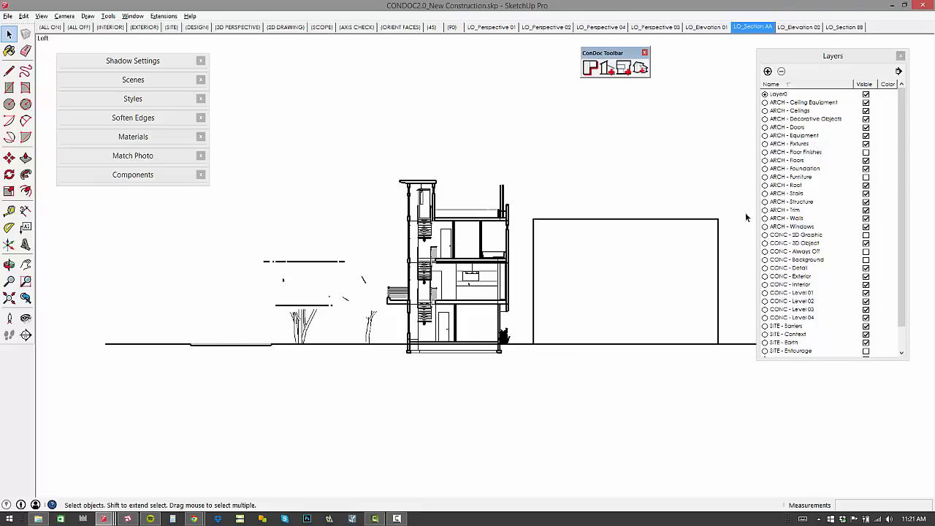
pyautogui.click(703, 27)
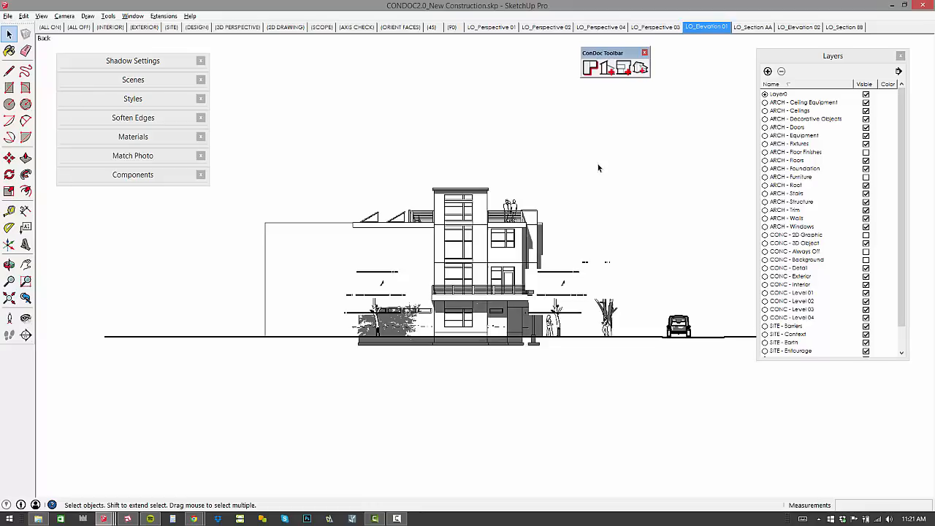
pyautogui.moveTo(619, 257)
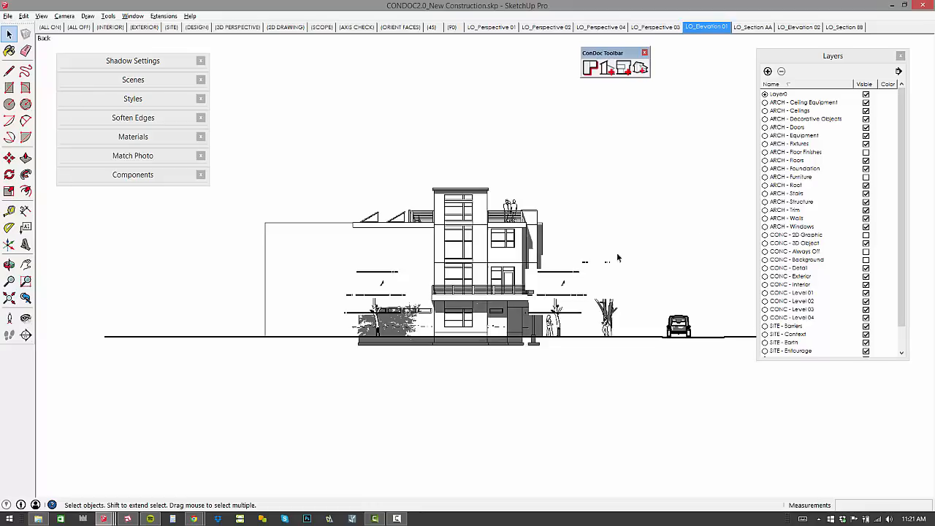
pyautogui.moveTo(101, 38)
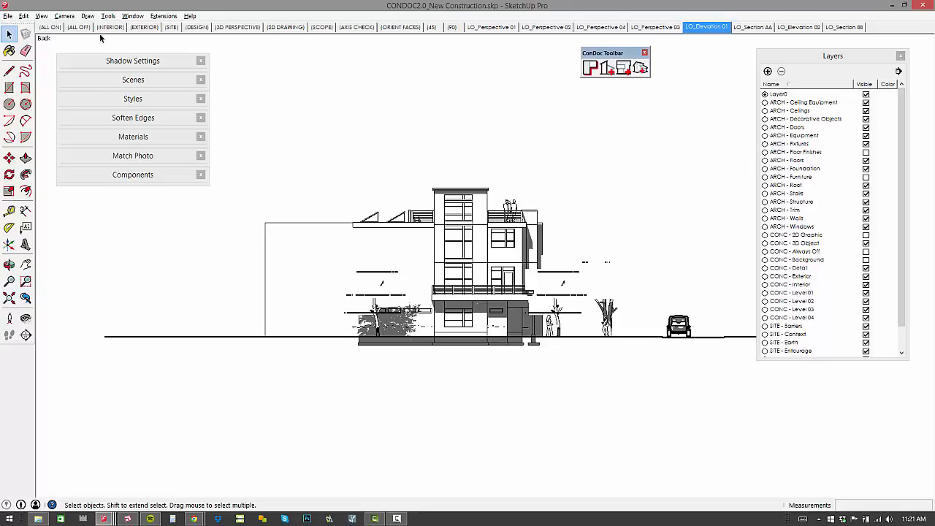
# Step: Return to the DESIGN scene and launch the CONDOC Plan Generator
pyautogui.click(196, 26)
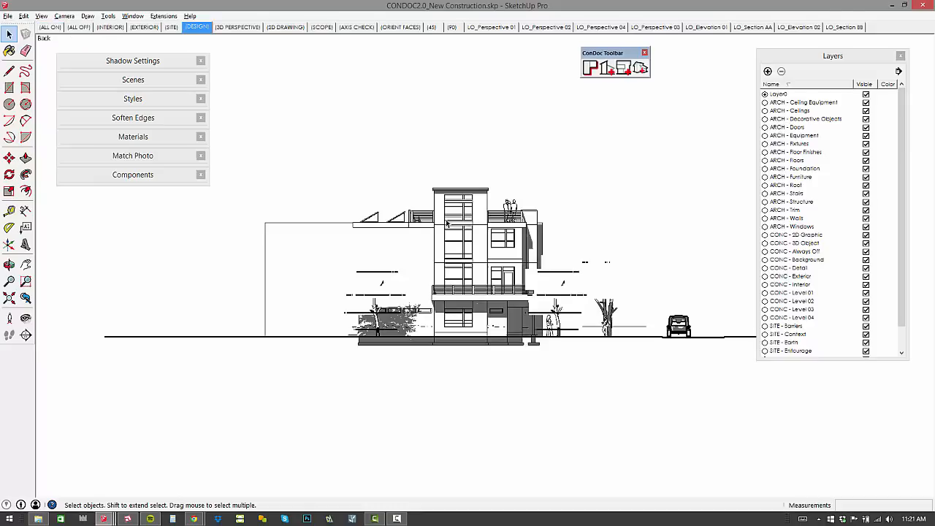
pyautogui.click(64, 16)
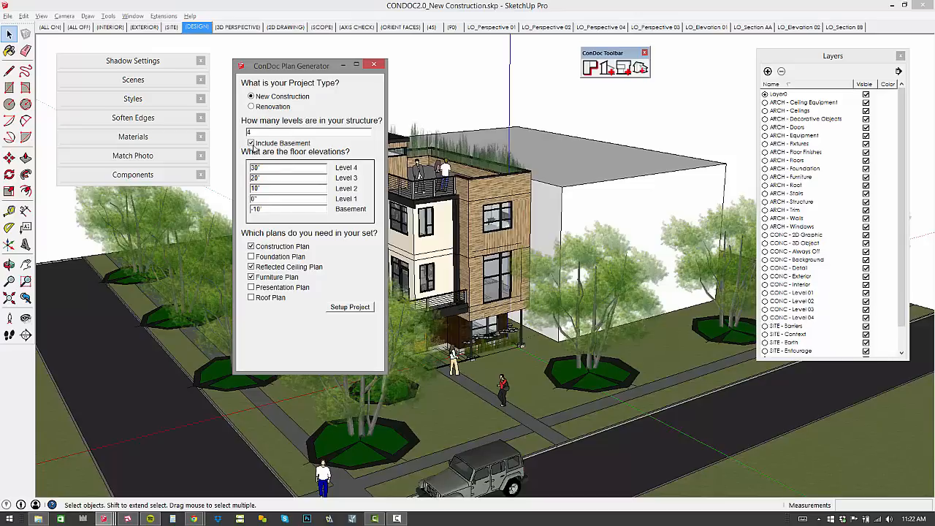
# Step: Exclude the basement level from the four-level new-construction project
pyautogui.click(251, 143)
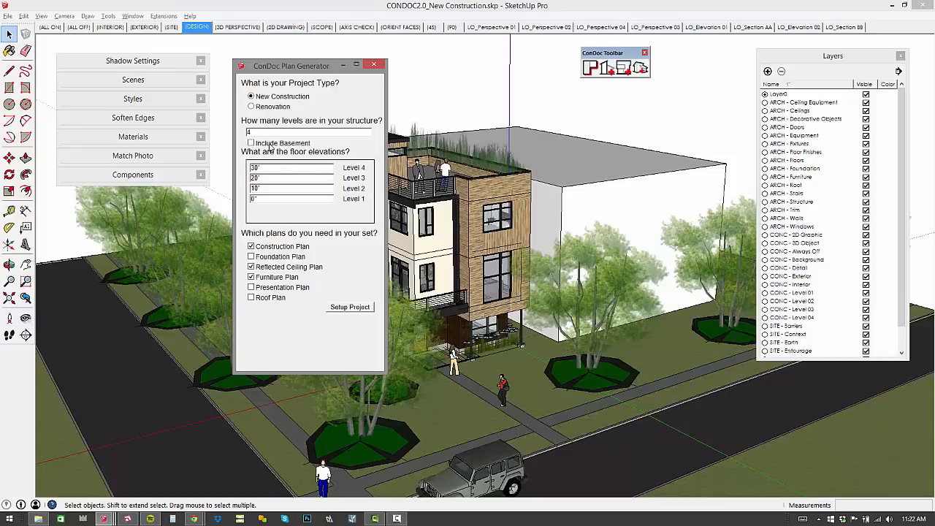
pyautogui.click(251, 143)
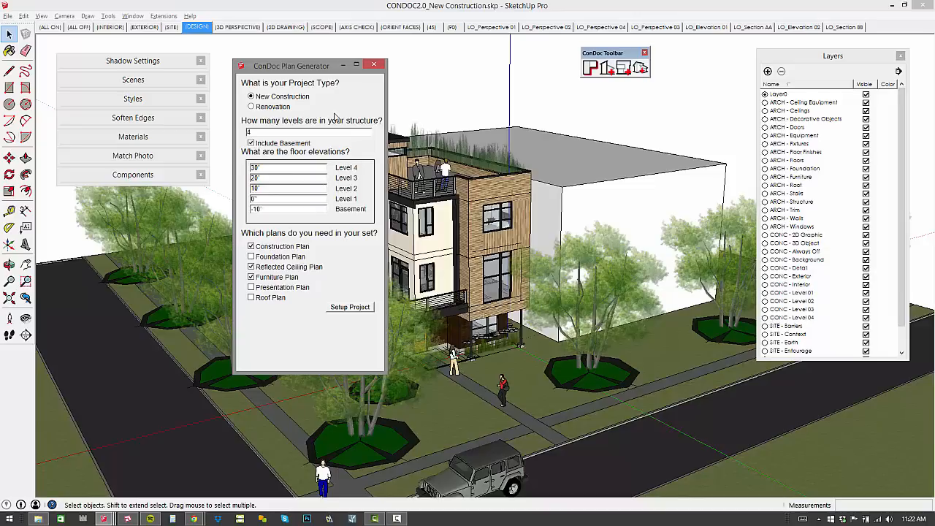
pyautogui.click(251, 143)
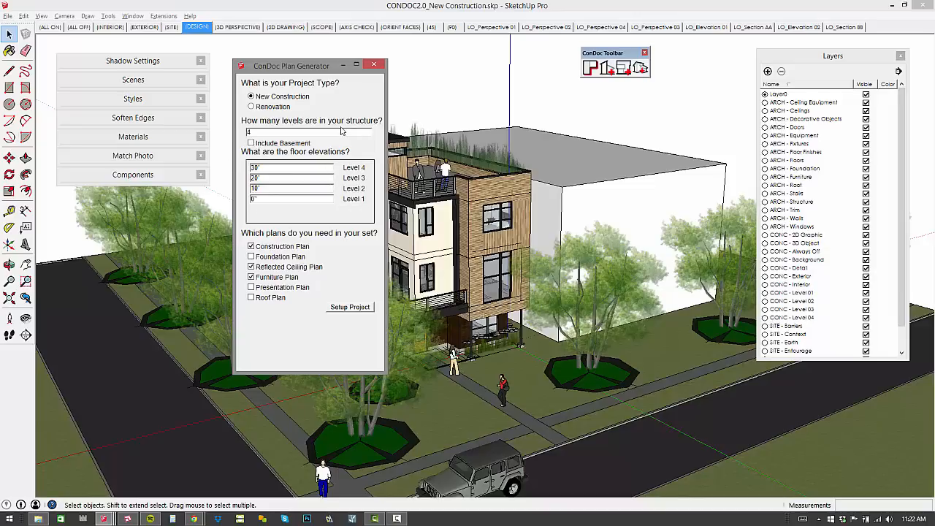
# Step: Select the Construction, Foundation and Presentation plans, clearing the unneeded ones
pyautogui.click(251, 245)
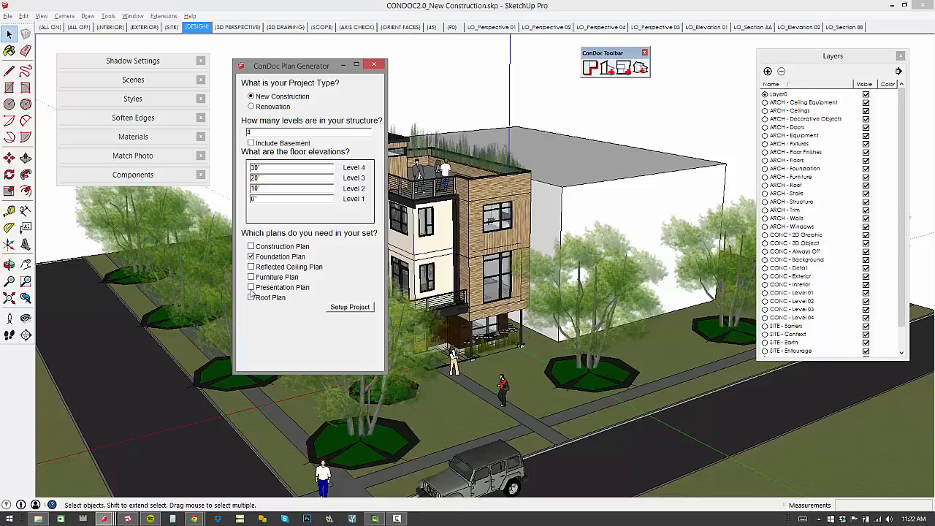
pyautogui.click(251, 286)
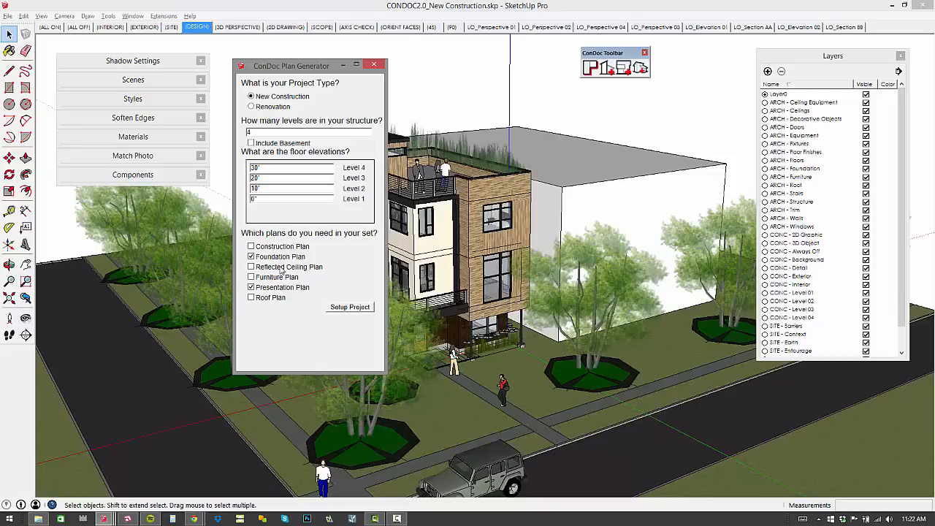
pyautogui.moveTo(277, 274)
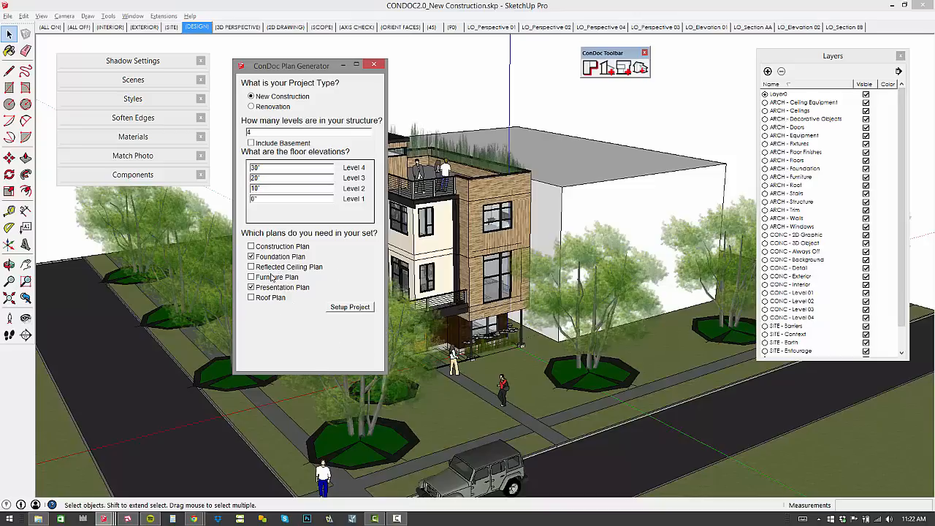
pyautogui.click(251, 246)
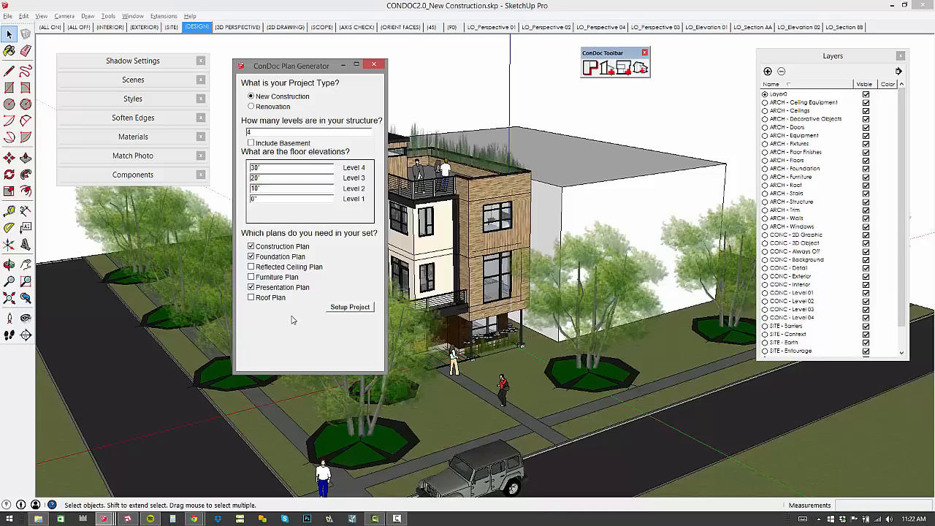
pyautogui.moveTo(257, 149)
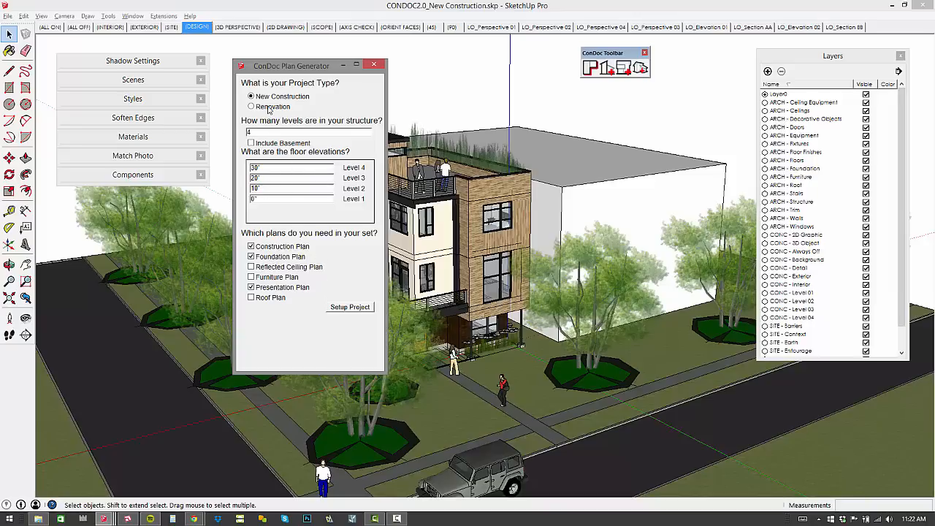
# Step: Switch the project to a Renovation working in the Proposed Conditions model
pyautogui.click(251, 106)
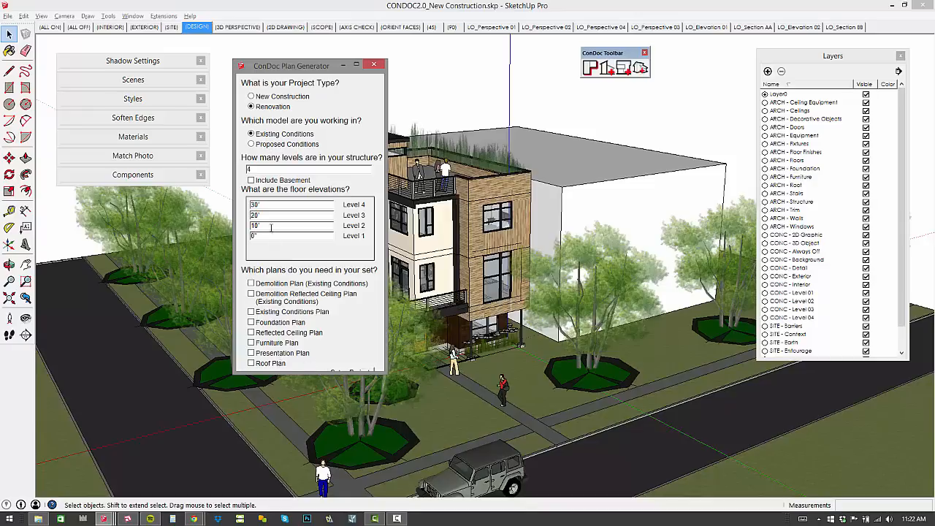
pyautogui.click(252, 144)
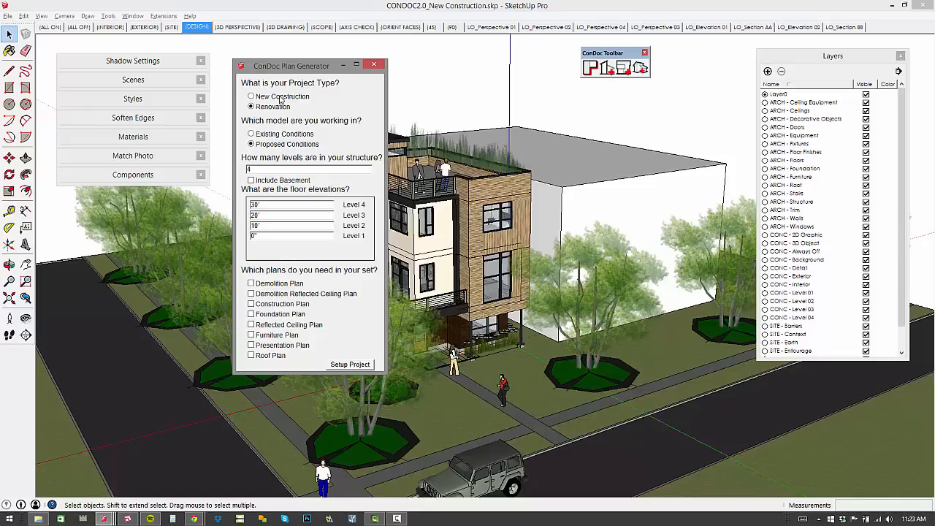
# Step: Return to New Construction with Construction and Roof plans added, then generate the plan set
pyautogui.click(252, 97)
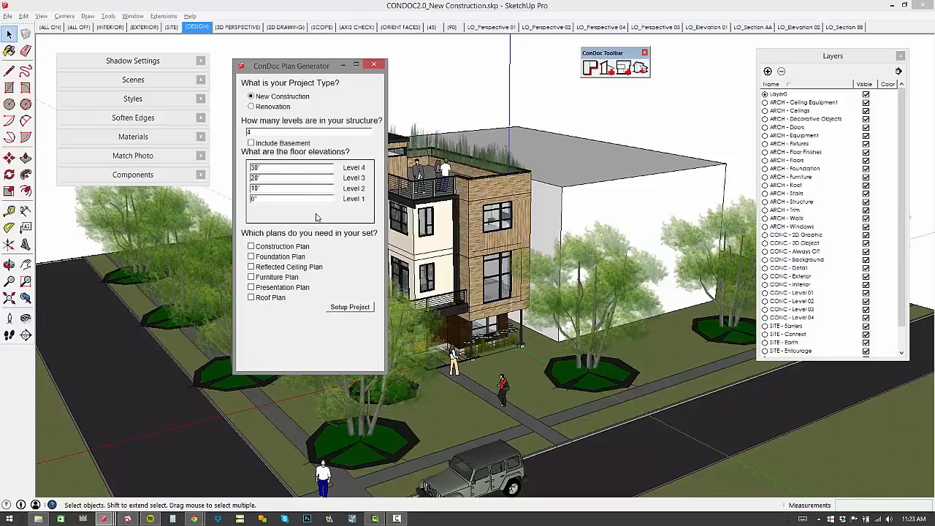
pyautogui.click(252, 257)
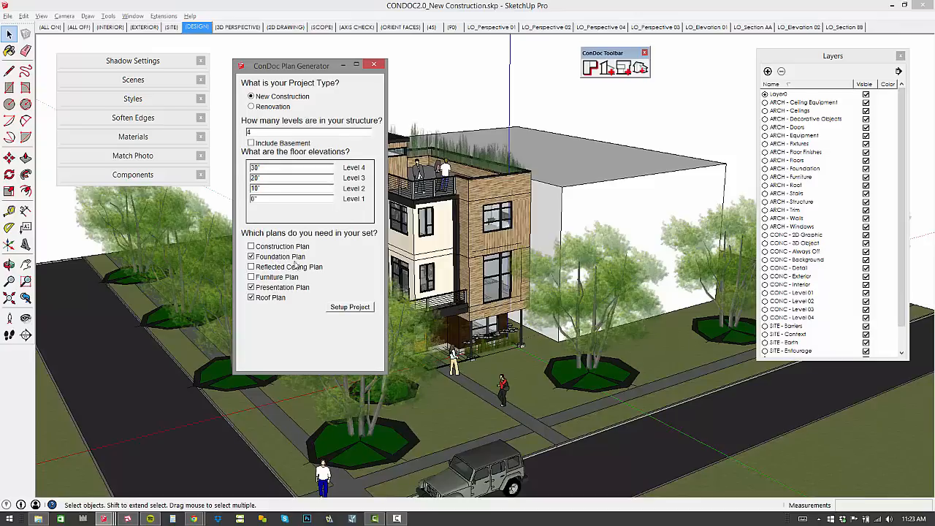
pyautogui.click(251, 246)
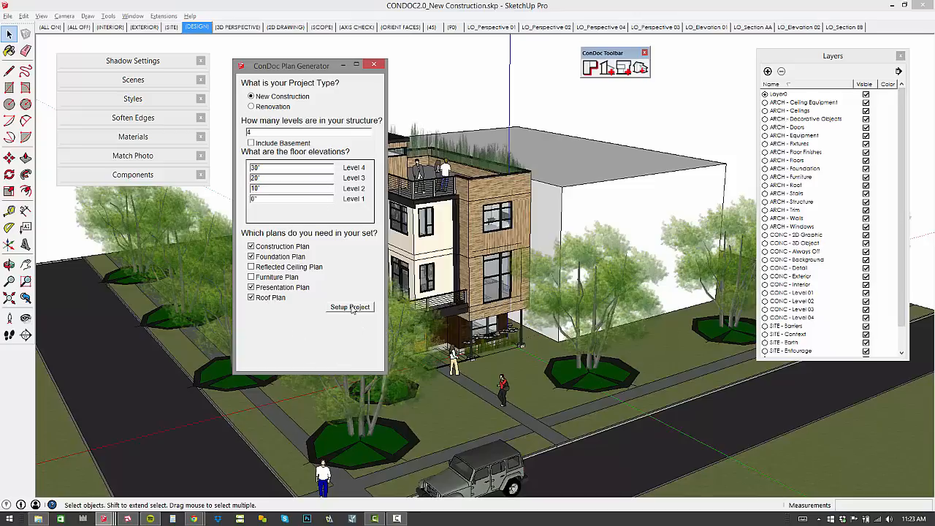
pyautogui.click(349, 306)
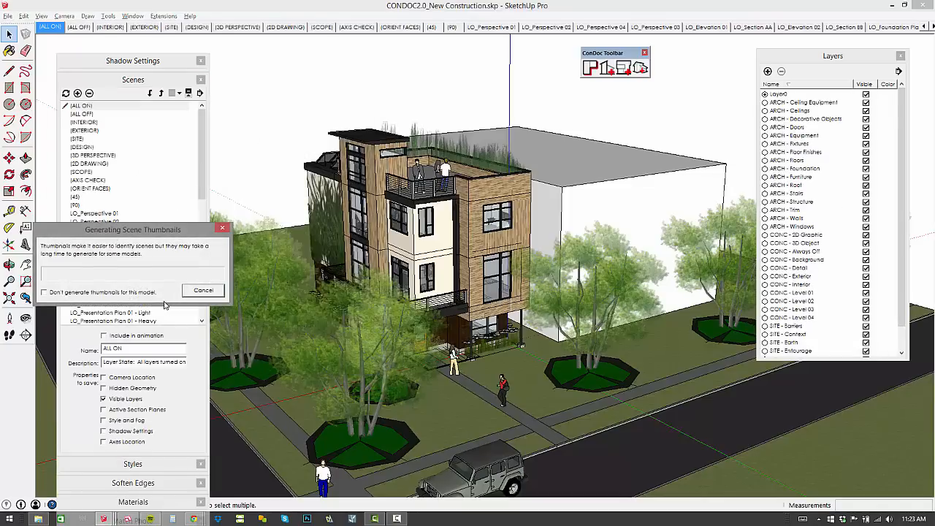
# Step: Cancel thumbnail generation and show section planes and hidden geometry in the view
pyautogui.click(205, 289)
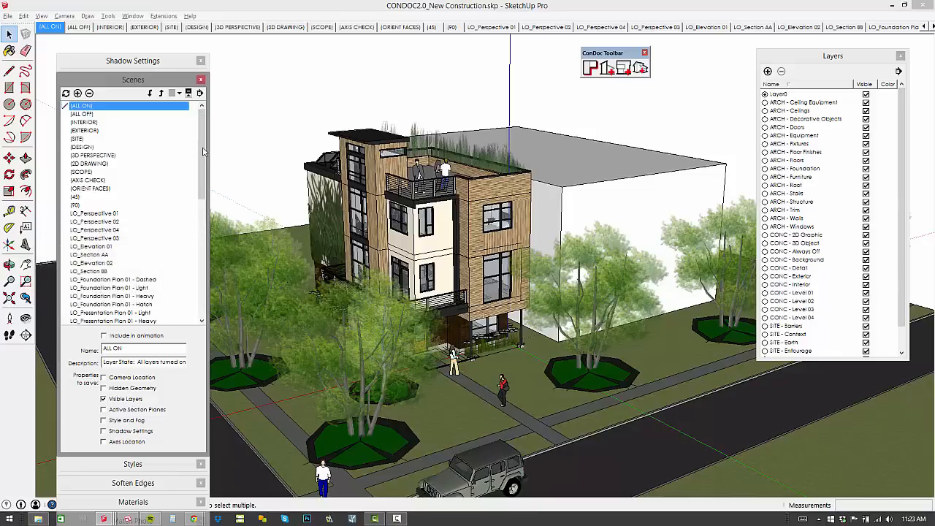
pyautogui.moveTo(204, 146)
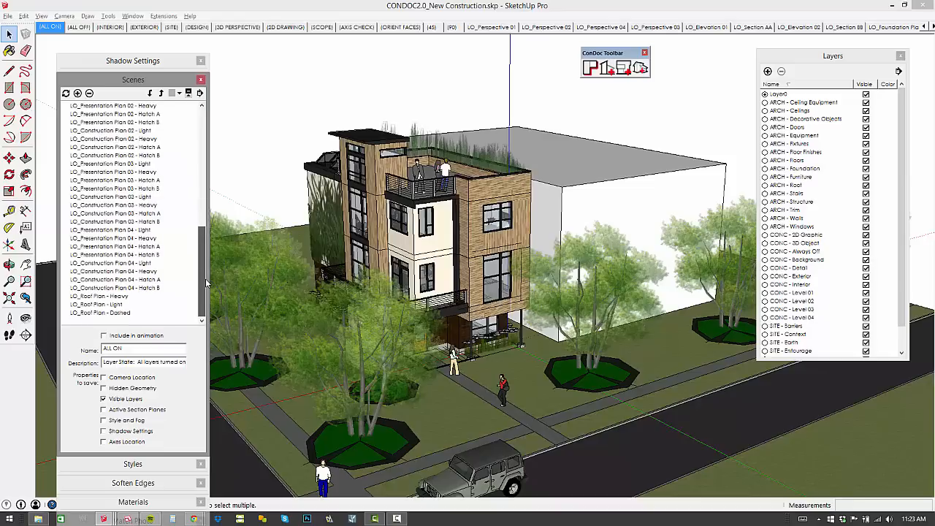
pyautogui.click(41, 14)
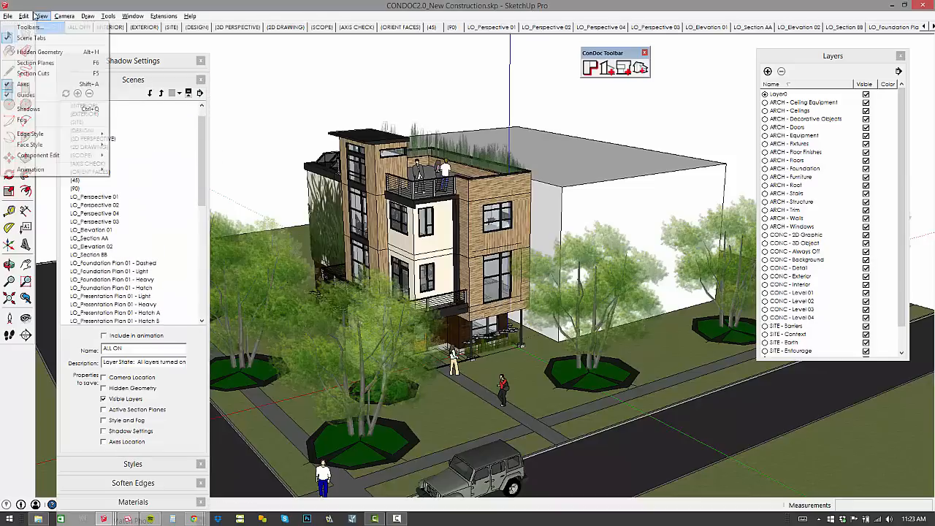
pyautogui.moveTo(35, 61)
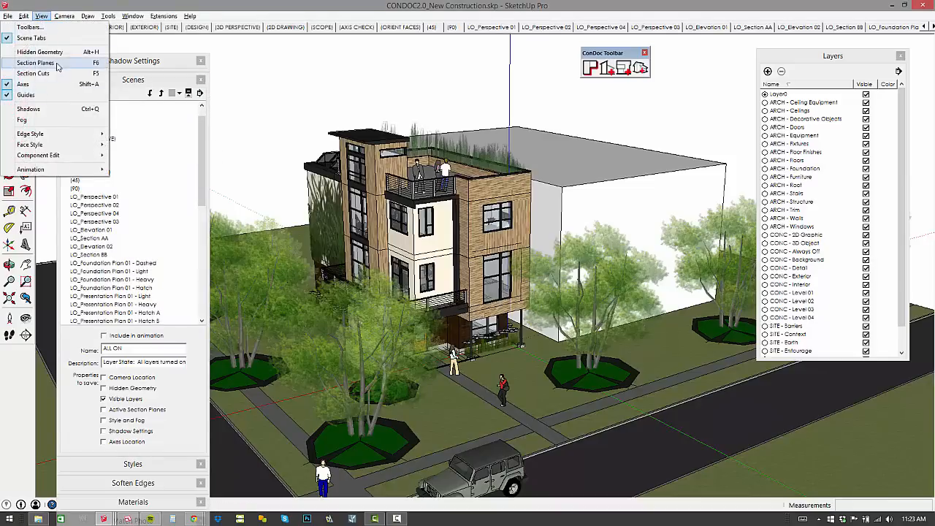
pyautogui.click(39, 53)
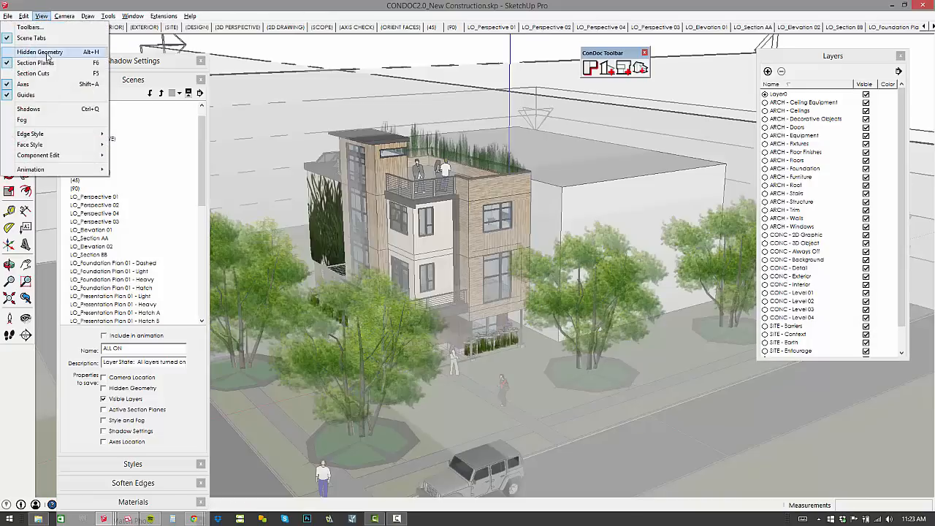
pyautogui.click(39, 52)
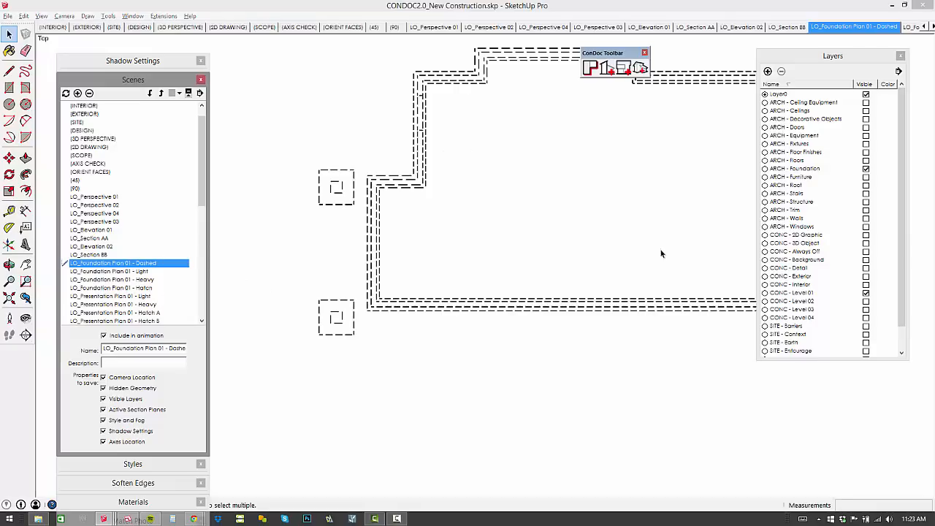
pyautogui.moveTo(814, 174)
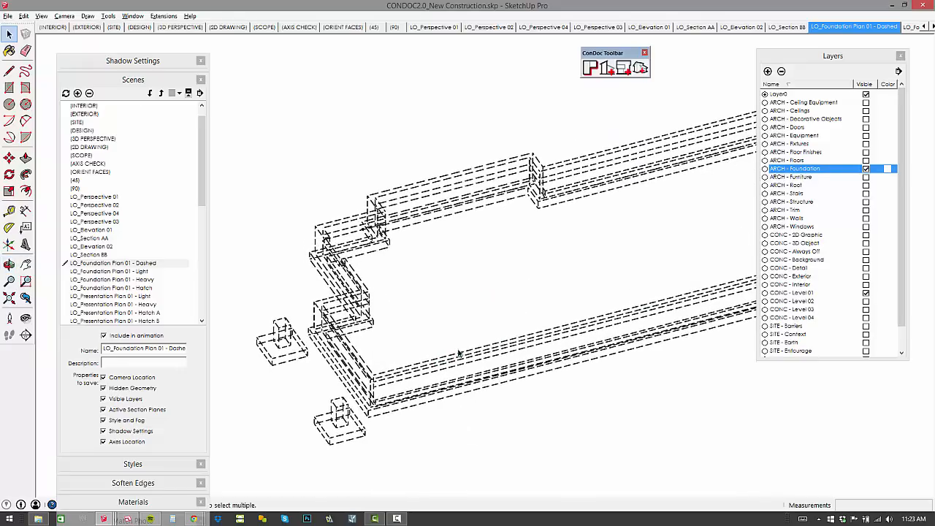
pyautogui.moveTo(450, 336)
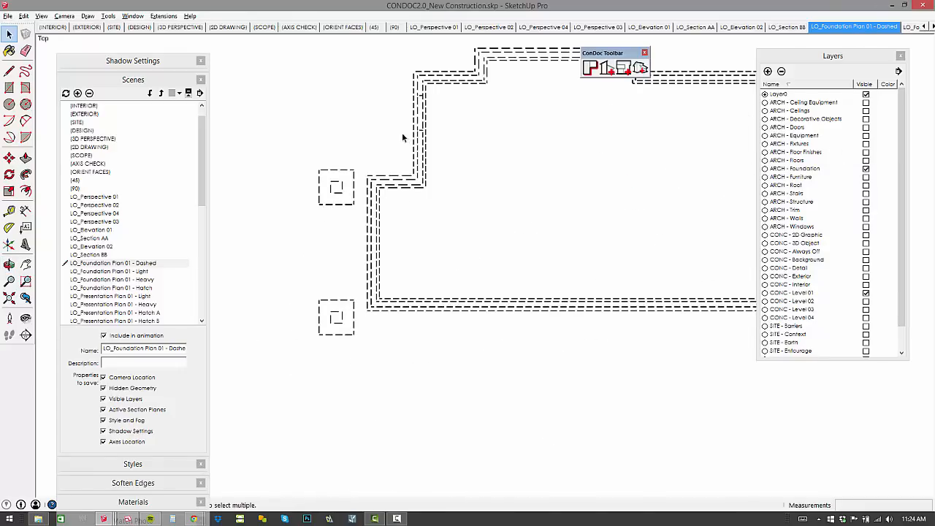
# Step: Save the model over the existing New Construction file, confirming the overwrite
pyautogui.scroll(-3)
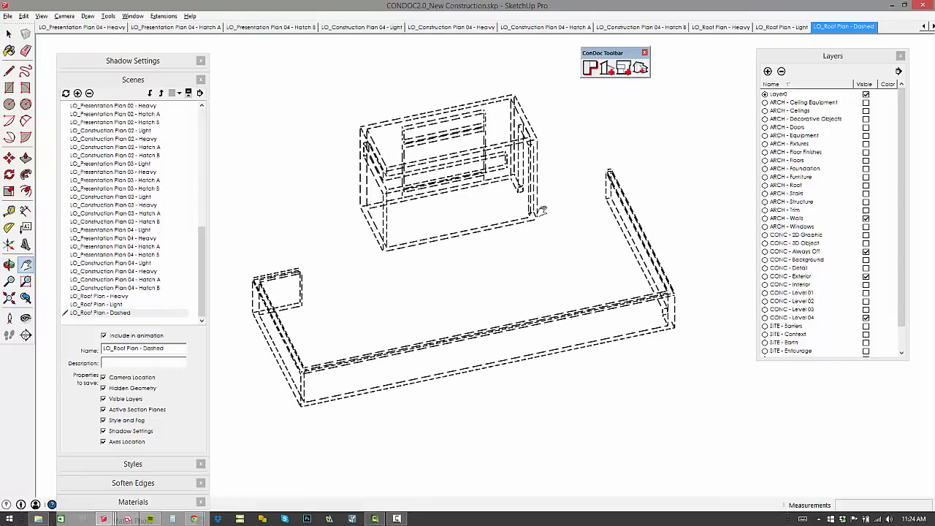
pyautogui.moveTo(541, 207)
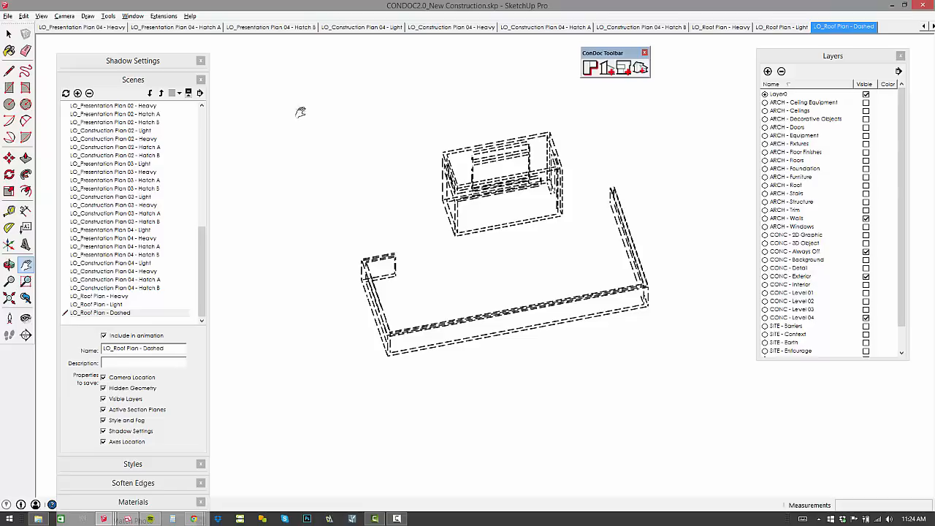
pyautogui.moveTo(540, 102)
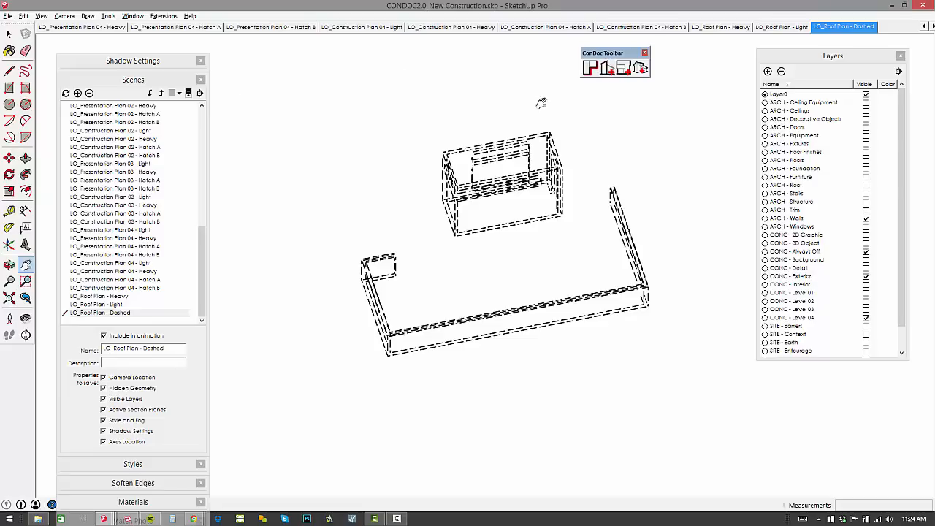
pyautogui.moveTo(505, 193)
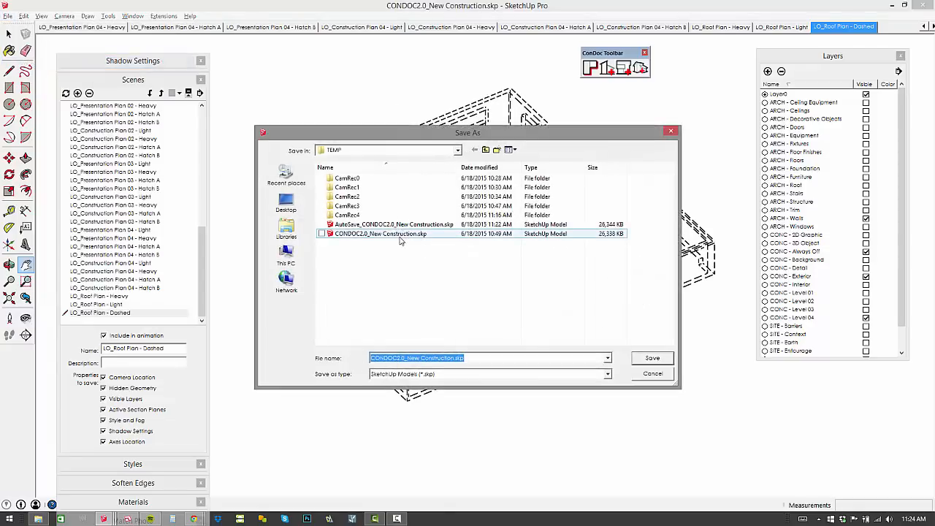
pyautogui.click(651, 356)
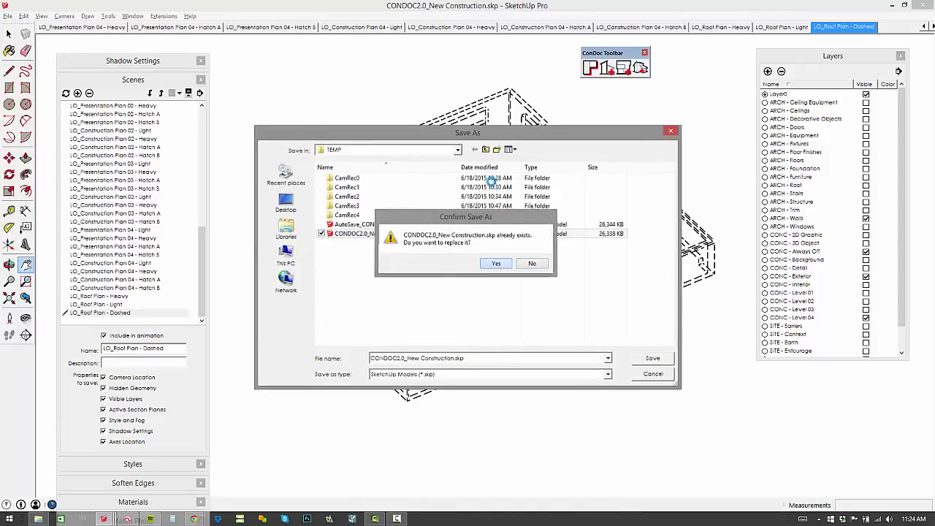
pyautogui.click(497, 263)
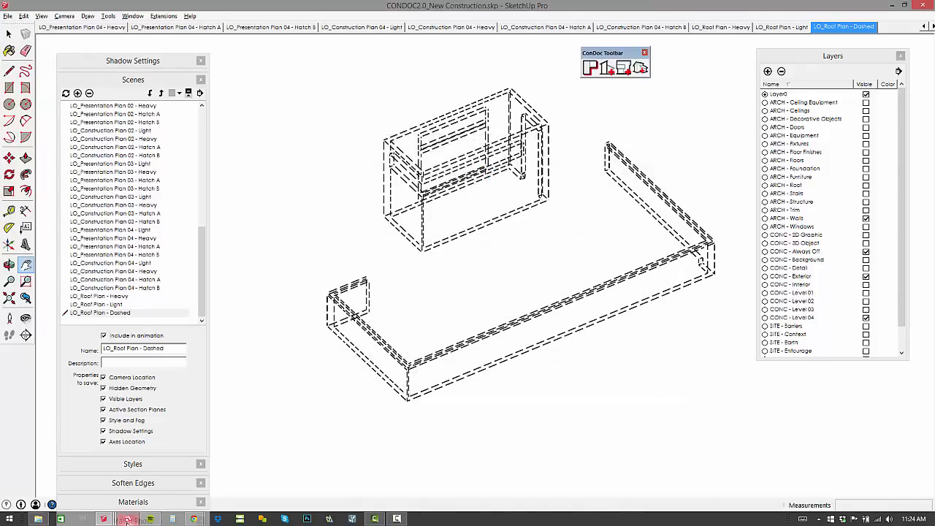
# Step: Bring the LayOut document with the demolition plan scrapbook to the front
pyautogui.click(125, 519)
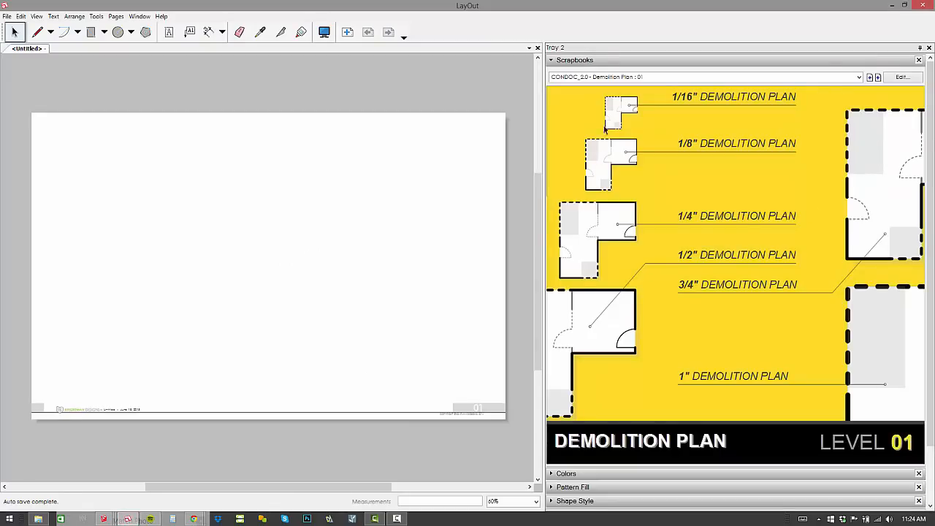
pyautogui.moveTo(717, 315)
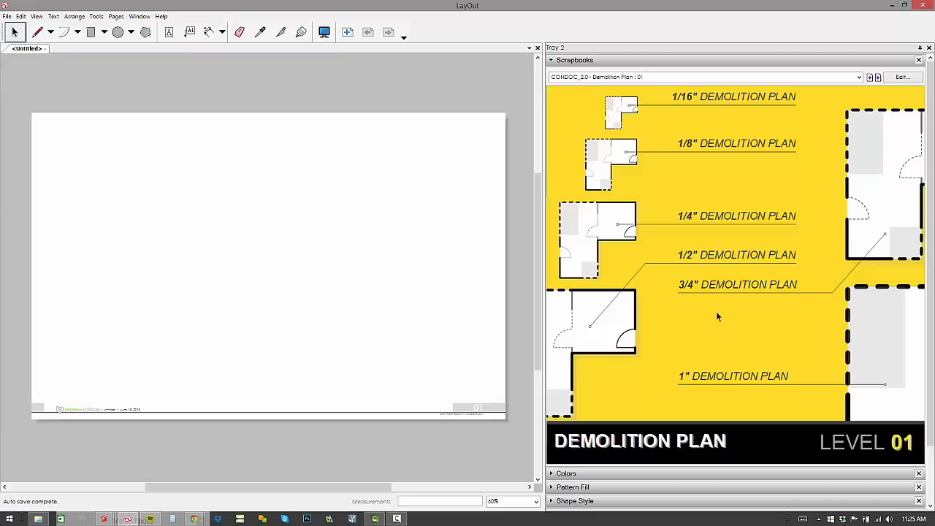
pyautogui.moveTo(685, 108)
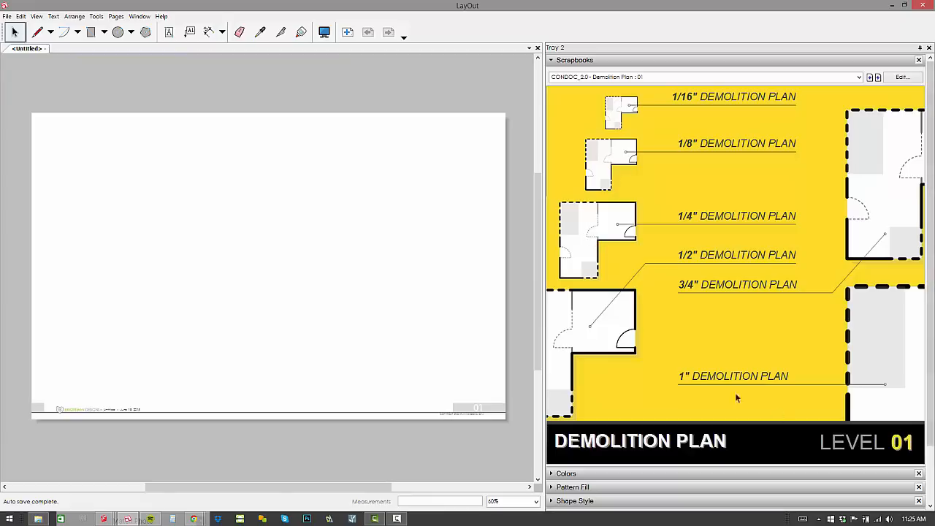
pyautogui.moveTo(295, 222)
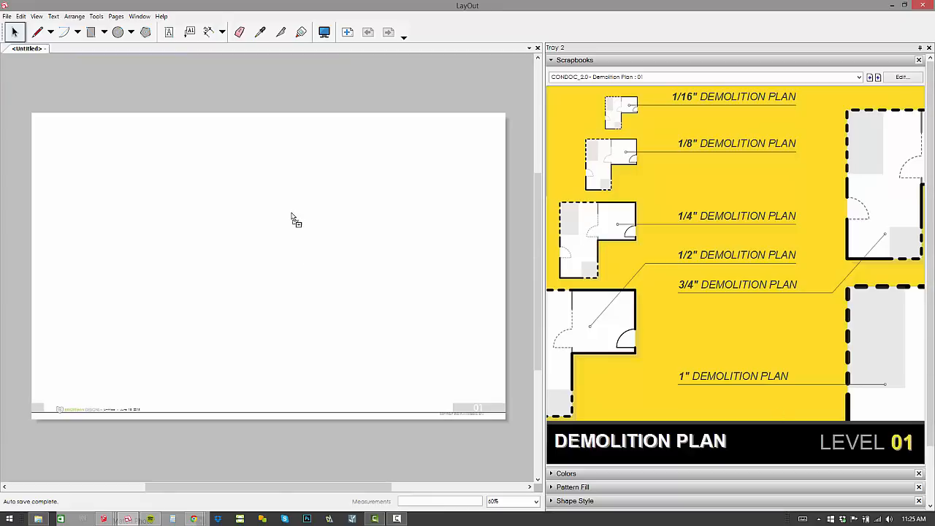
pyautogui.moveTo(292, 217)
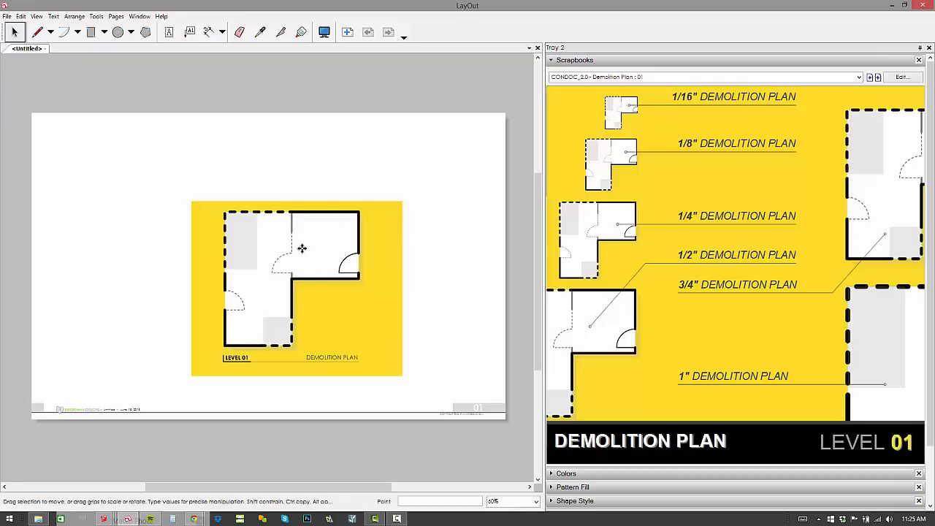
# Step: Drag the Level 01 demolition plan around until it sits at the page centre
pyautogui.moveTo(301, 249); pyautogui.dragTo(292, 223)
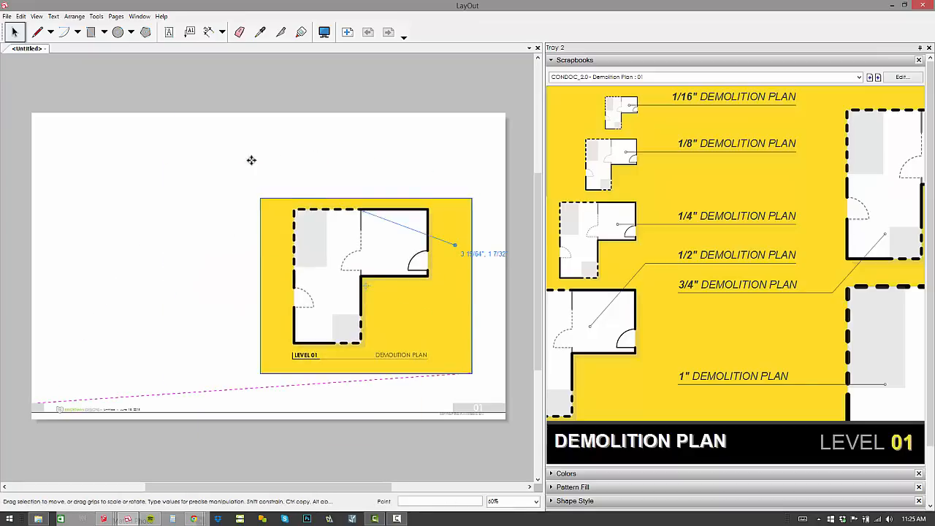
pyautogui.moveTo(365, 285); pyautogui.dragTo(193, 251)
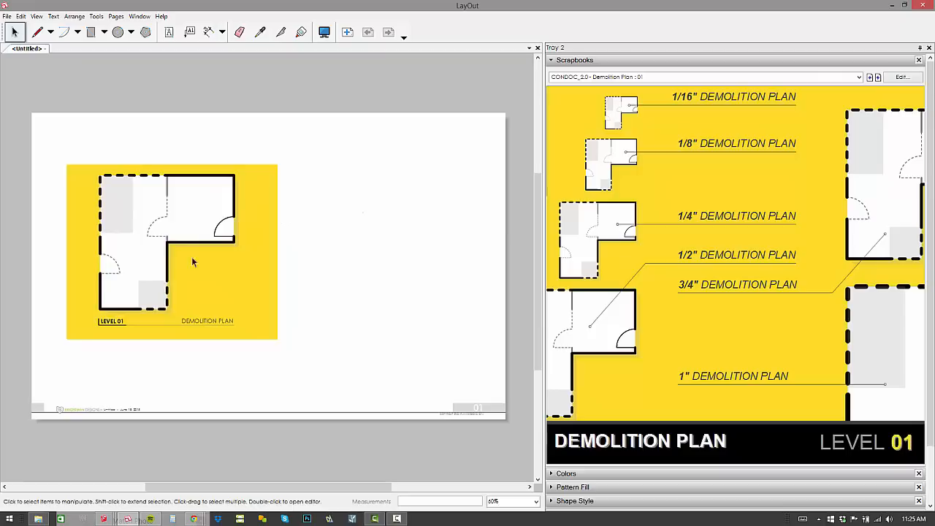
pyautogui.moveTo(193, 261); pyautogui.dragTo(277, 245)
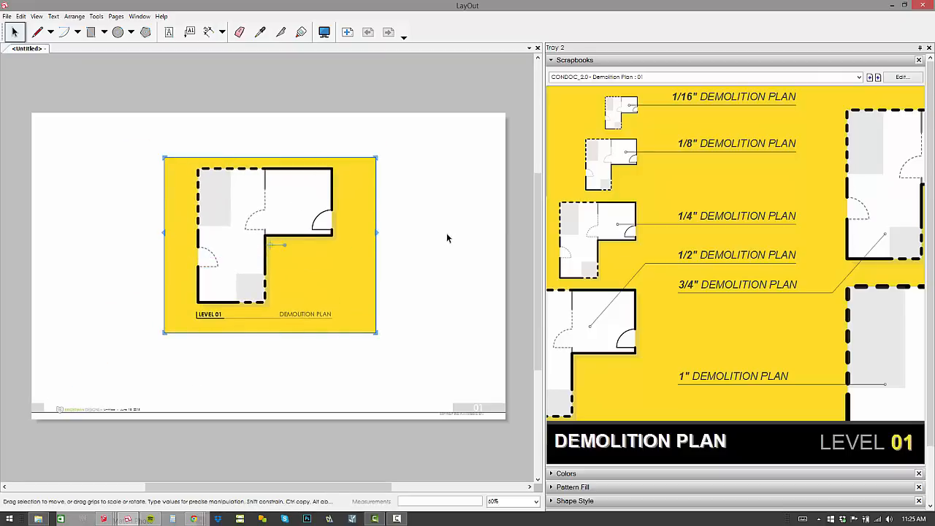
pyautogui.scroll(-3)
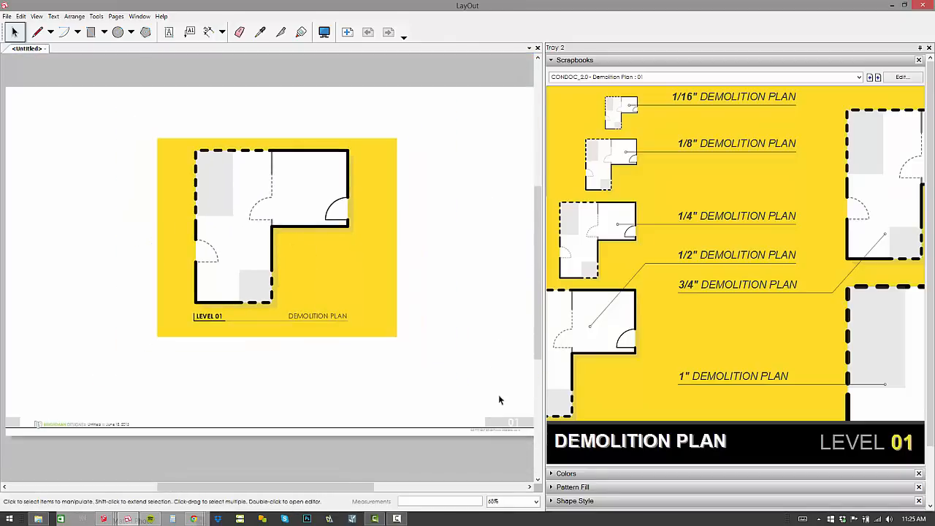
pyautogui.moveTo(482, 320)
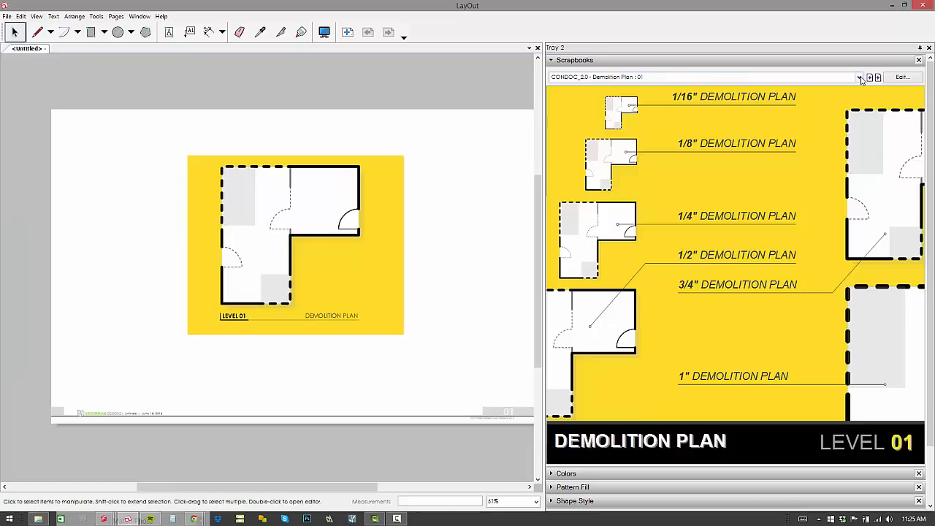
pyautogui.moveTo(666, 119)
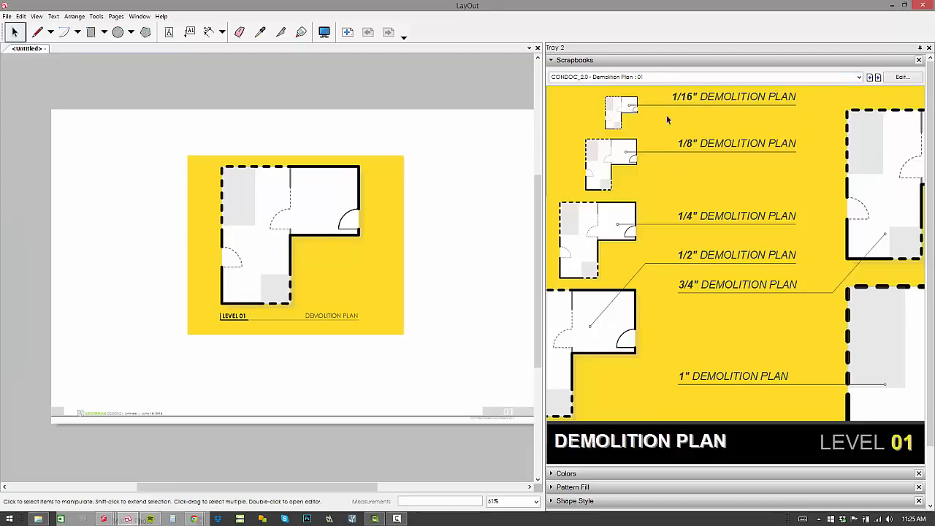
pyautogui.moveTo(704, 351)
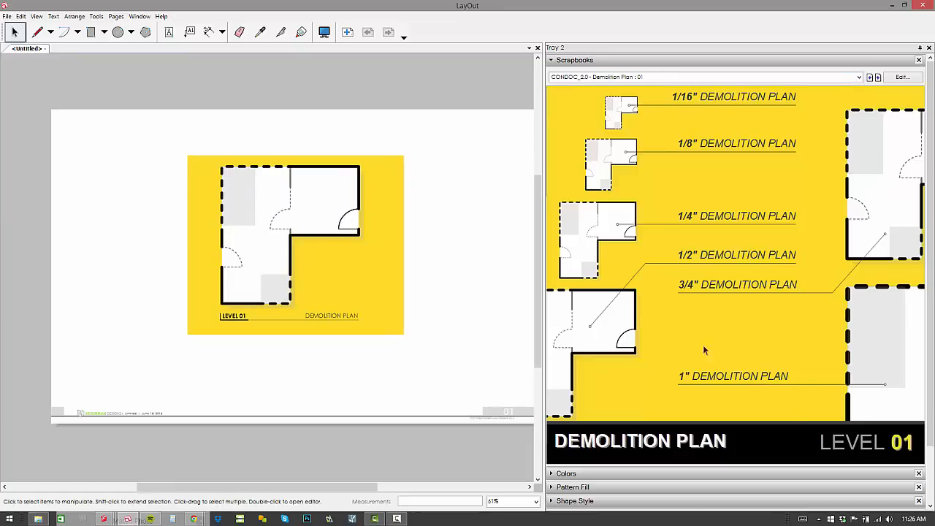
pyautogui.moveTo(625, 348)
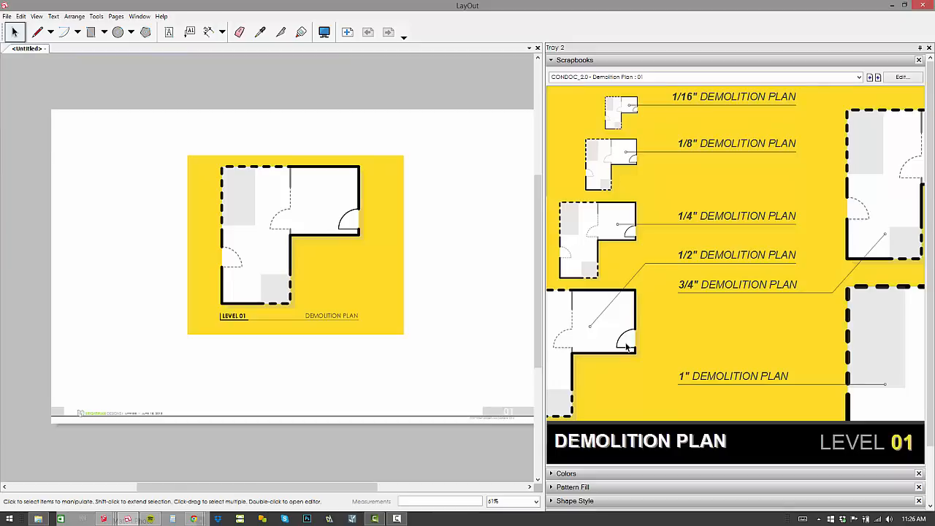
pyautogui.moveTo(724, 296)
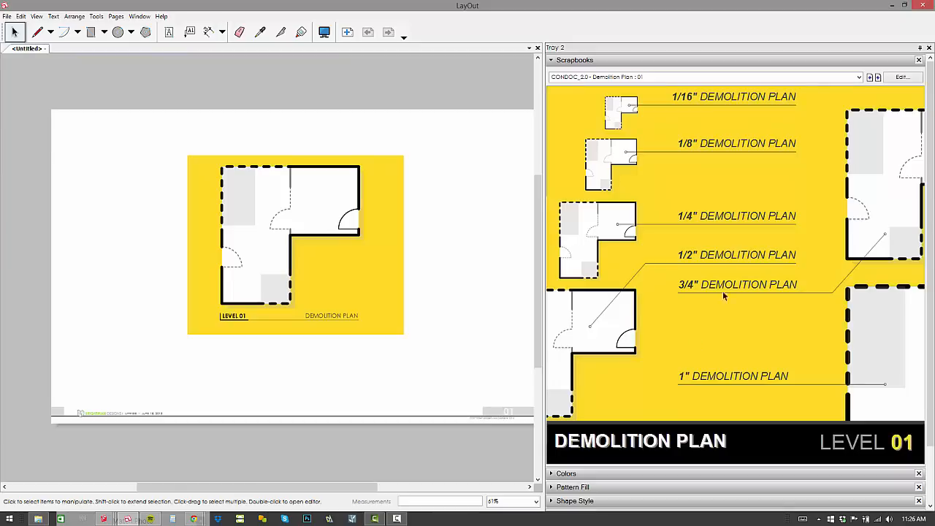
# Step: Keep the Demolition Plan 01 scrapbook and nudge the placed plan slightly right
pyautogui.click(859, 76)
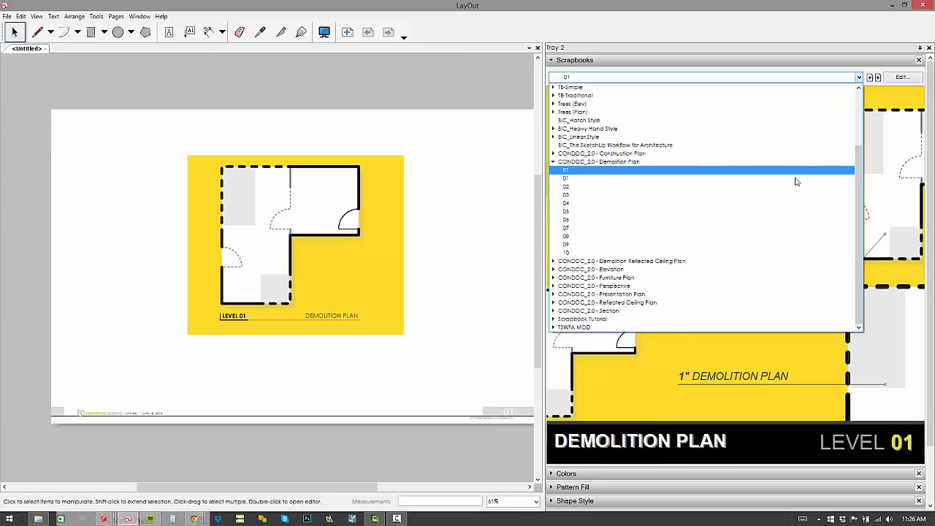
pyautogui.click(567, 169)
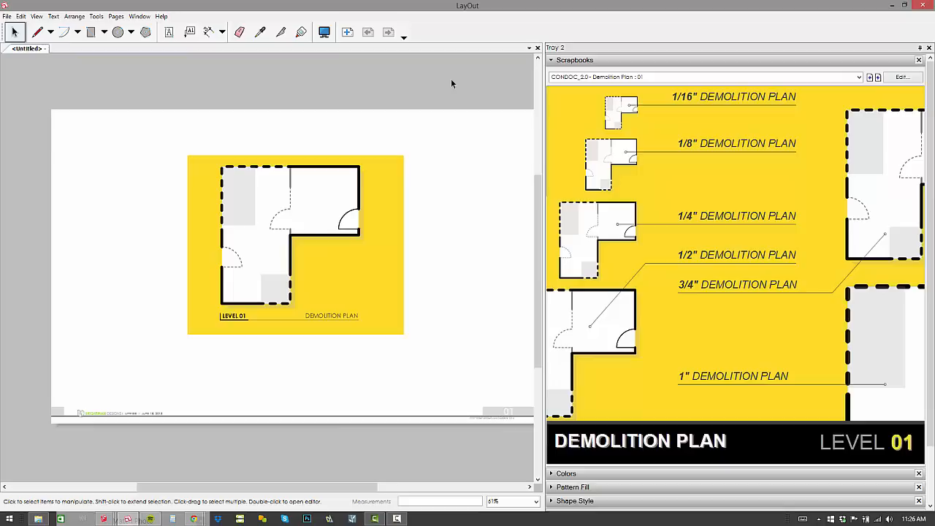
pyautogui.moveTo(295, 245); pyautogui.dragTo(233, 256)
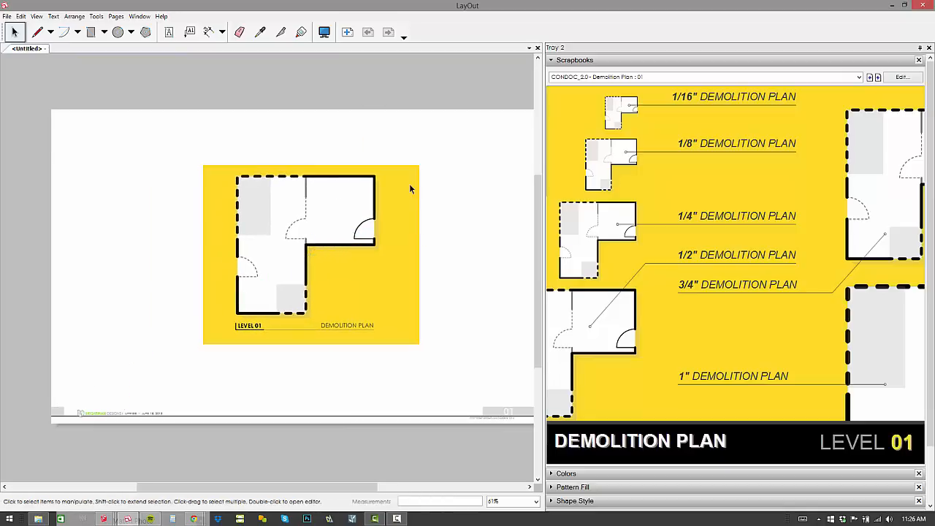
pyautogui.moveTo(213, 188)
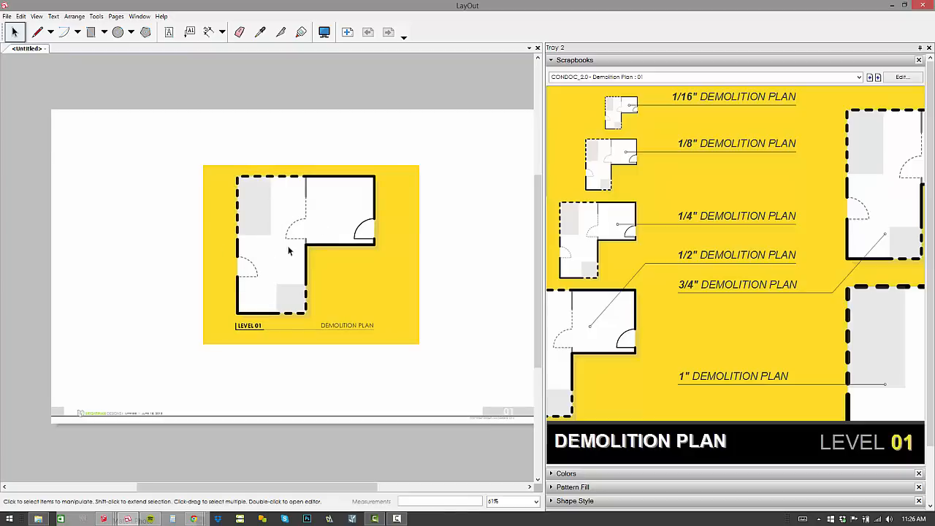
pyautogui.moveTo(300, 153)
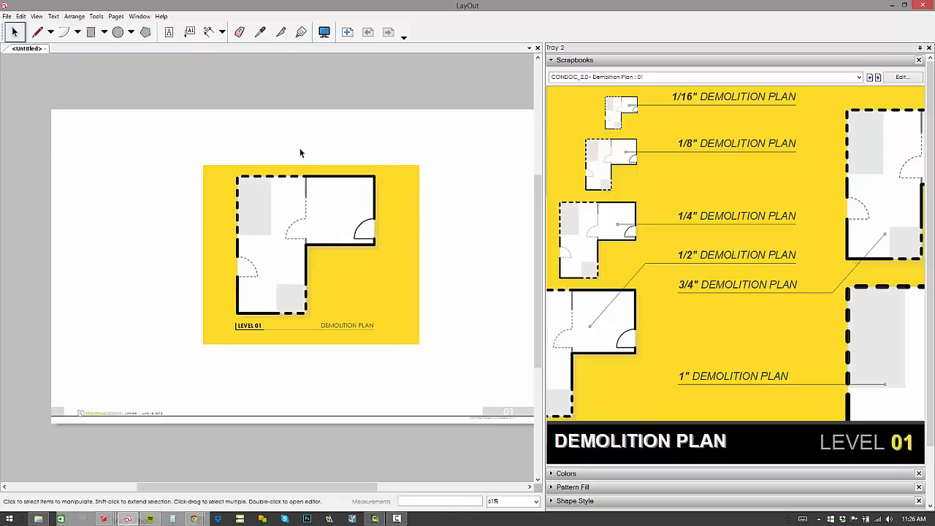
# Step: Add a blank page and switch to the Construction Plan foundation scrapbook
pyautogui.click(347, 33)
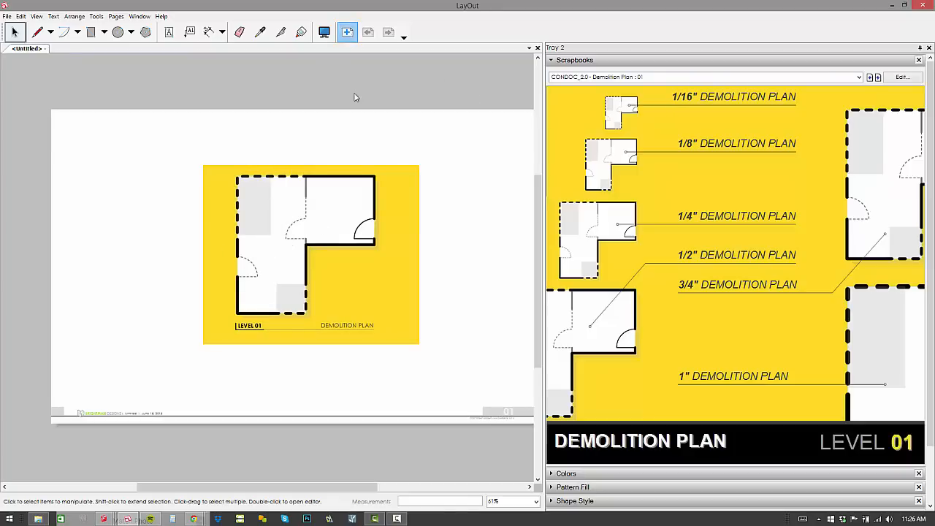
pyautogui.click(858, 76)
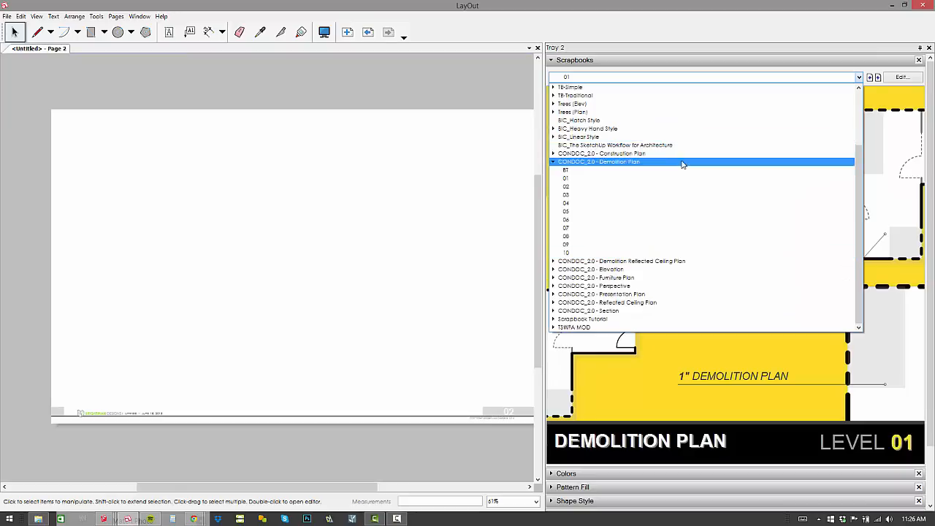
pyautogui.click(600, 153)
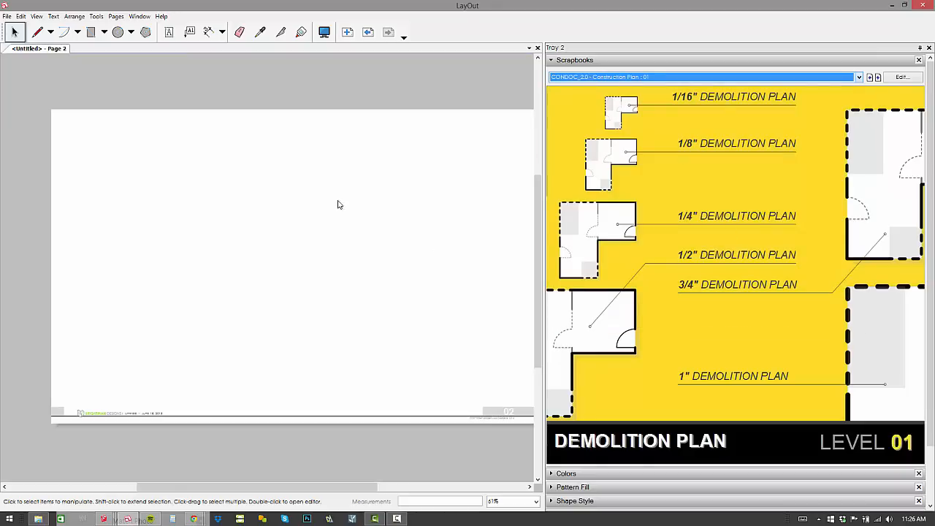
pyautogui.moveTo(319, 180)
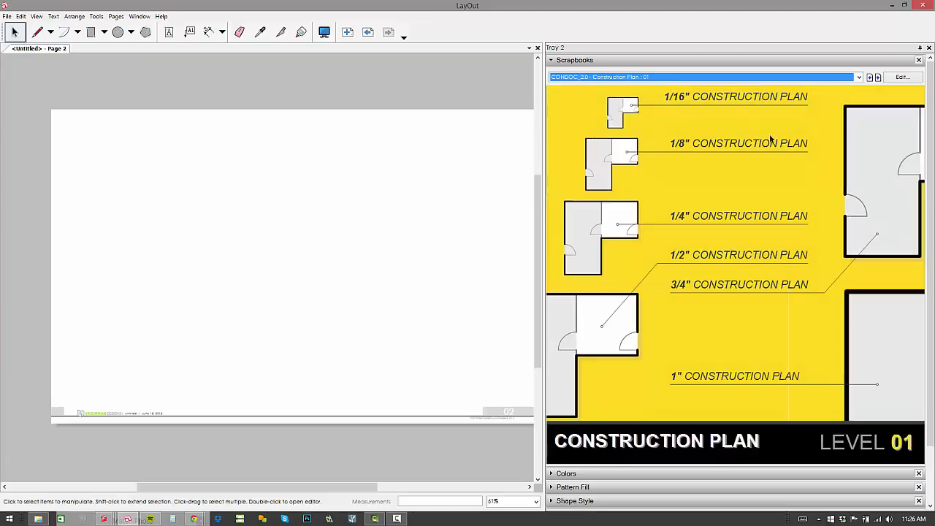
pyautogui.moveTo(923, 432)
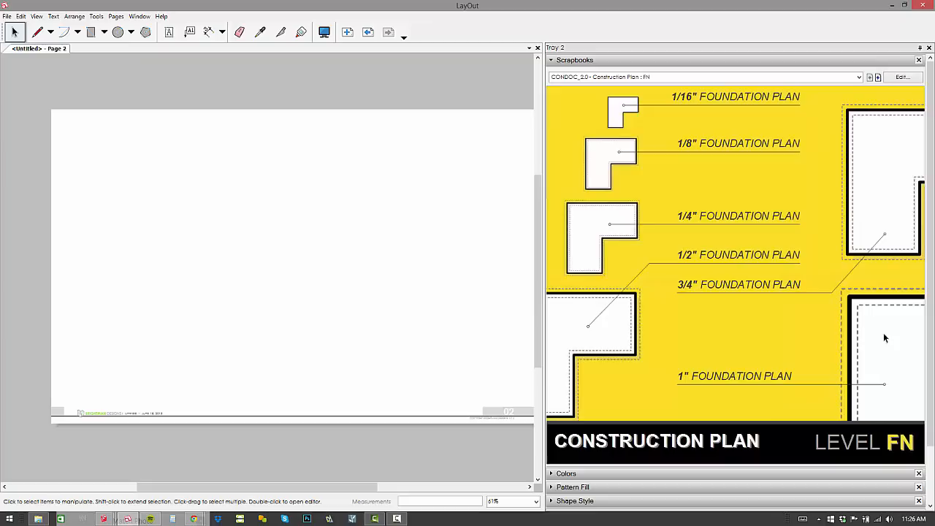
pyautogui.moveTo(480, 225)
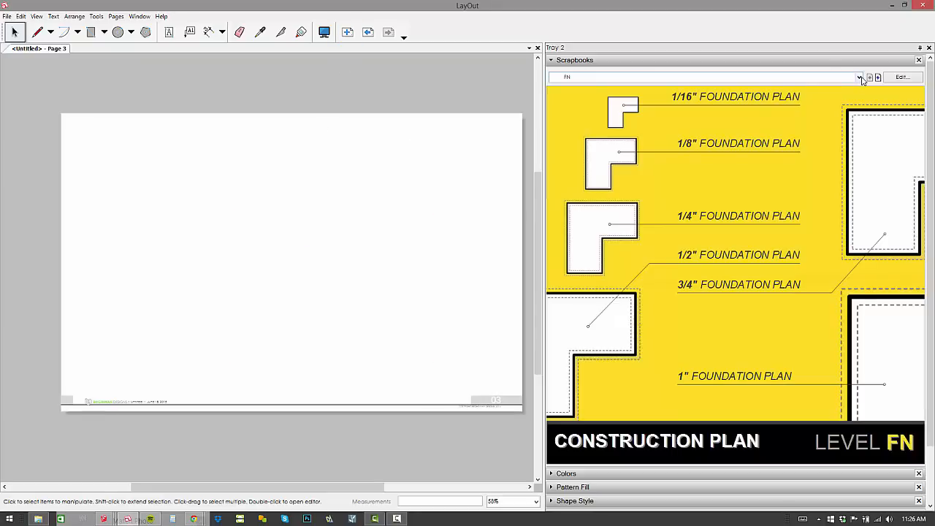
# Step: Bring up the roof plan scrapbook, add a fourth page and switch to Presentation Plan 01
pyautogui.click(859, 76)
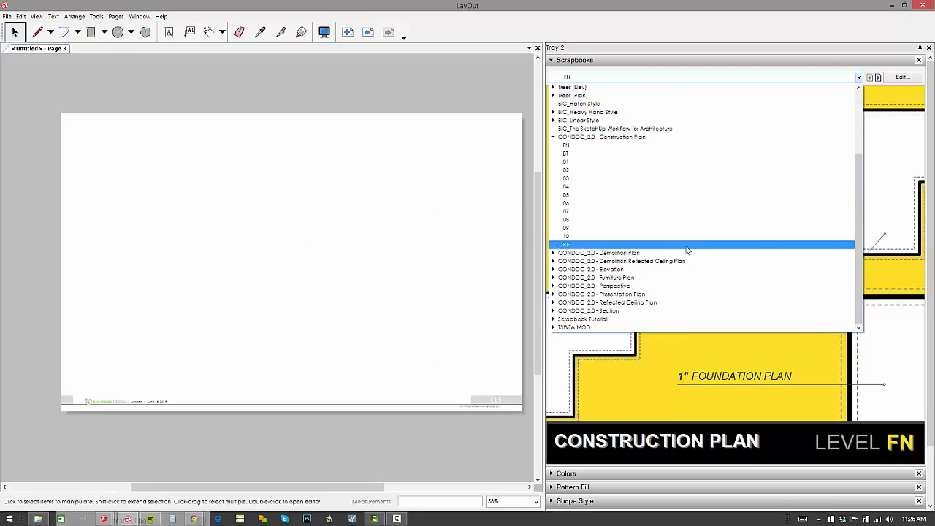
pyautogui.click(567, 242)
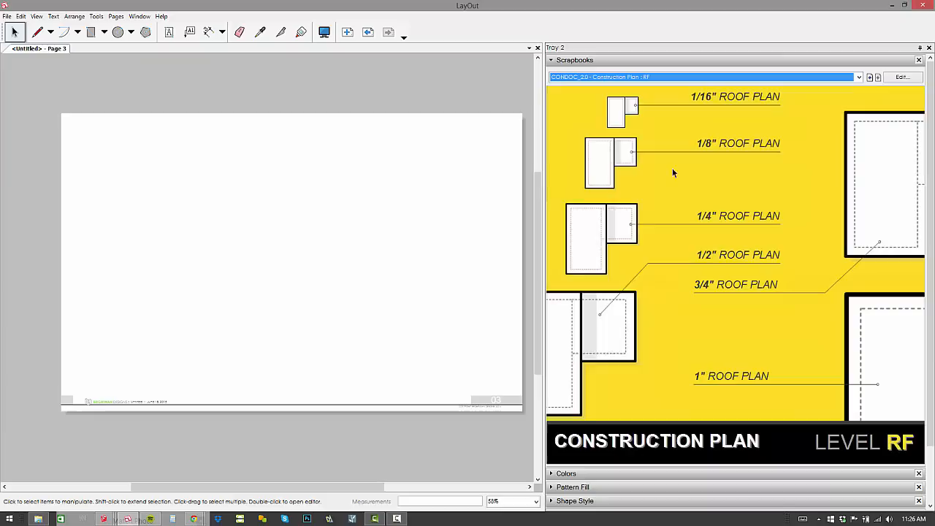
pyautogui.moveTo(584, 295)
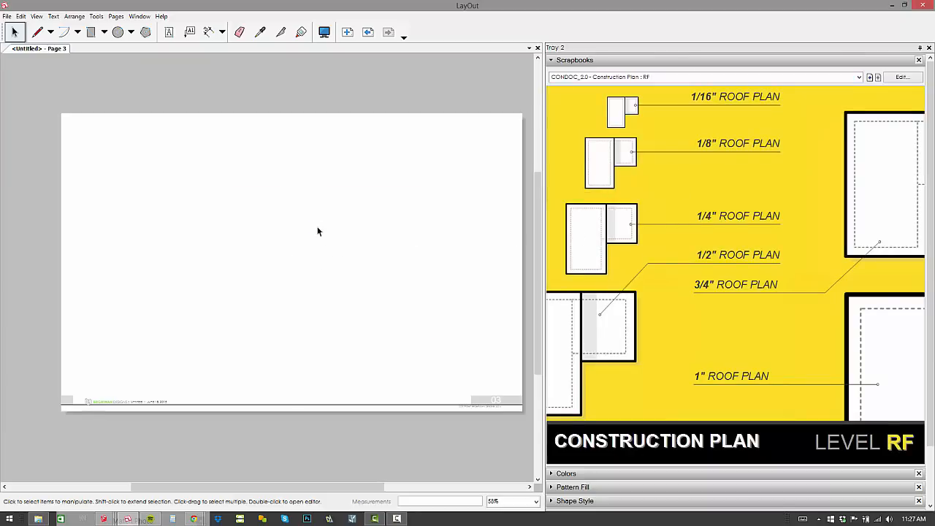
pyautogui.click(347, 32)
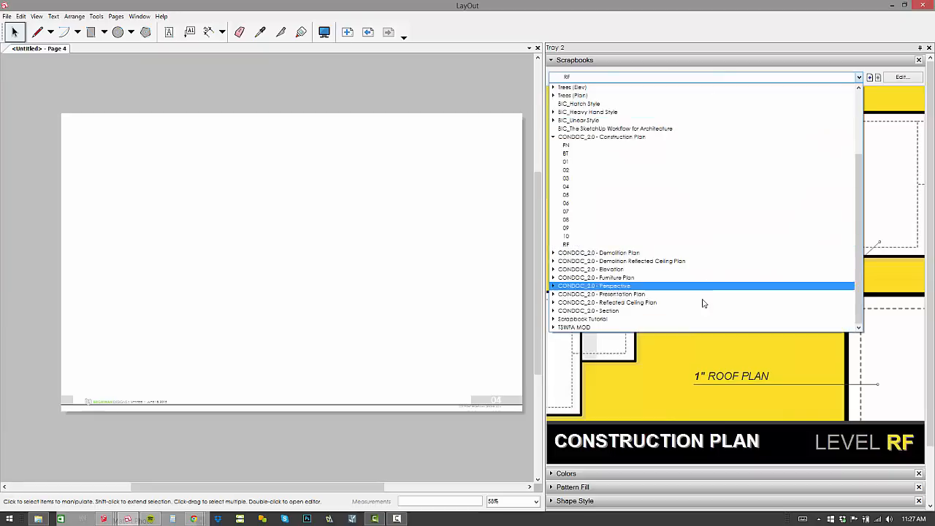
pyautogui.click(600, 293)
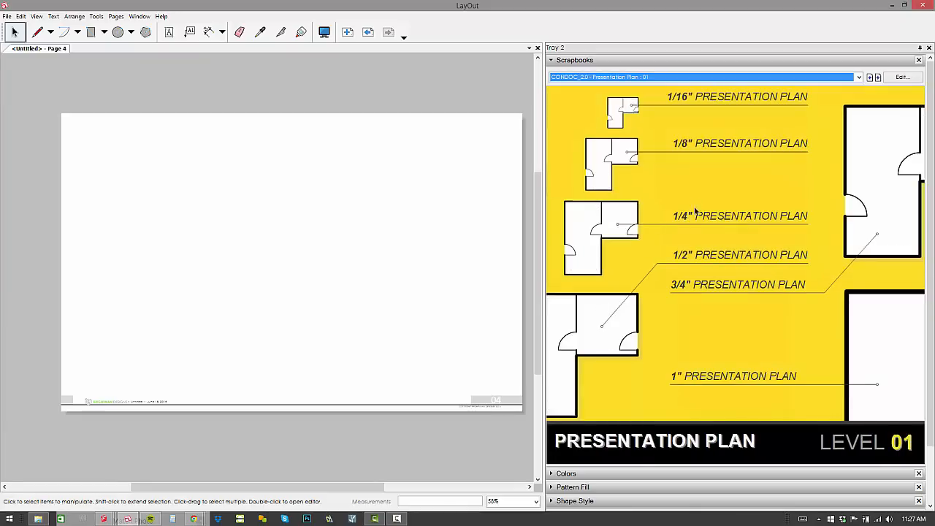
pyautogui.moveTo(297, 250)
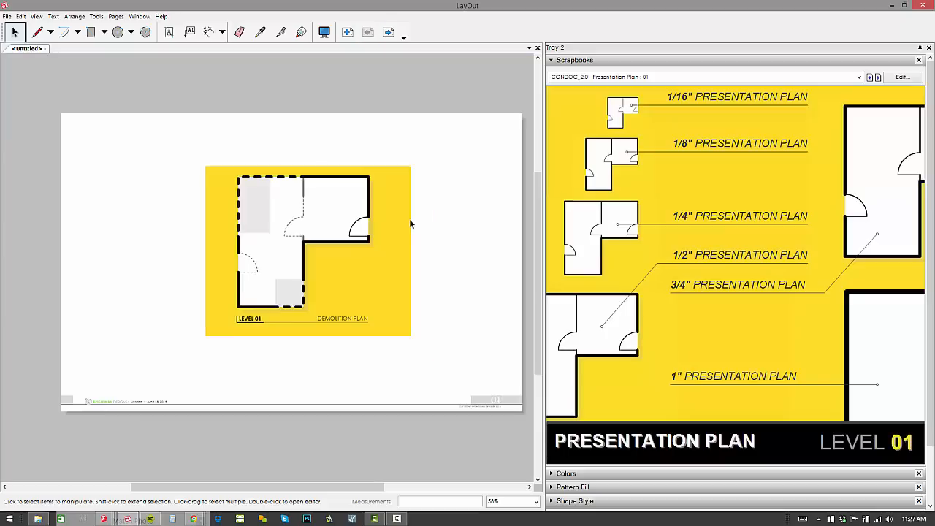
# Step: In Document Setup References, relink the missing proposed-conditions model reference
pyautogui.click(5, 16)
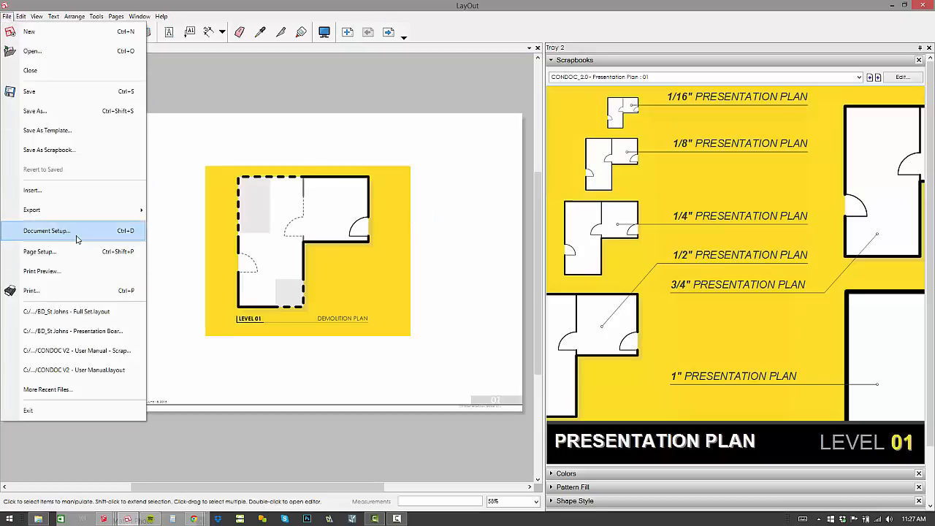
pyautogui.click(47, 231)
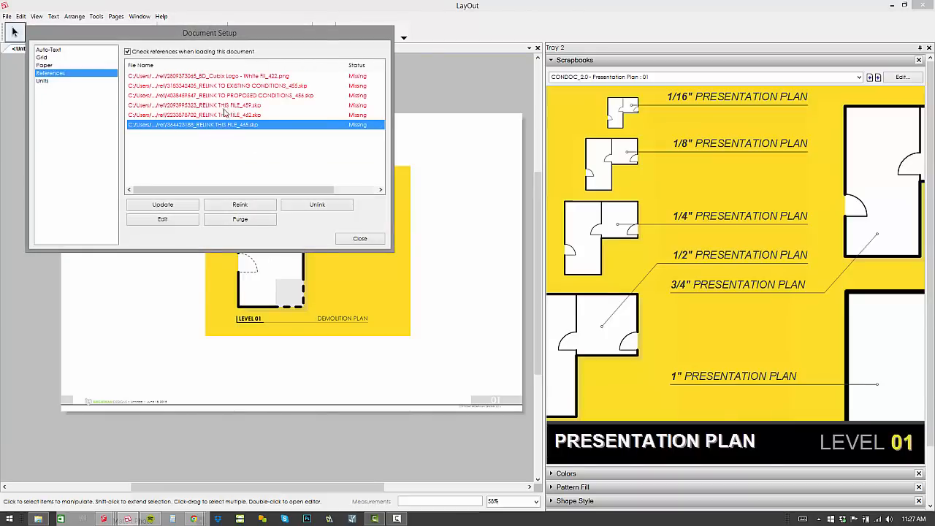
pyautogui.moveTo(242, 139)
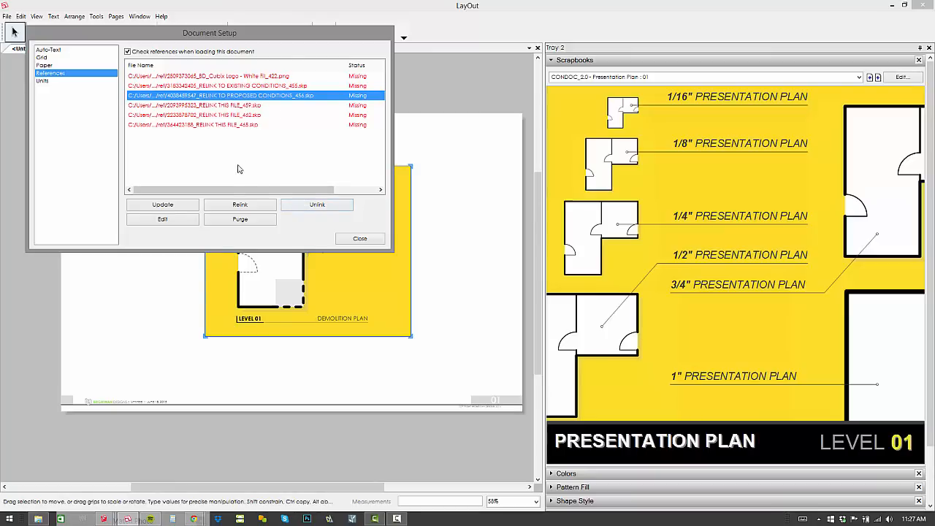
pyautogui.click(240, 205)
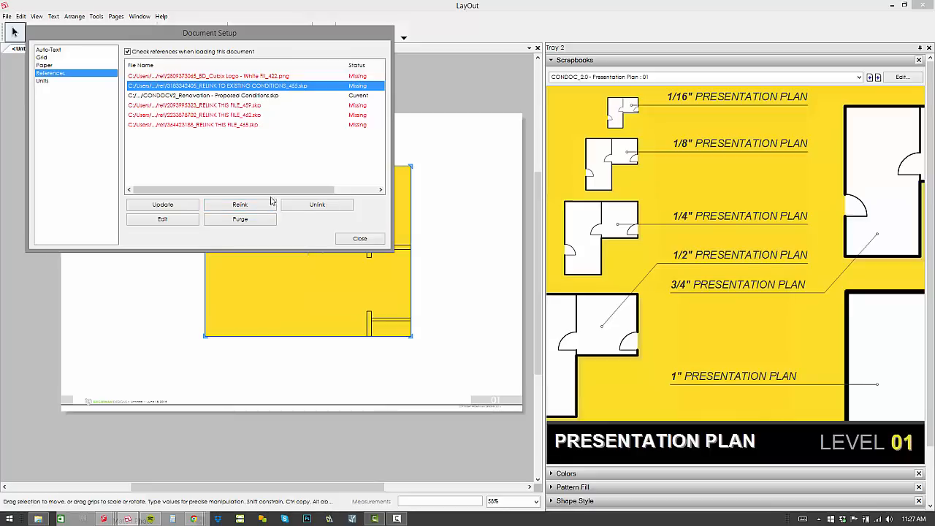
# Step: Relink the existing-conditions model reference and close Document Setup
pyautogui.click(239, 205)
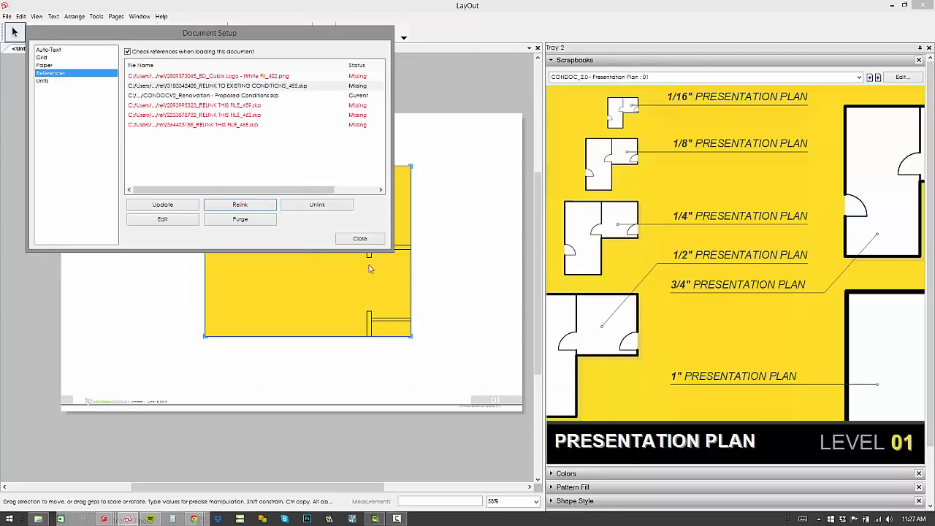
pyautogui.click(240, 205)
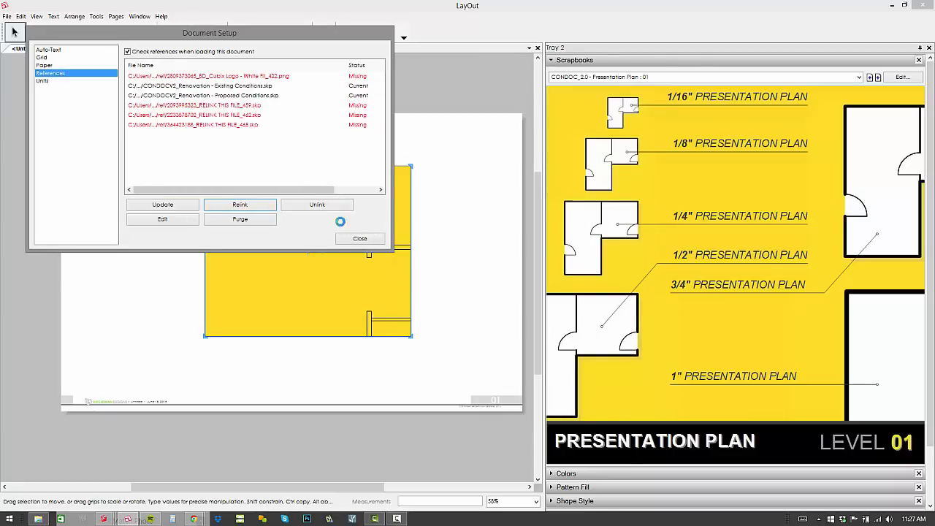
pyautogui.click(359, 238)
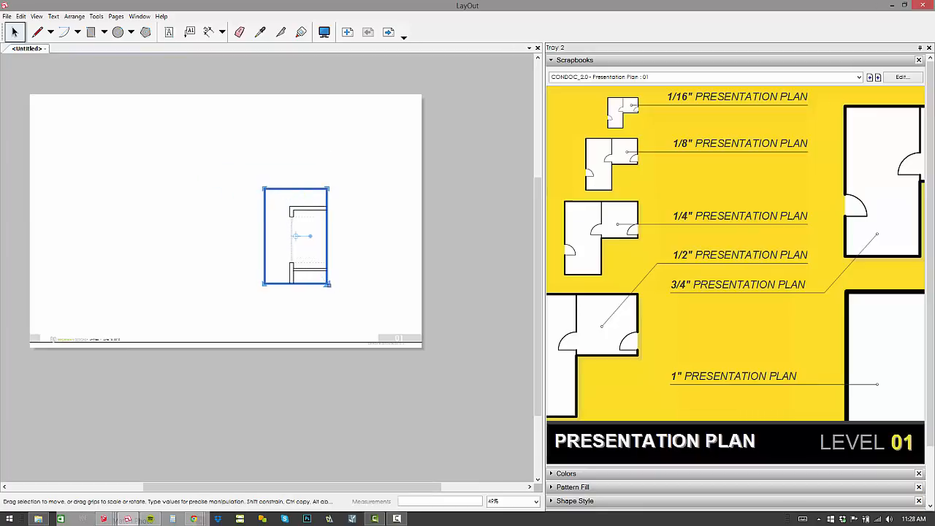
# Step: Move, rotate and enlarge the scrapbook plan view on the LayOut page
pyautogui.moveTo(330, 281); pyautogui.dragTo(485, 391)
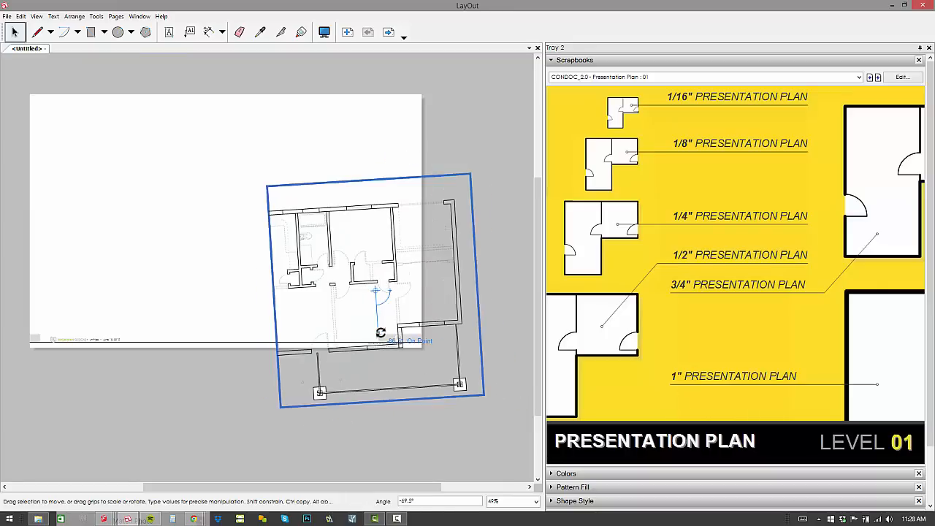
pyautogui.moveTo(380, 333); pyautogui.dragTo(372, 333)
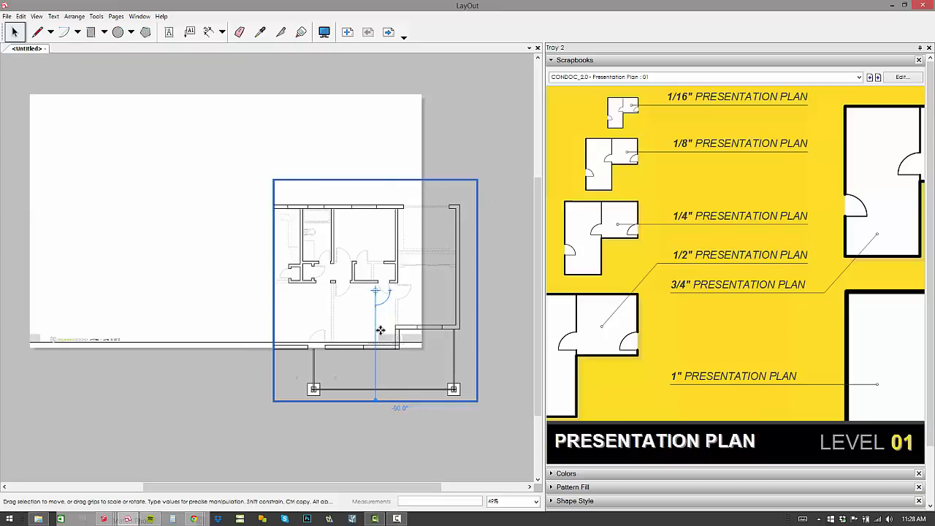
pyautogui.moveTo(376, 290); pyautogui.dragTo(306, 203)
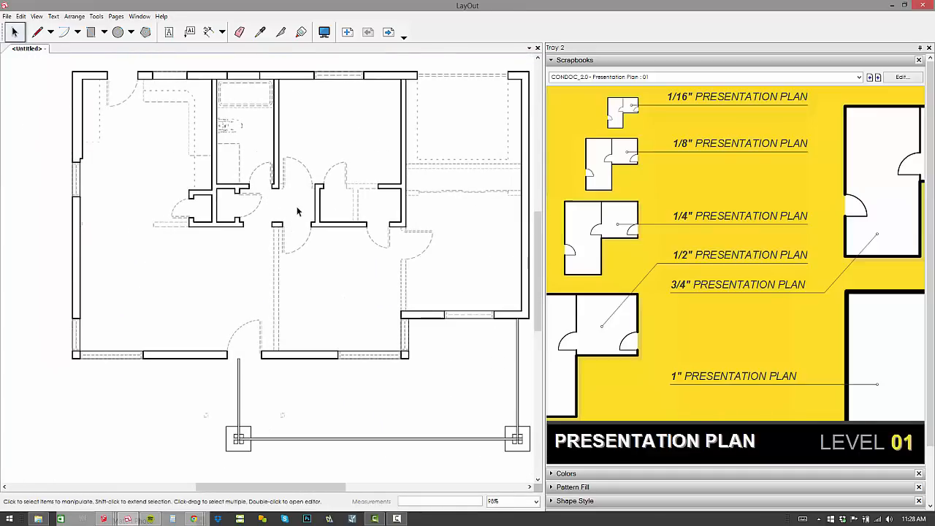
pyautogui.moveTo(281, 195)
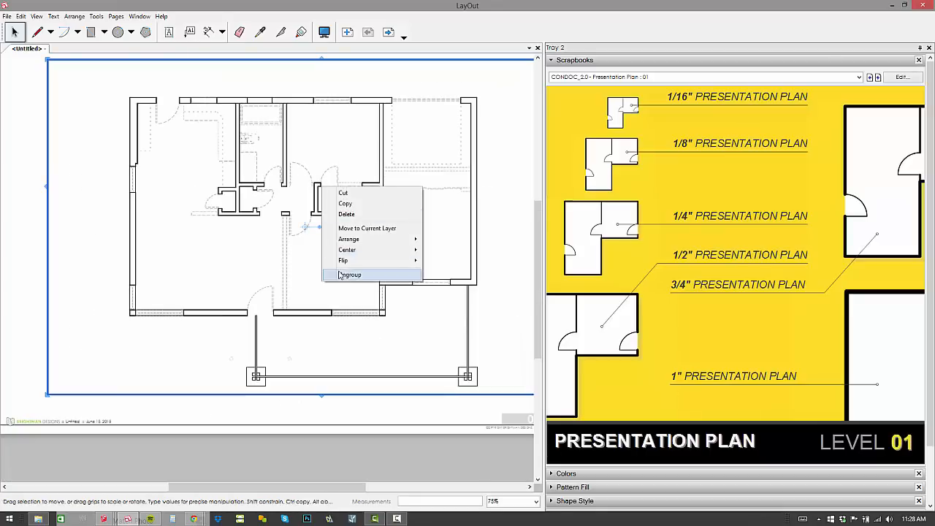
# Step: Ungroup the plan and align the overlaid model view with the floor plan walls, then fit the page in view
pyautogui.click(350, 274)
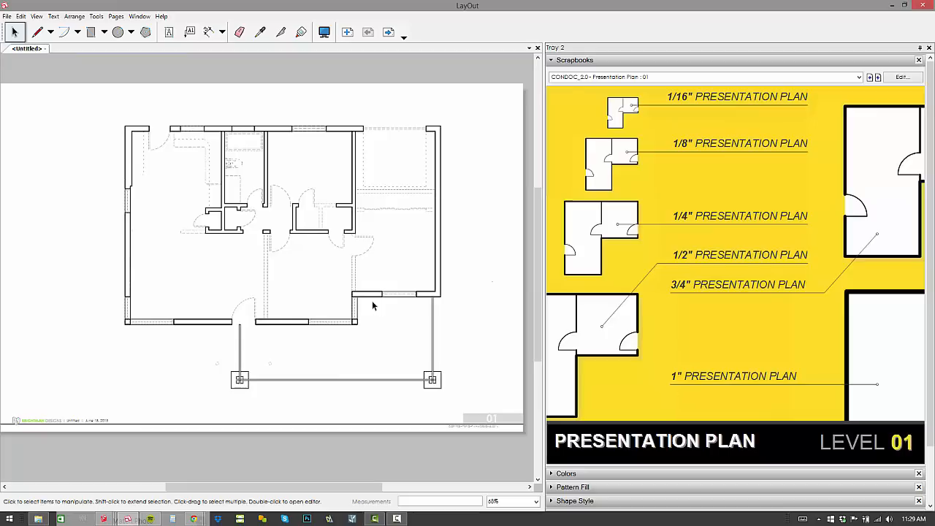
pyautogui.moveTo(240, 169)
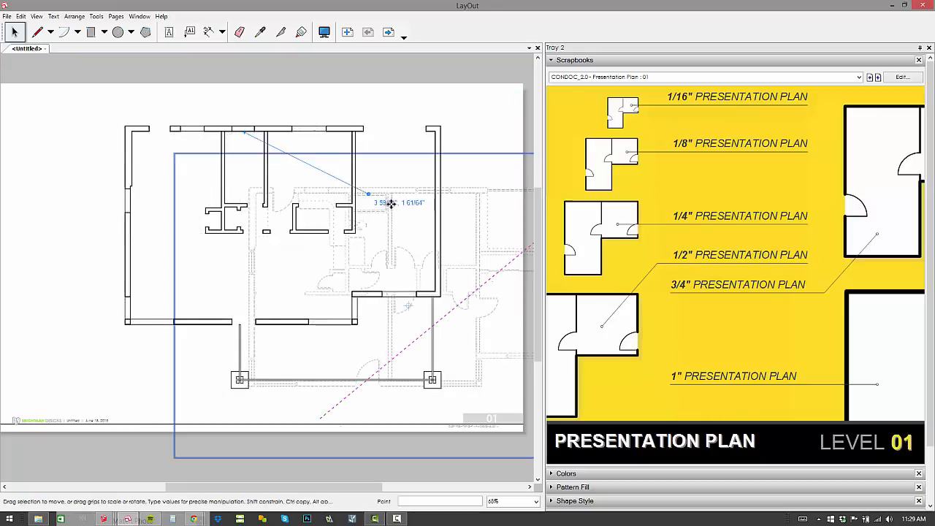
pyautogui.moveTo(391, 201); pyautogui.dragTo(104, 216)
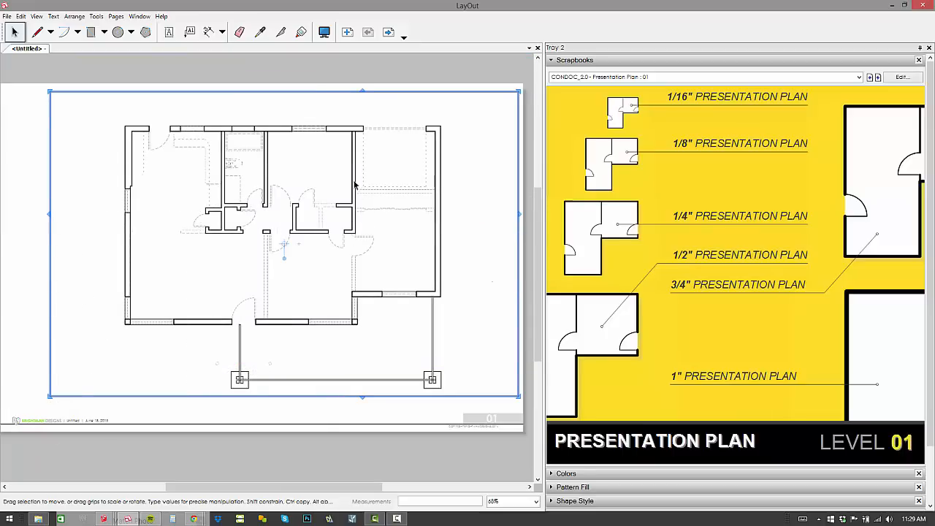
pyautogui.click(366, 169)
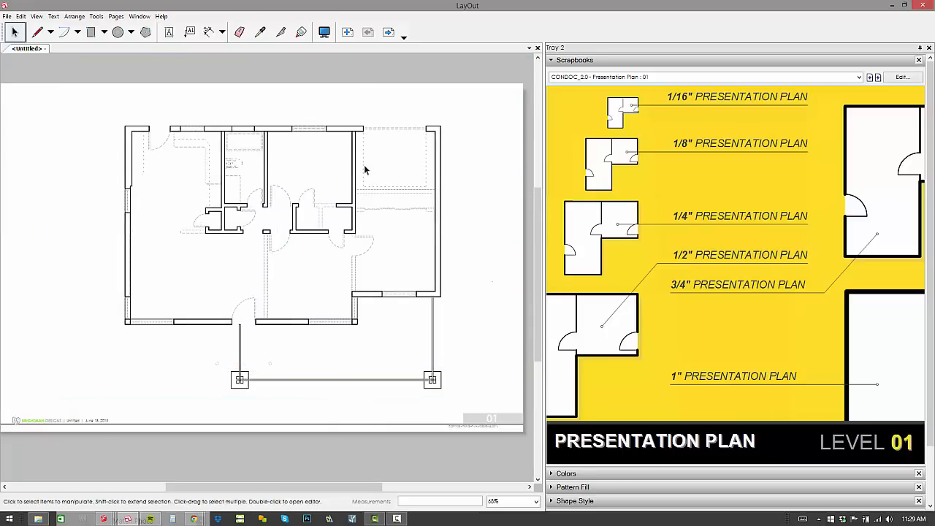
pyautogui.click(388, 33)
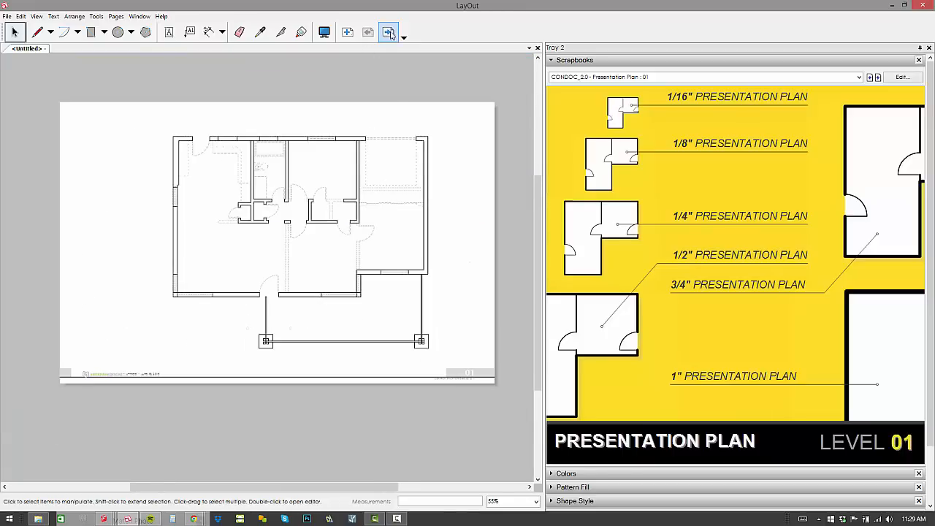
# Step: In Document Setup References, relink the missing model to CONDOC2.0_New Construction.skp from the TEMP folder
pyautogui.click(6, 16)
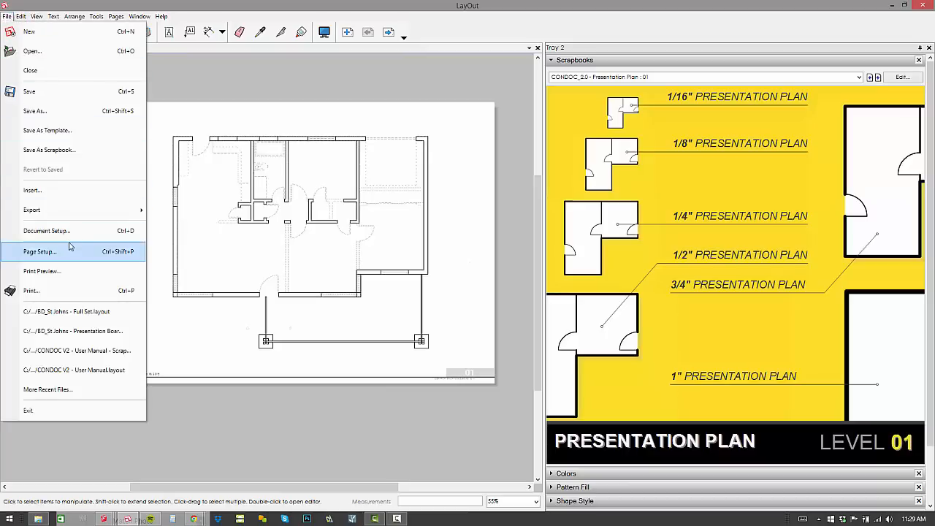
pyautogui.click(47, 231)
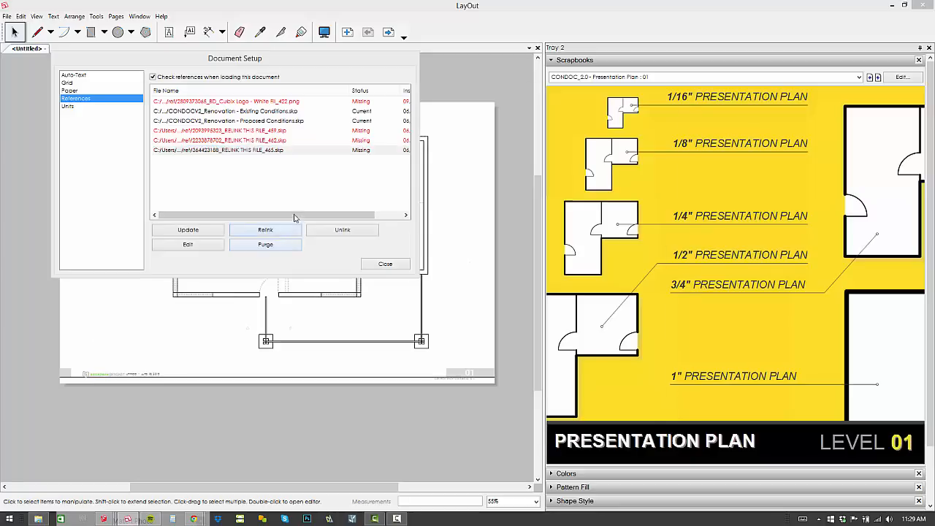
pyautogui.click(265, 229)
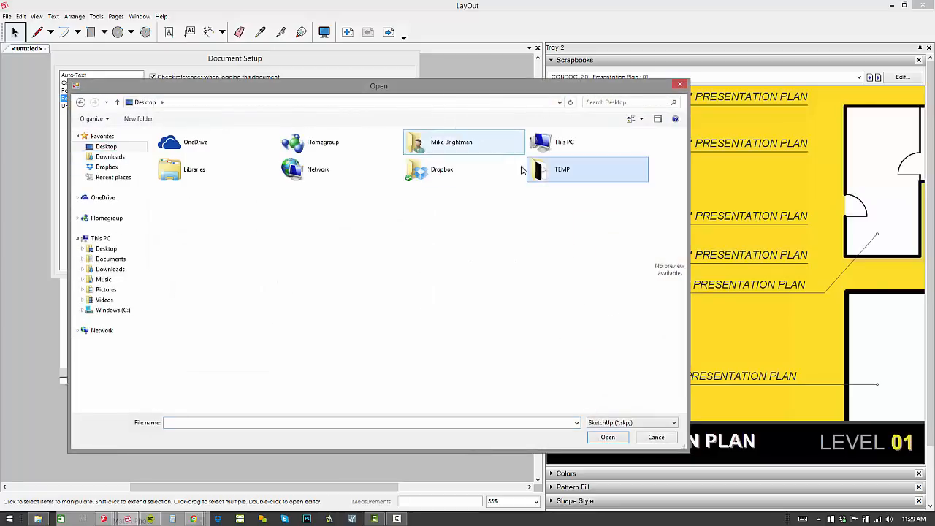
pyautogui.doubleClick(561, 170)
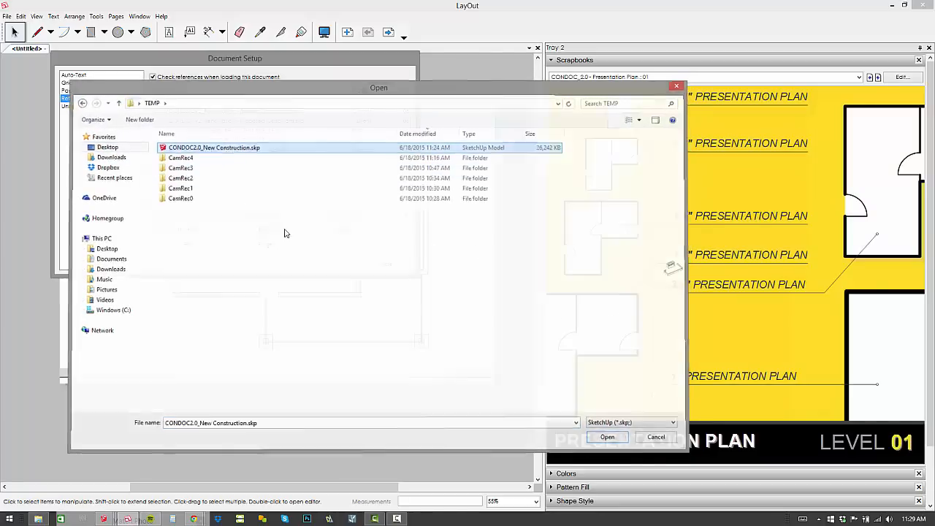
pyautogui.click(608, 437)
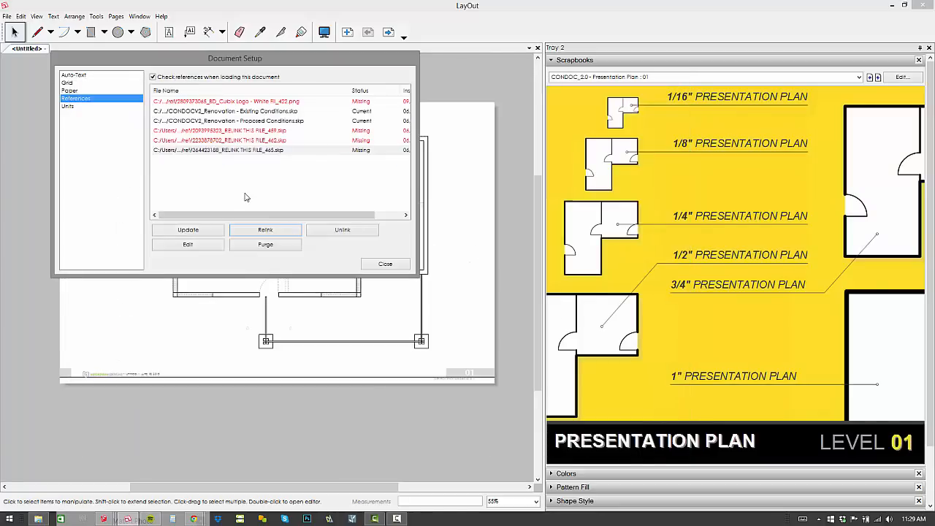
pyautogui.click(266, 229)
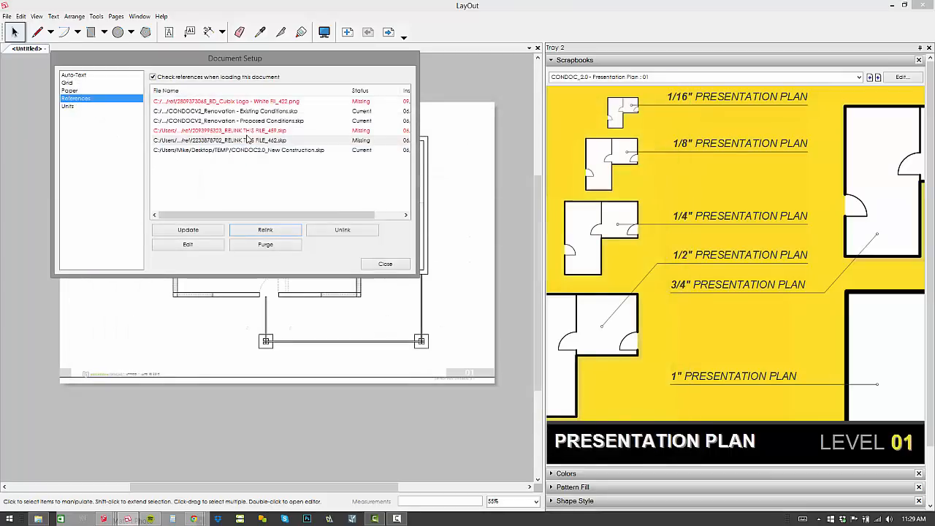
# Step: Relink the remaining missing model reference and purge unused references from the document
pyautogui.click(241, 130)
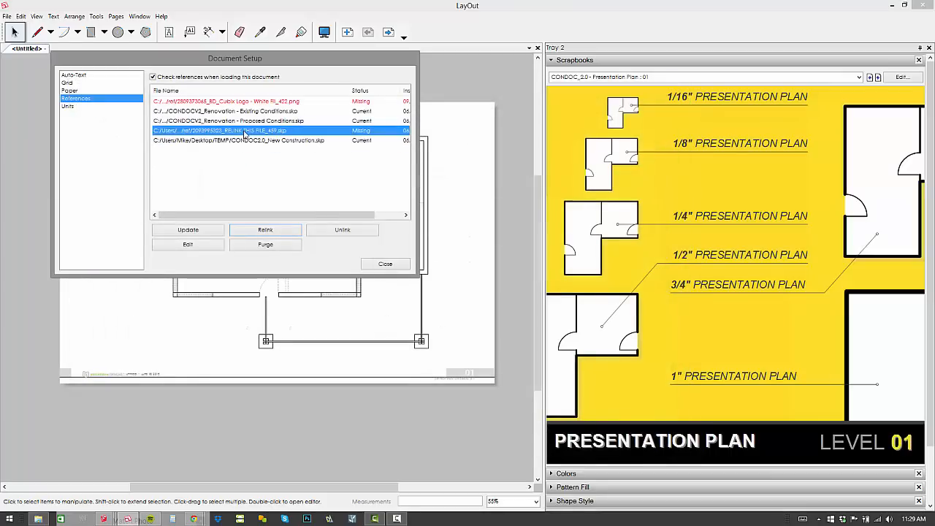
pyautogui.click(264, 229)
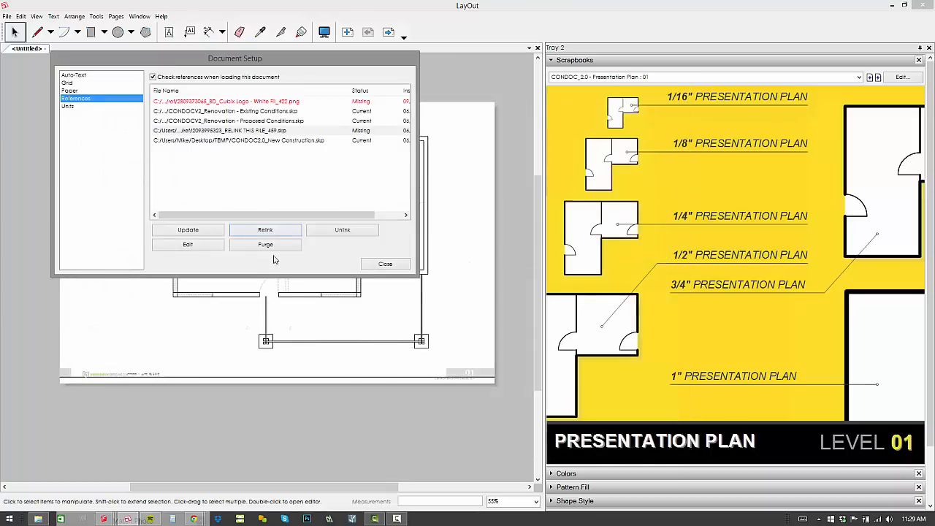
pyautogui.click(385, 263)
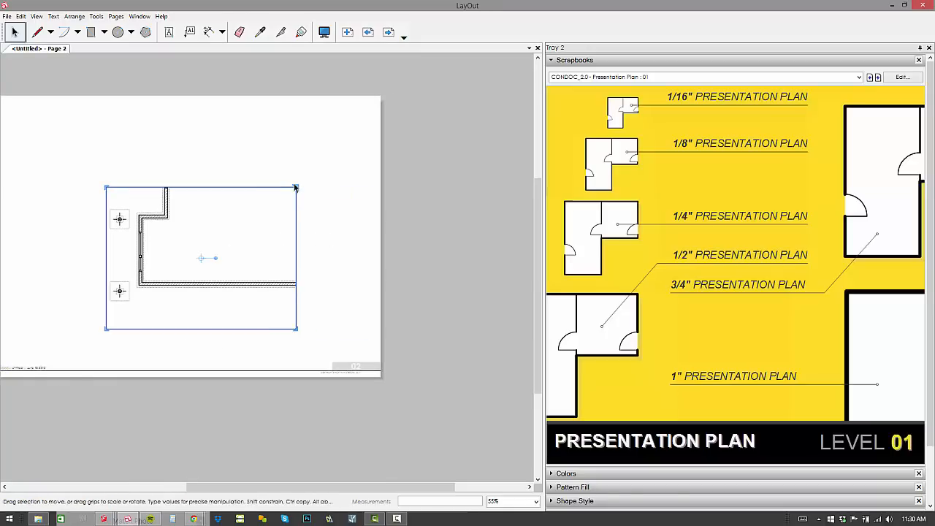
# Step: Stretch the page 2 viewport up, right and wider until the whole wall outline with its door shows
pyautogui.moveTo(295, 187); pyautogui.dragTo(348, 129)
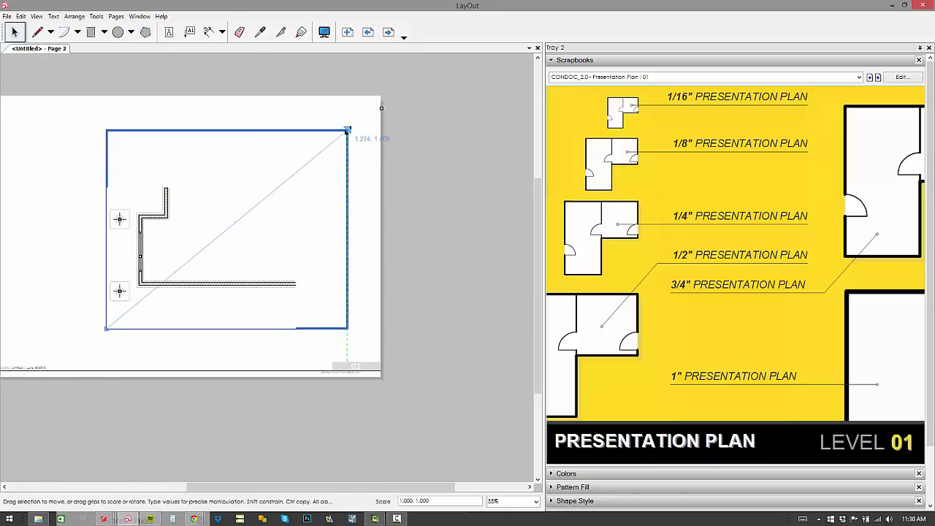
pyautogui.moveTo(348, 128); pyautogui.dragTo(400, 105)
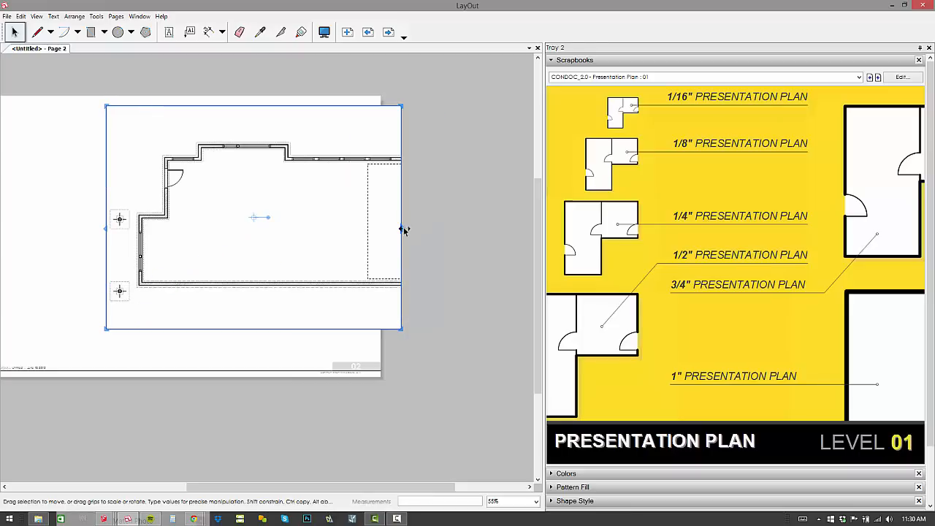
pyautogui.moveTo(401, 228); pyautogui.dragTo(459, 237)
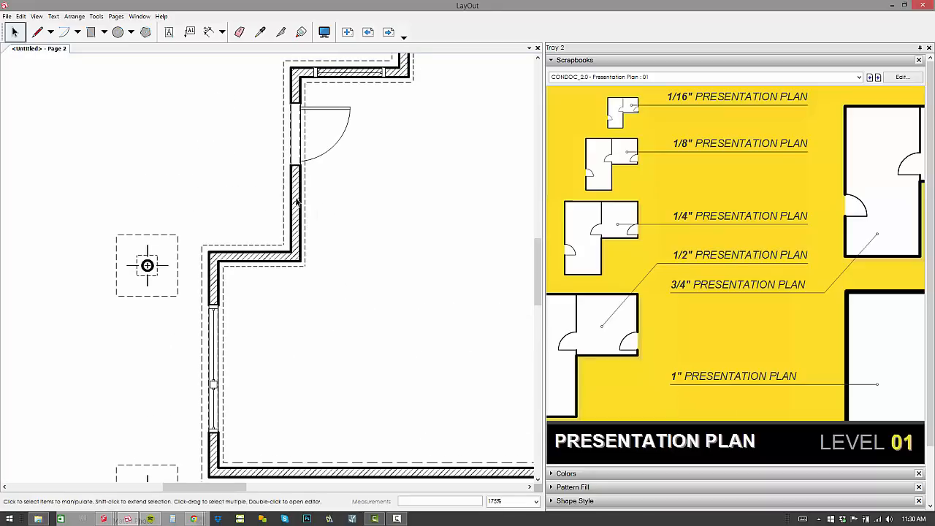
pyautogui.moveTo(303, 95)
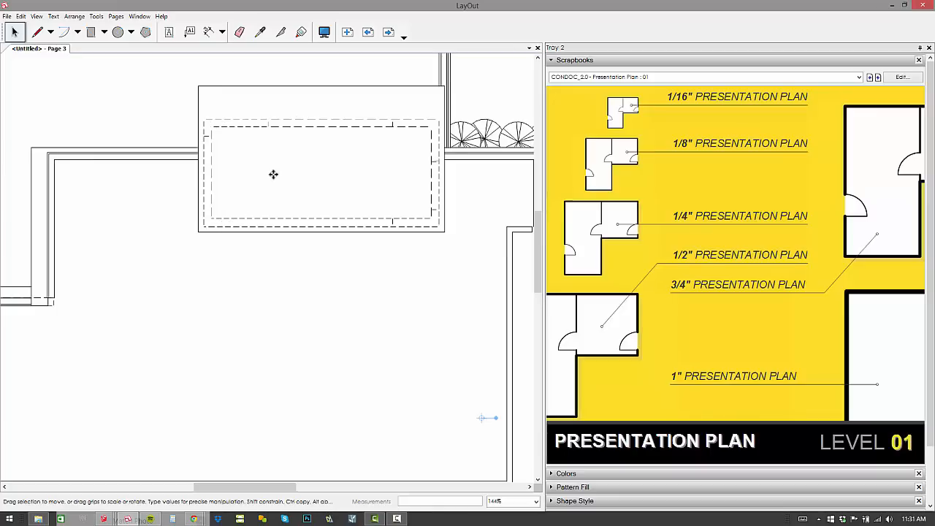
pyautogui.click(389, 32)
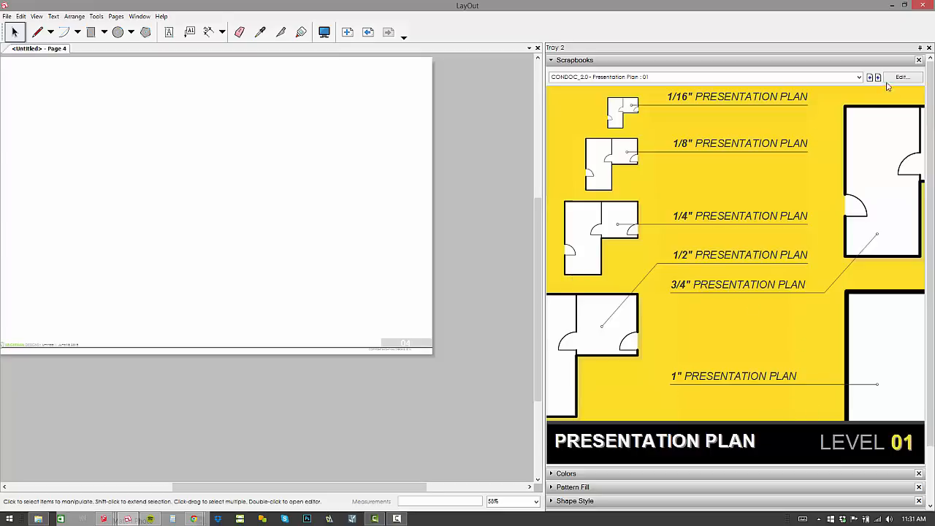
# Step: Switch the scrapbook to Presentation Plan 02 and close Document Setup without changes
pyautogui.click(876, 76)
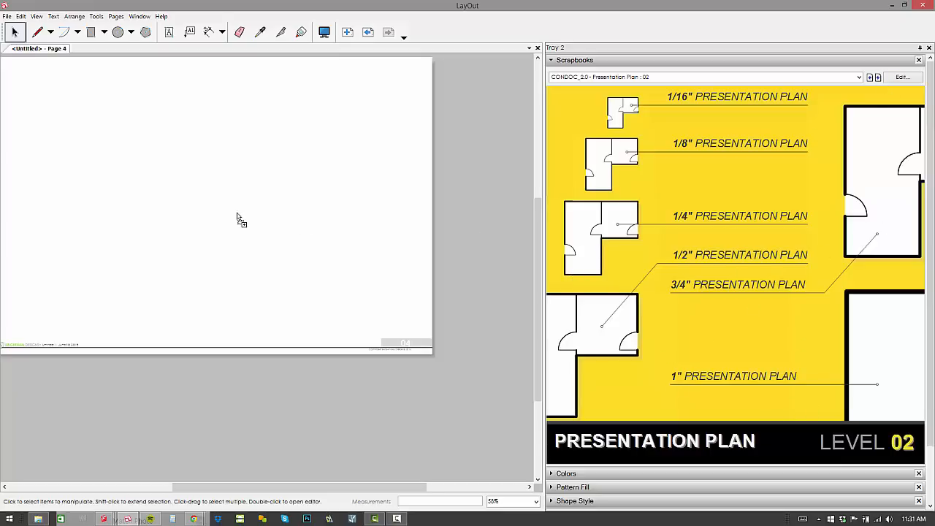
pyautogui.moveTo(222, 219)
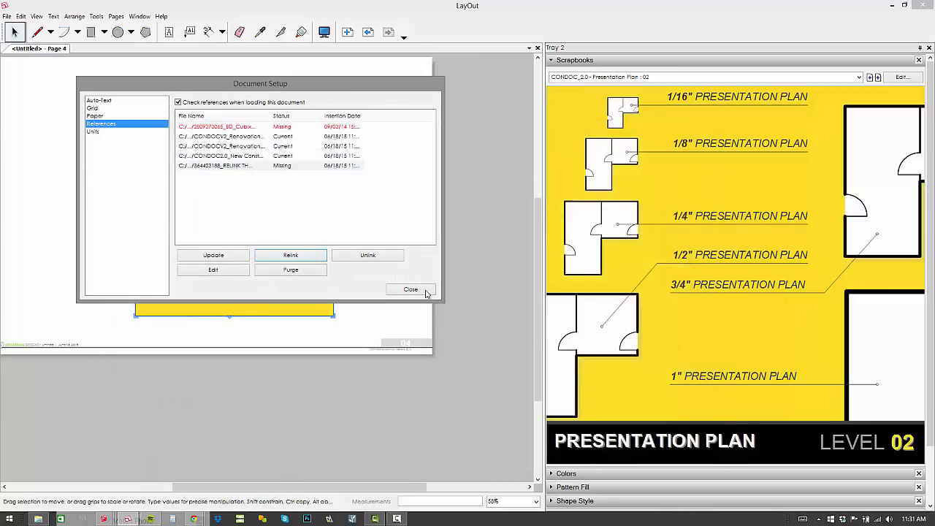
pyautogui.click(289, 269)
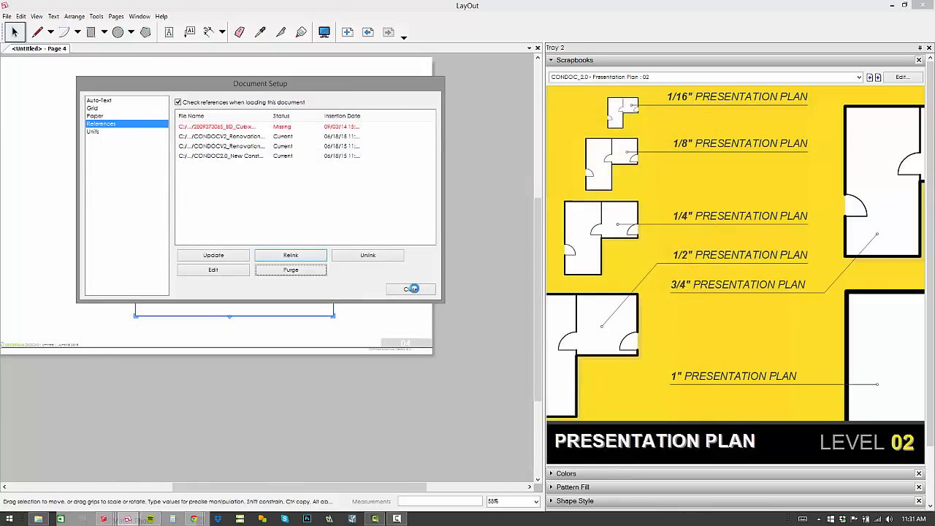
pyautogui.click(410, 289)
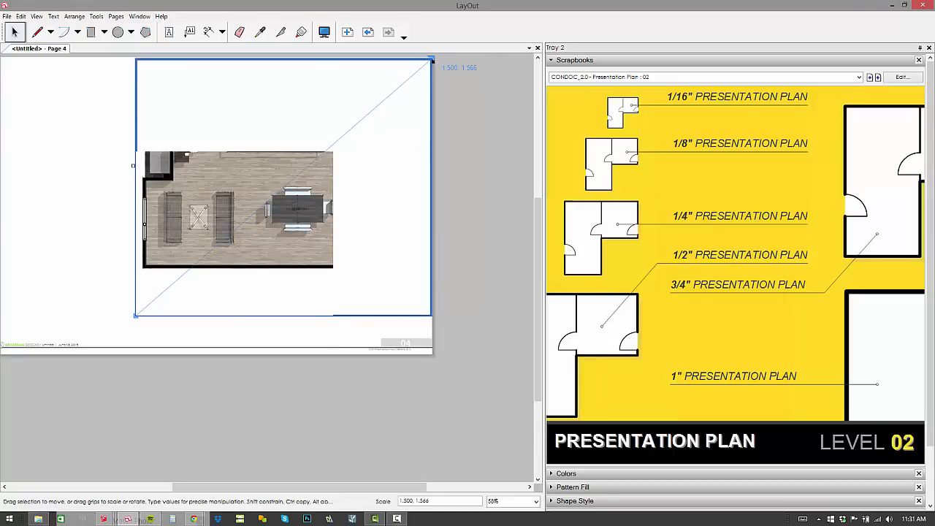
# Step: Stretch the rendered page 4 viewport taller and wider so the full furnished floor plan shows
pyautogui.moveTo(133, 166); pyautogui.dragTo(82, 166)
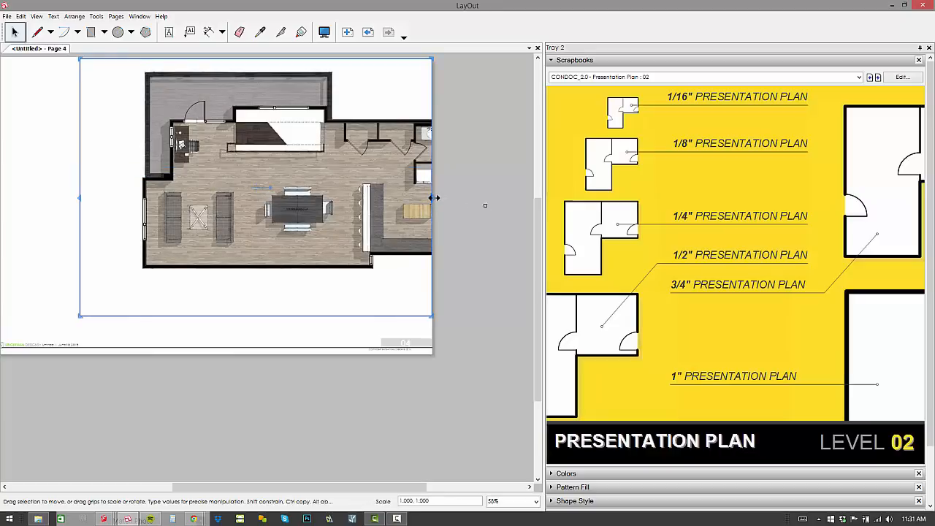
pyautogui.moveTo(431, 212); pyautogui.dragTo(508, 212)
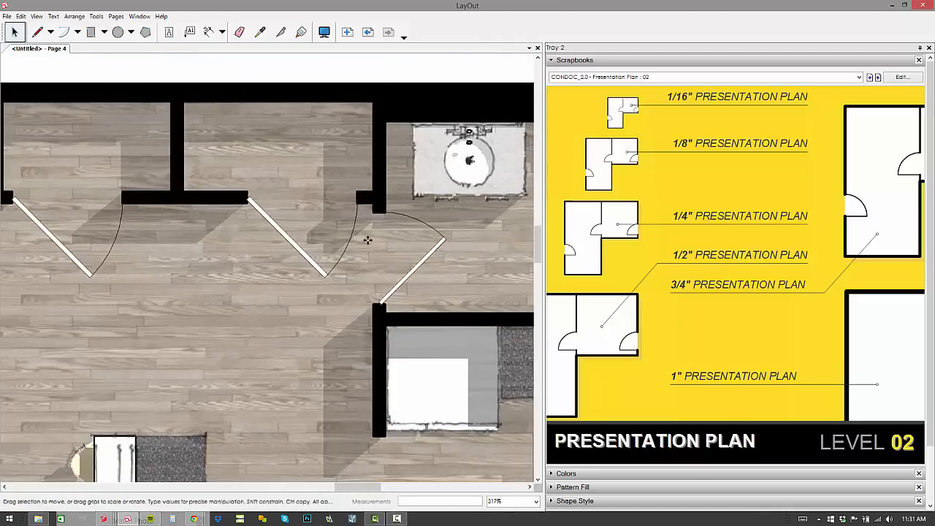
pyautogui.scroll(-3)
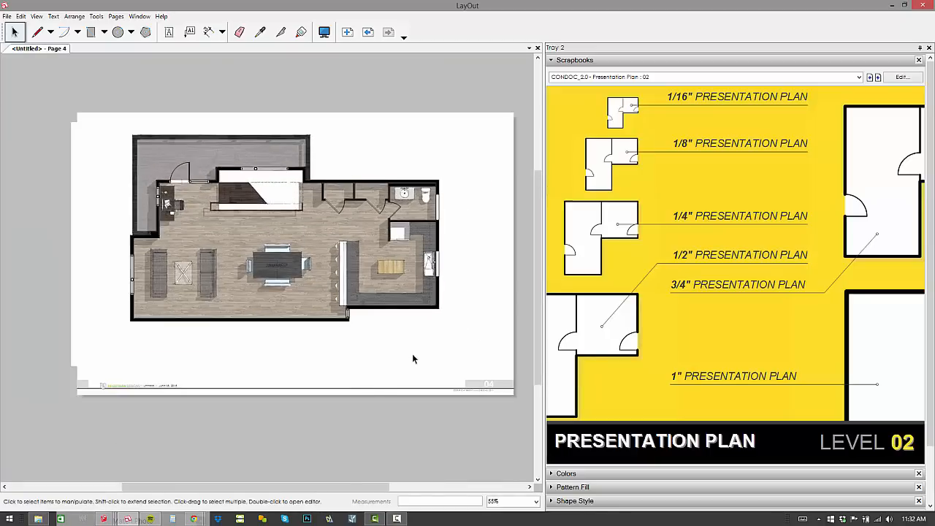
pyautogui.moveTo(410, 493)
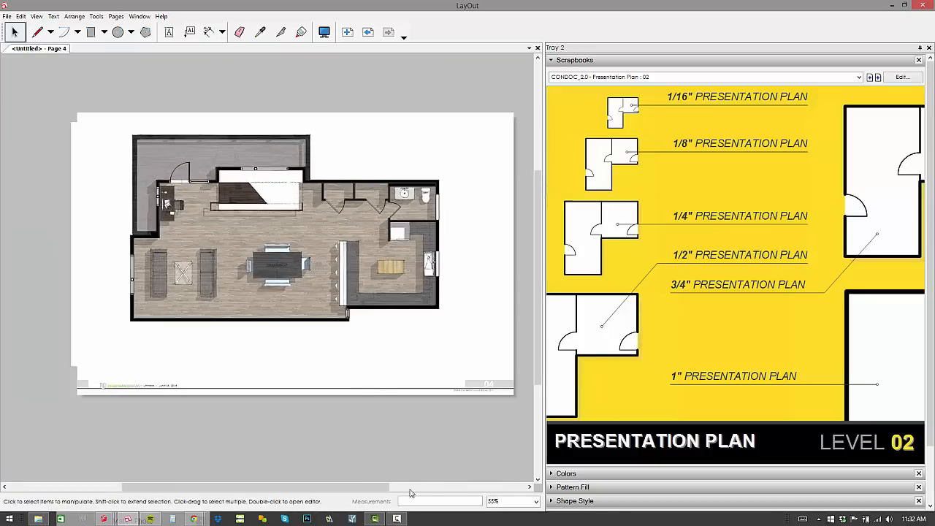